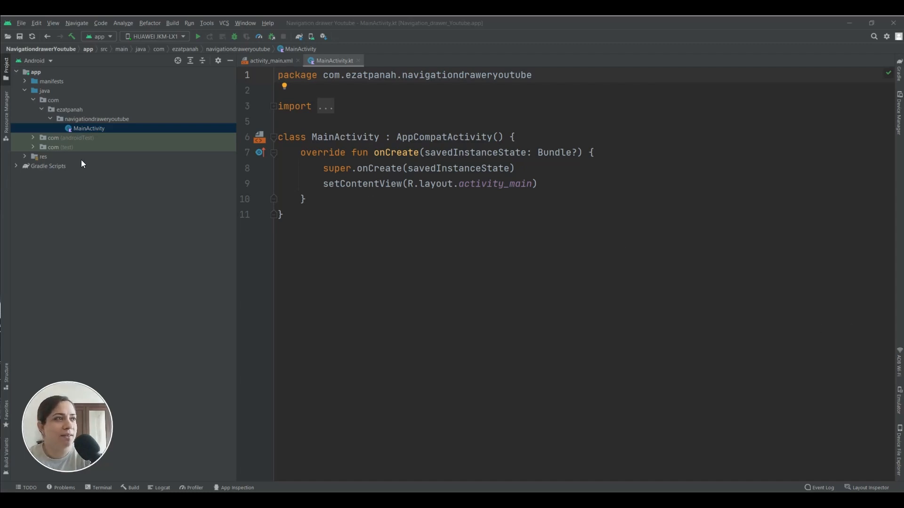
Step: Add a buildFeatures { viewBinding true } block inside android in the module build.gradle
left_click(17, 165)
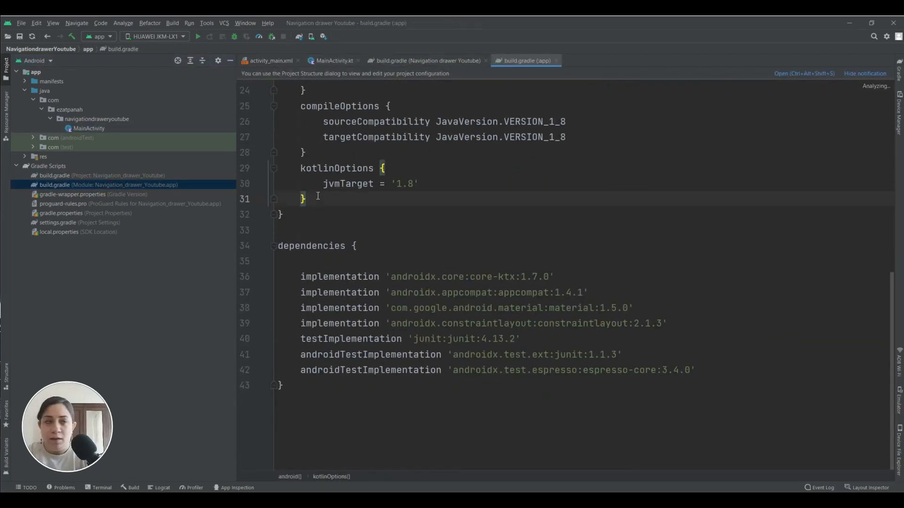
type("'build'")
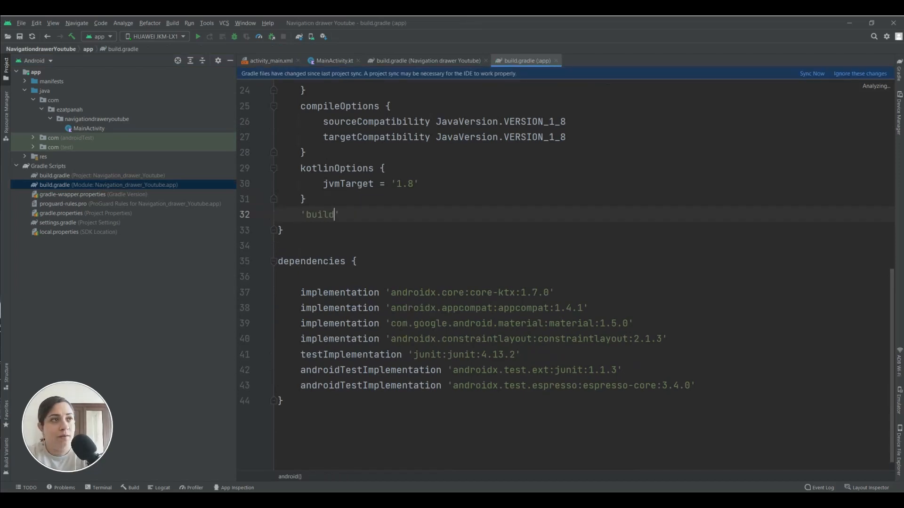
key("Backspace")
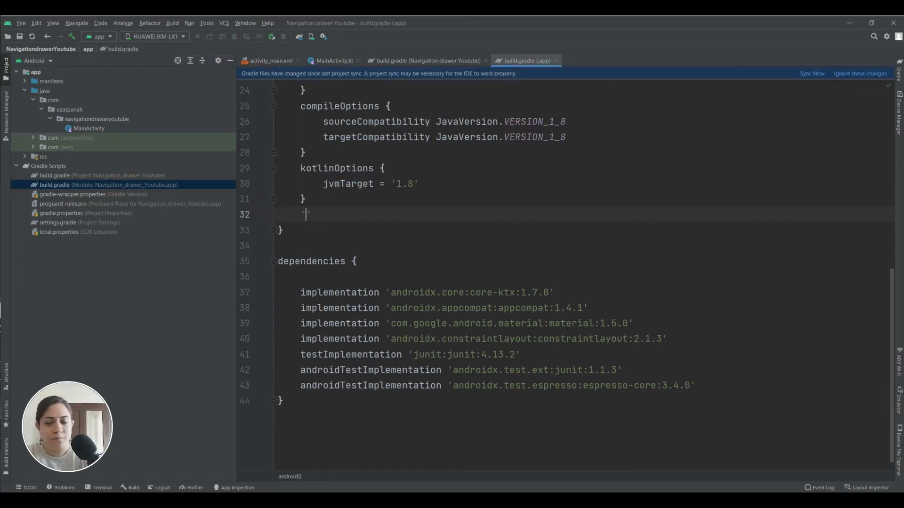
type("bui")
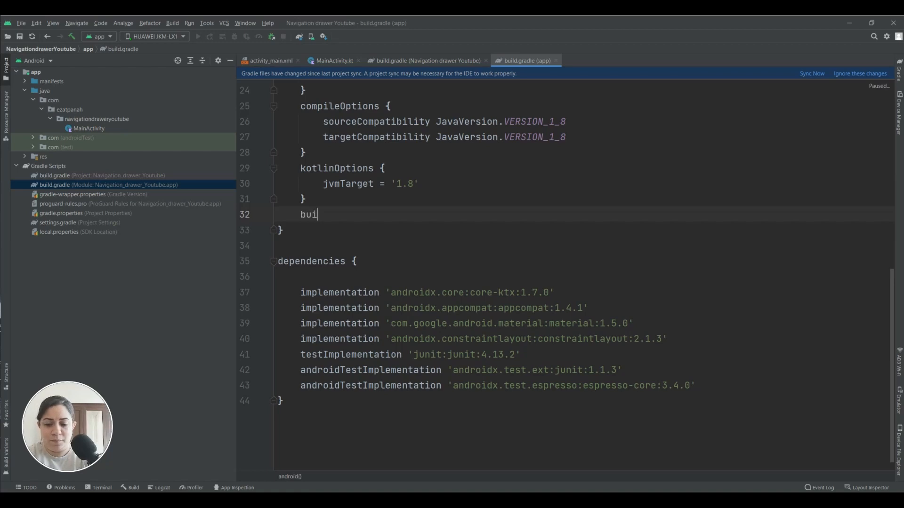
type("ldFeat")
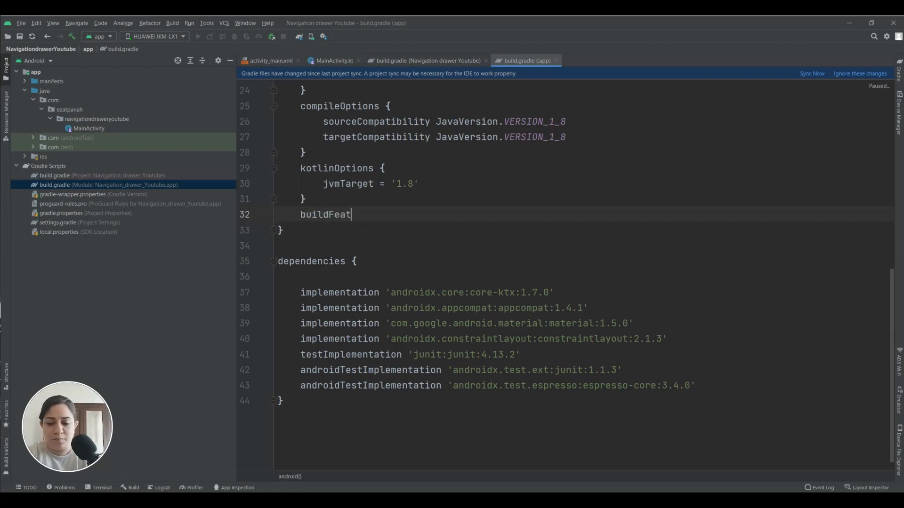
type("ures{")
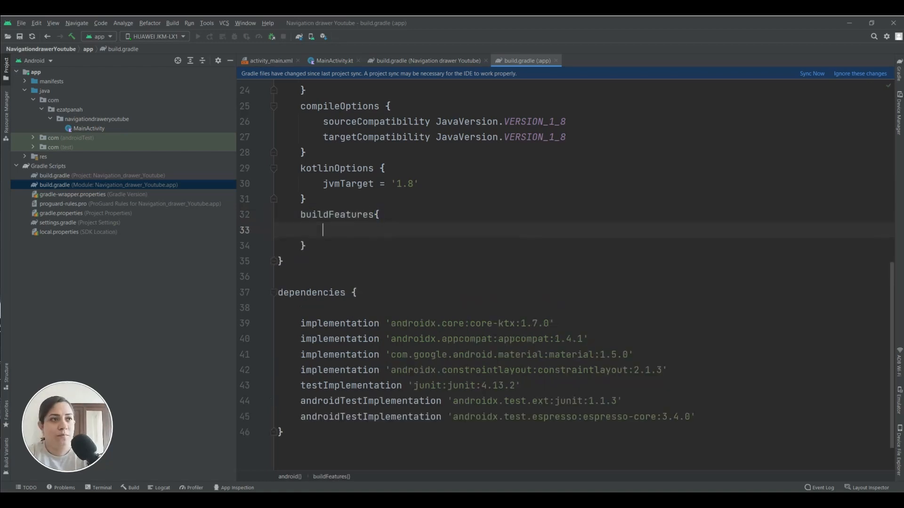
type("viewBinding")
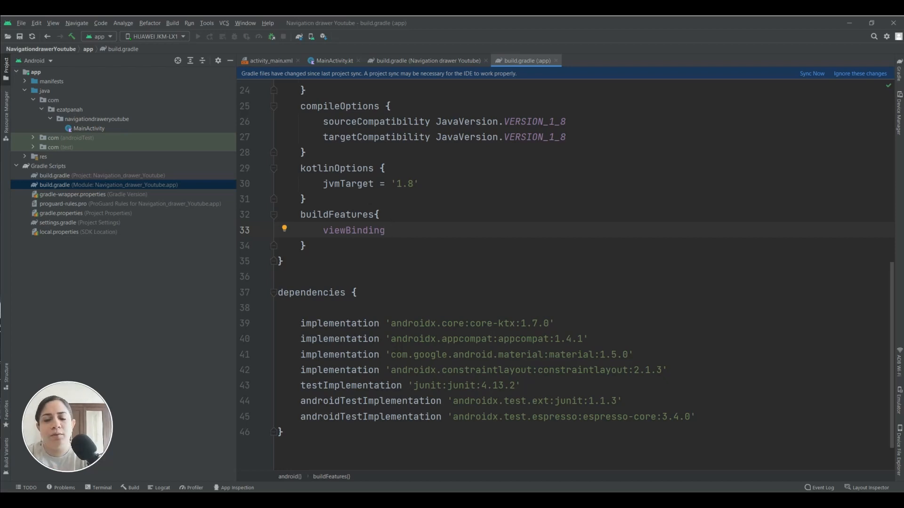
type("true")
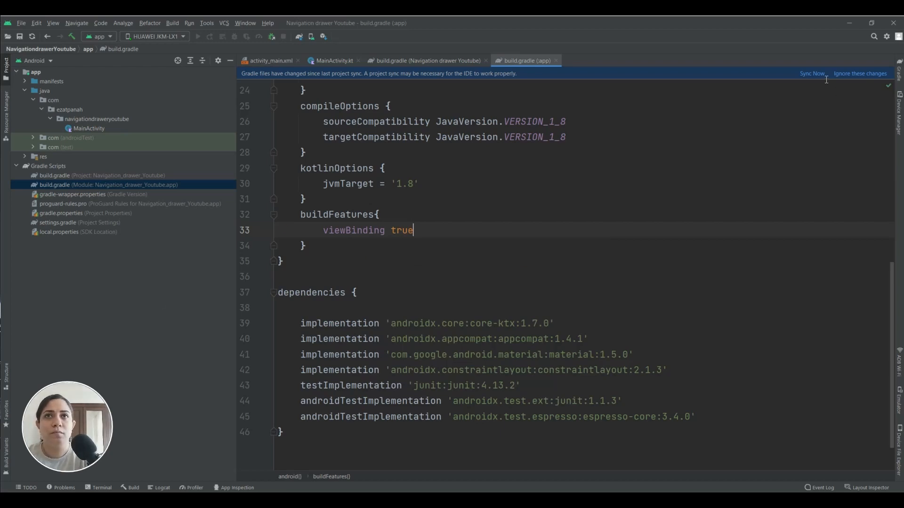
Step: Sync the project with the Gradle changes
left_click(811, 74)
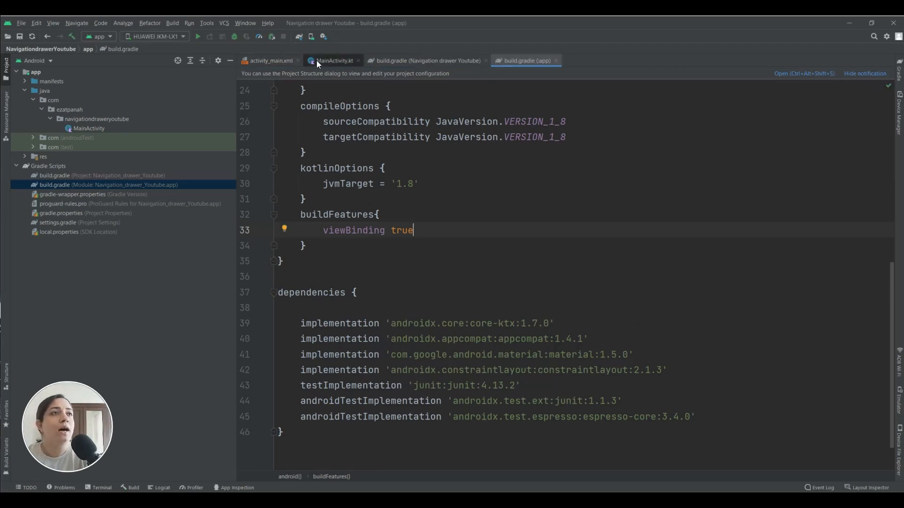
mouse_move(333, 60)
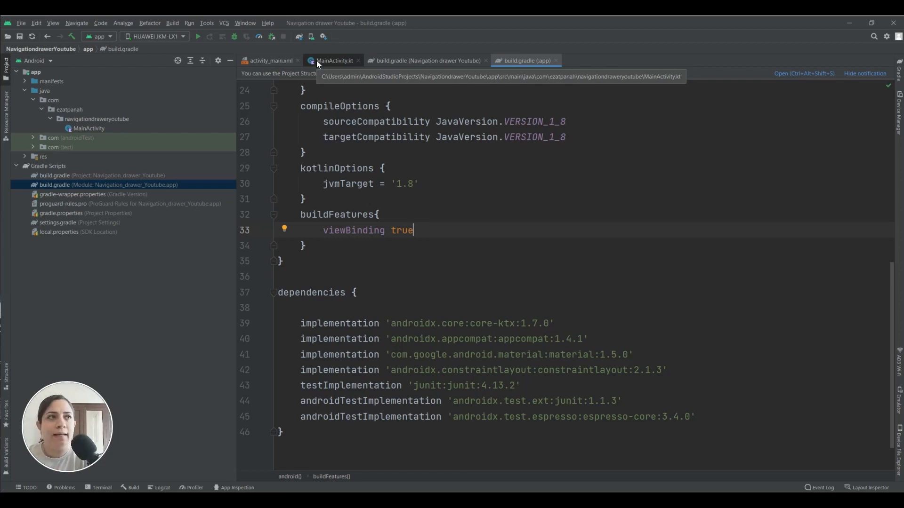
Step: Create a Menu-type Android resource file named nav_menu under res
left_click(25, 157)
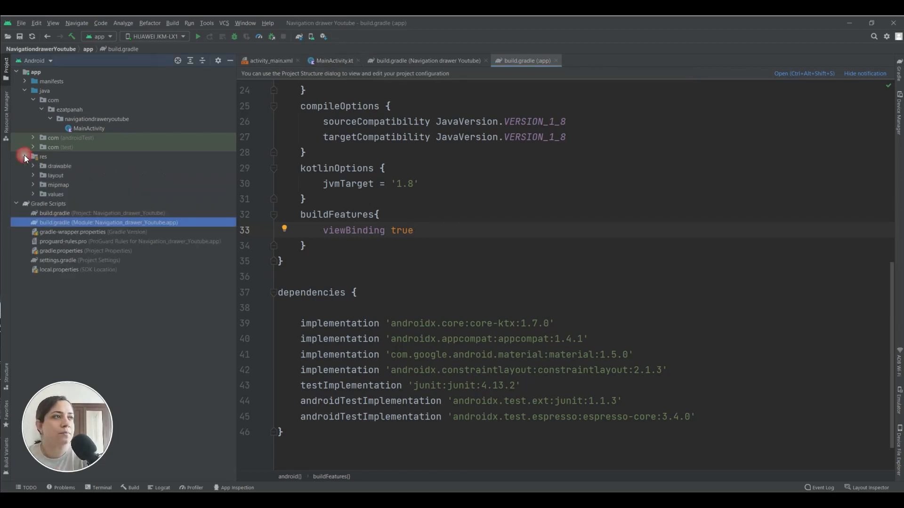
right_click(42, 157)
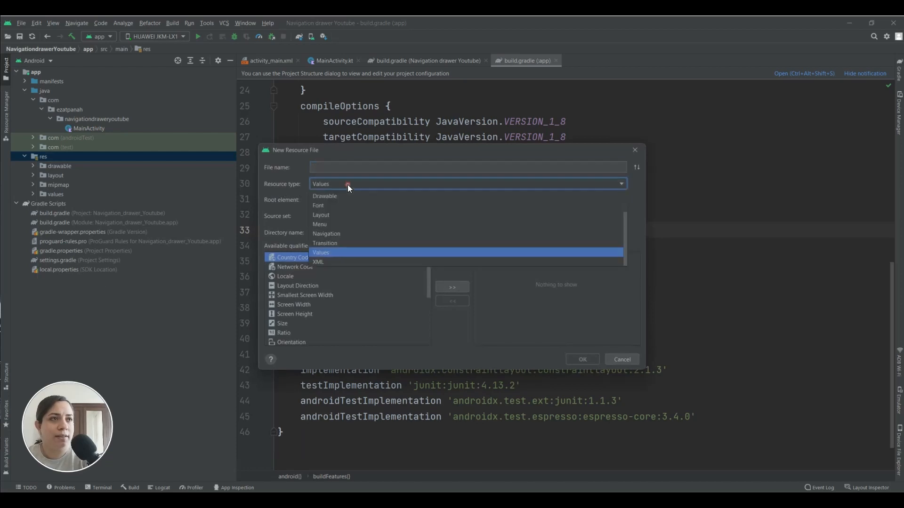
left_click(320, 224)
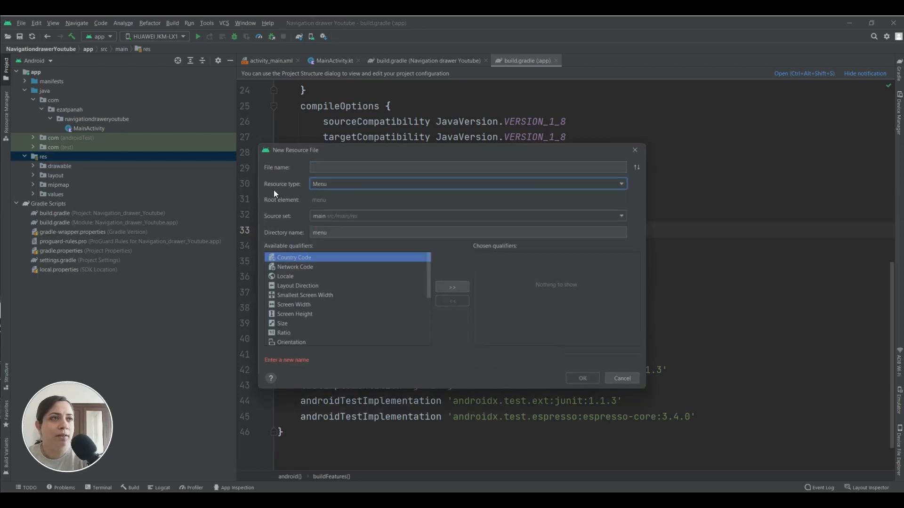
left_click(467, 168)
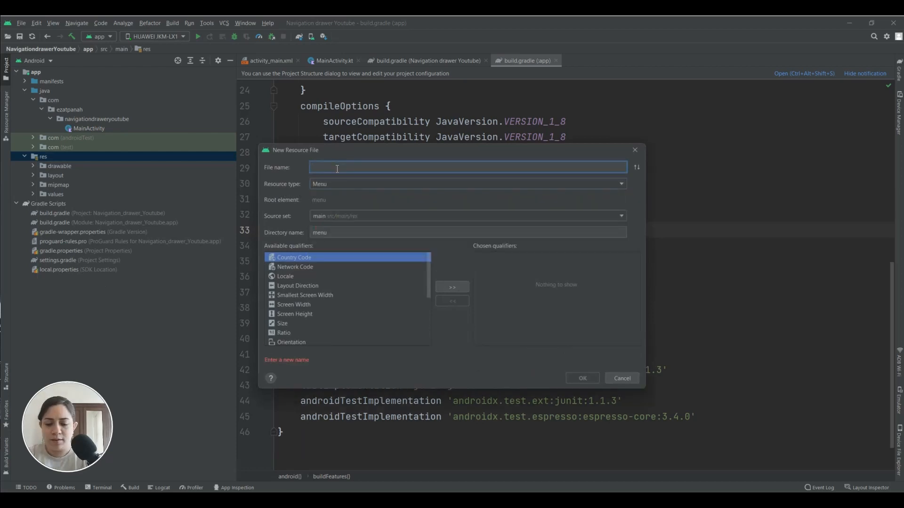
type("nav_menu")
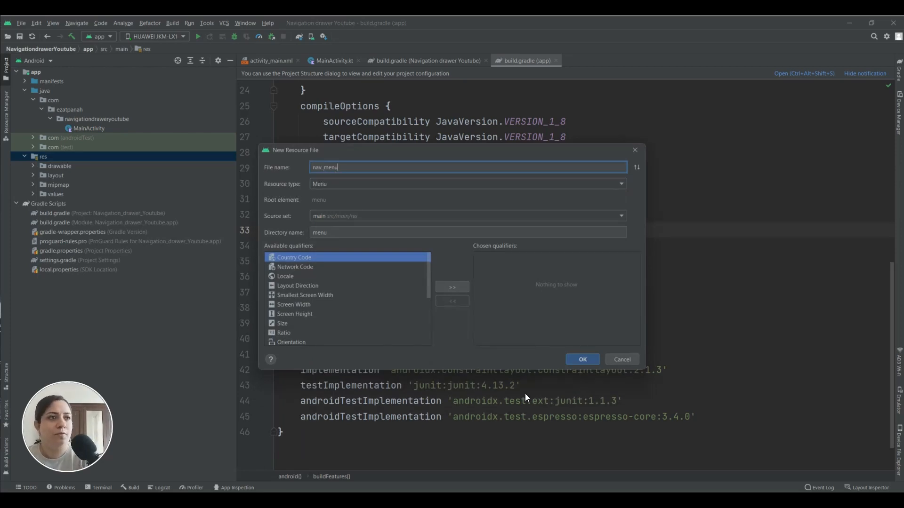
left_click(582, 359)
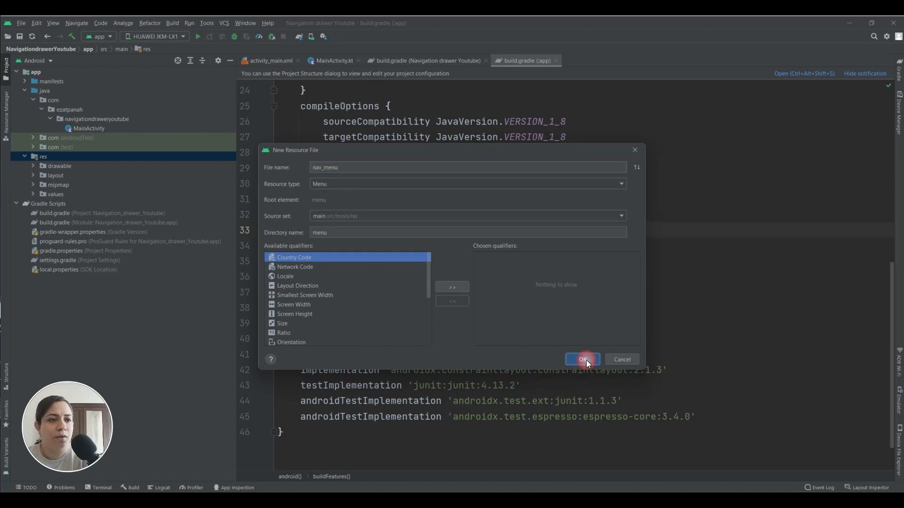
left_click(582, 358)
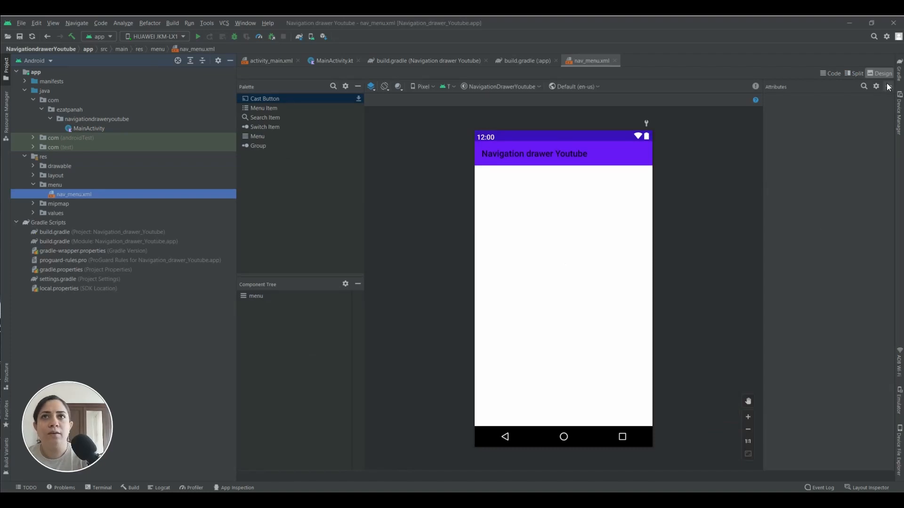
Step: Write an <item> with id firstItem and title First Item in nav_menu.xml split view
left_click(856, 73)
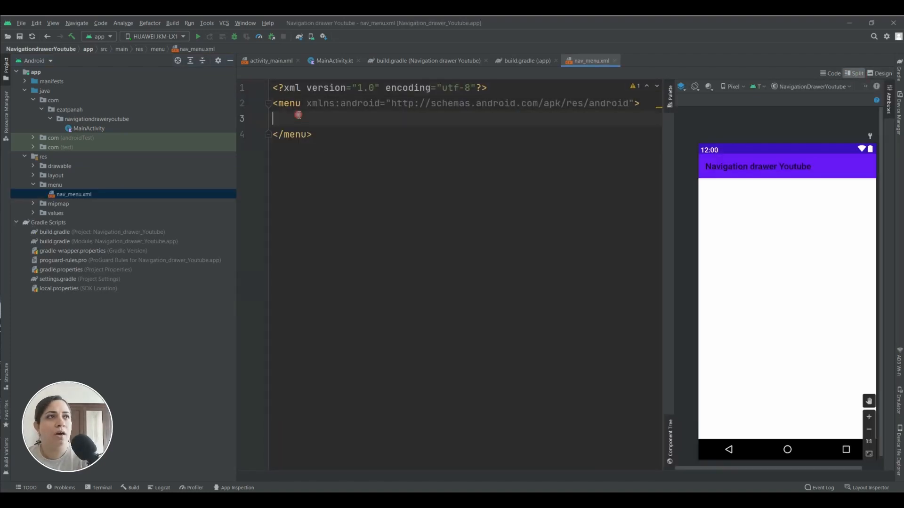
type("<item")
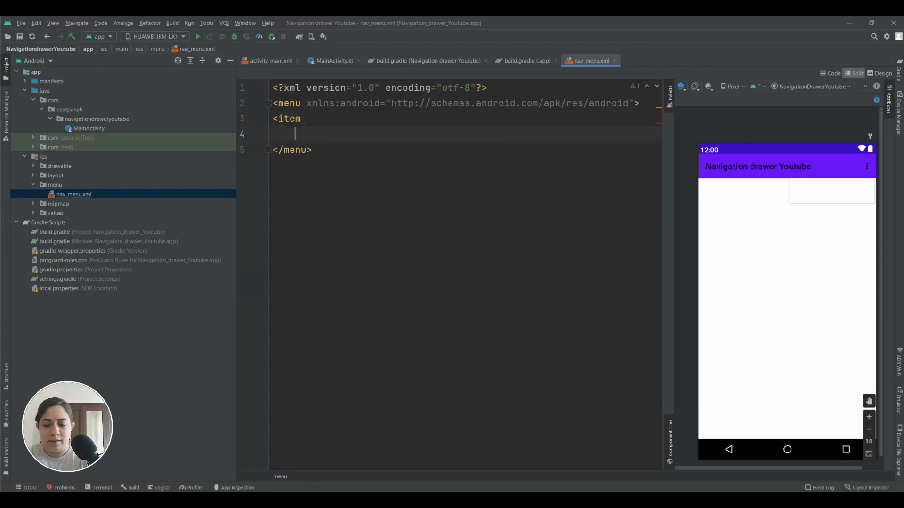
type("android:id=\"@+id/f")
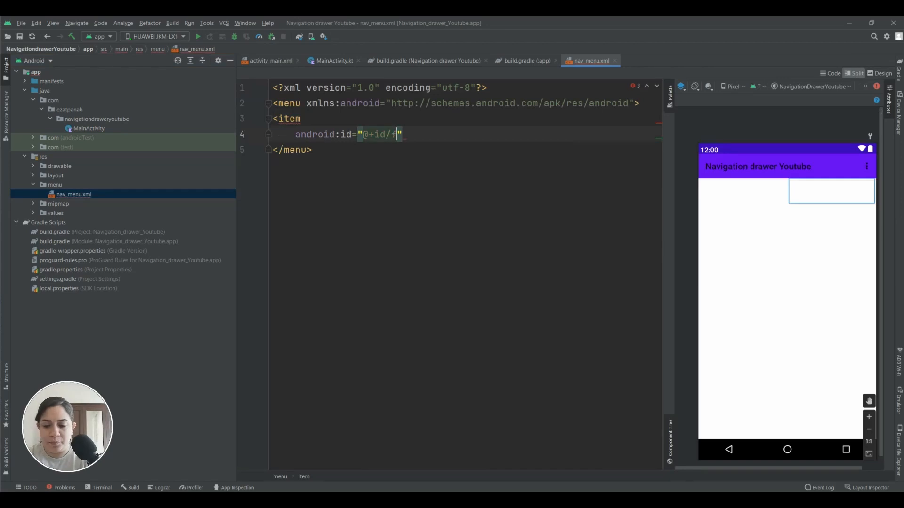
type("irst")
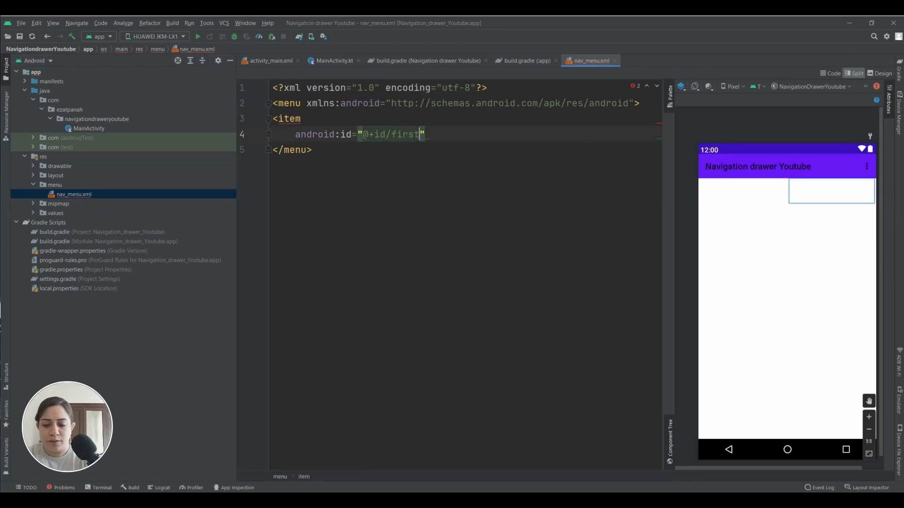
type("Item")
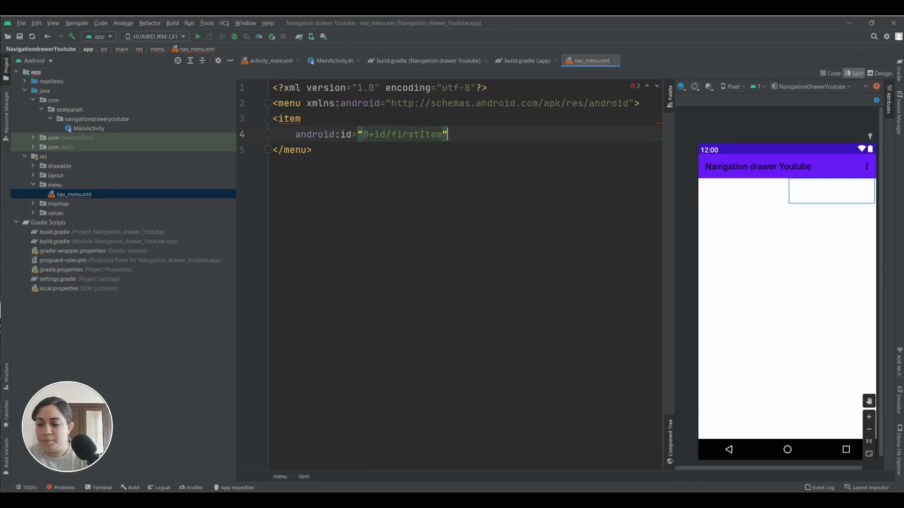
type("title=\"Fi\"")
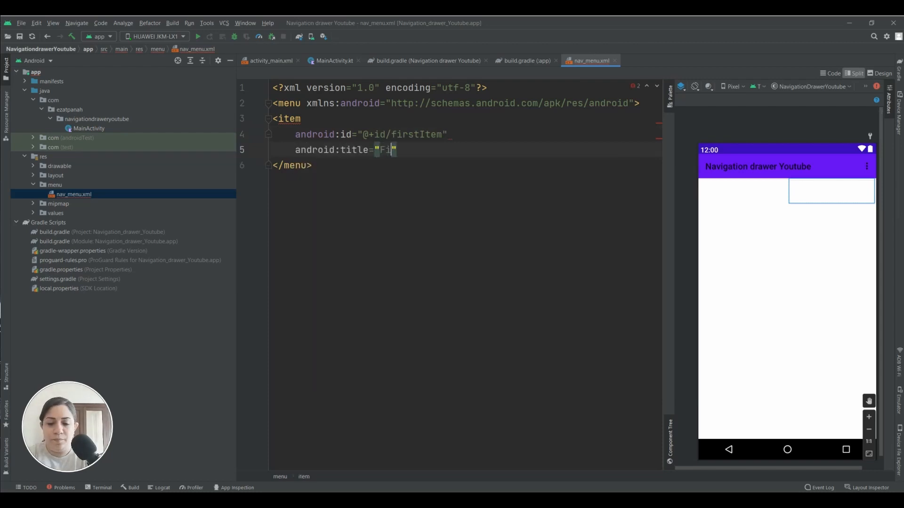
type("srt")
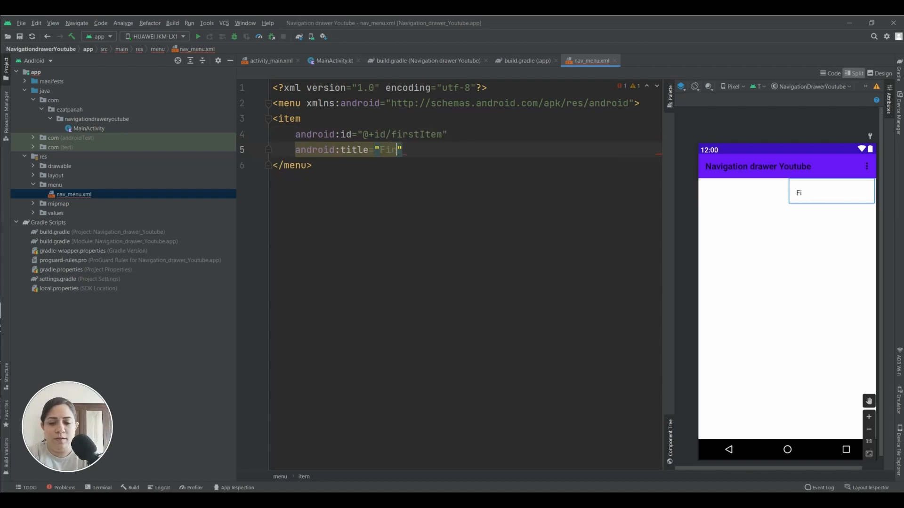
type("rst It")
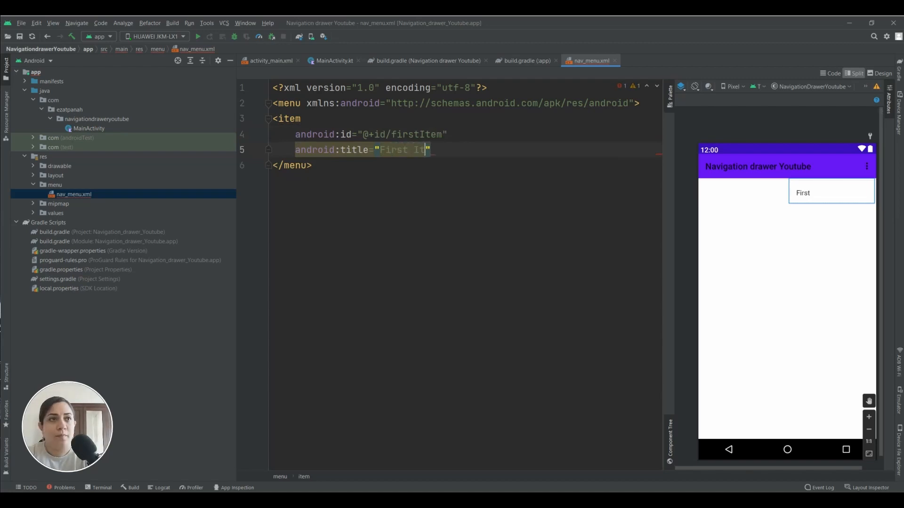
type("em")
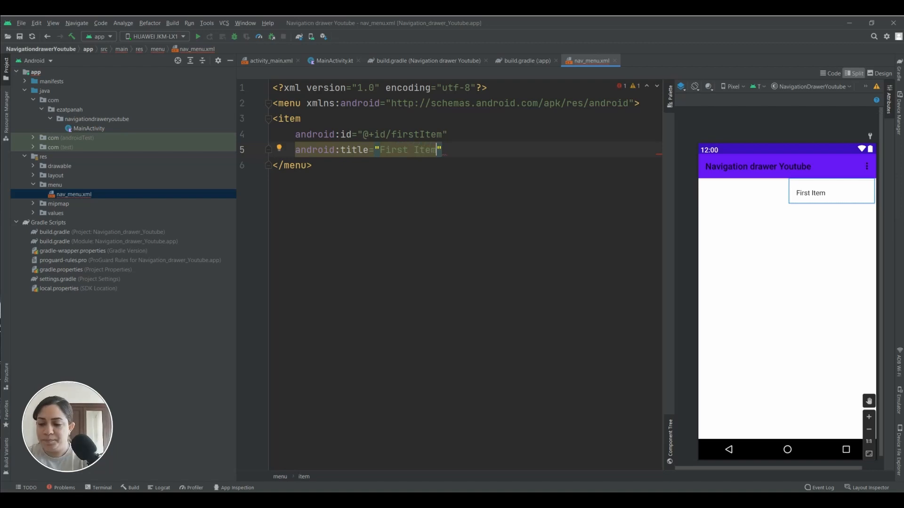
type("/>")
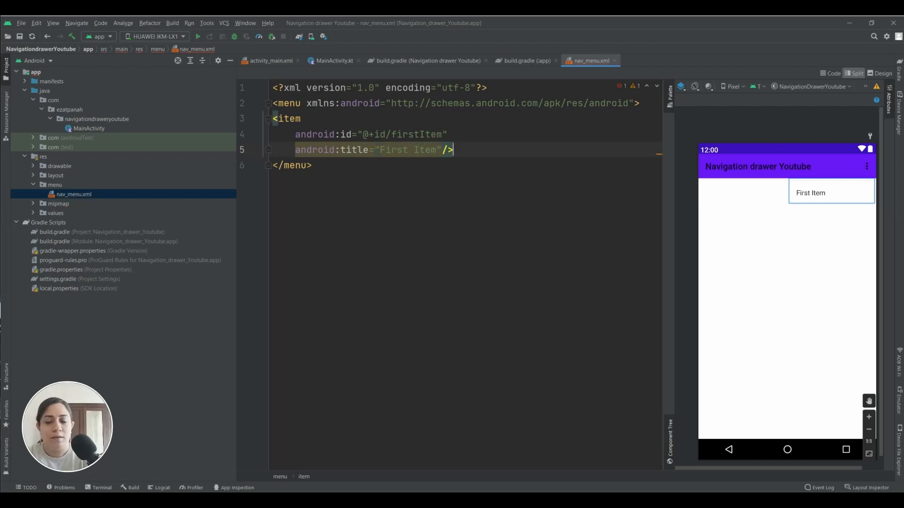
Step: Duplicate the item twice and retitle the copies Second Item and Third Item
key("Return")
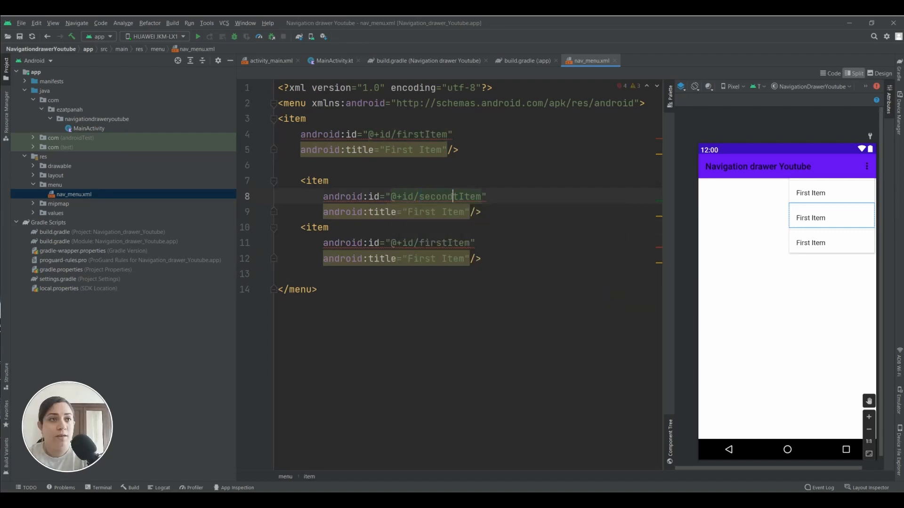
double_click(421, 212)
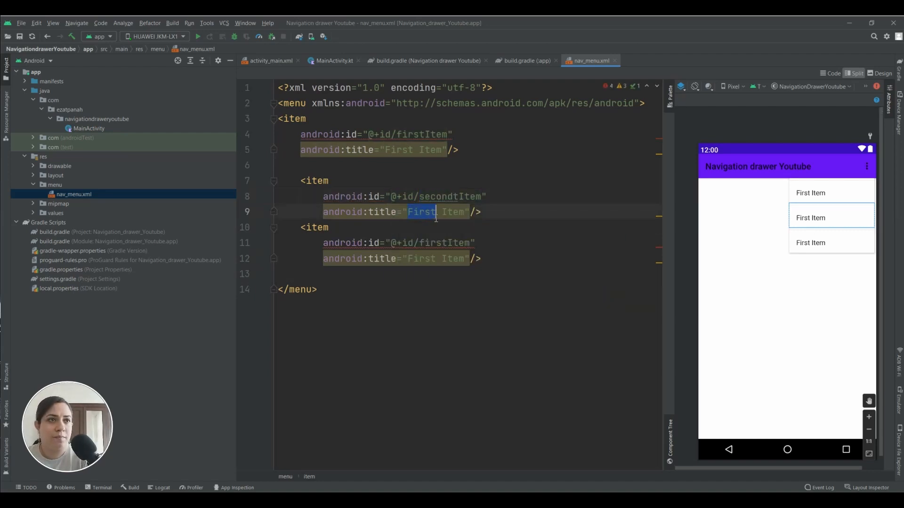
type("Second")
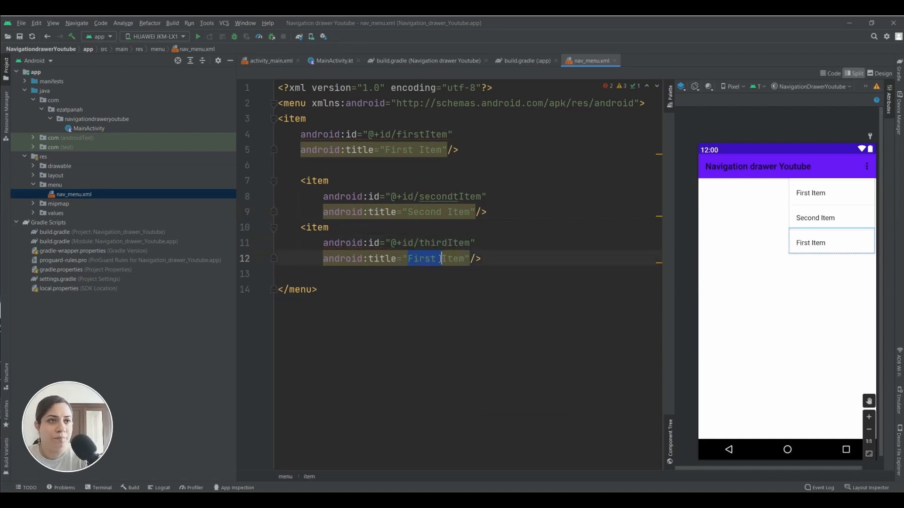
type("Tgh")
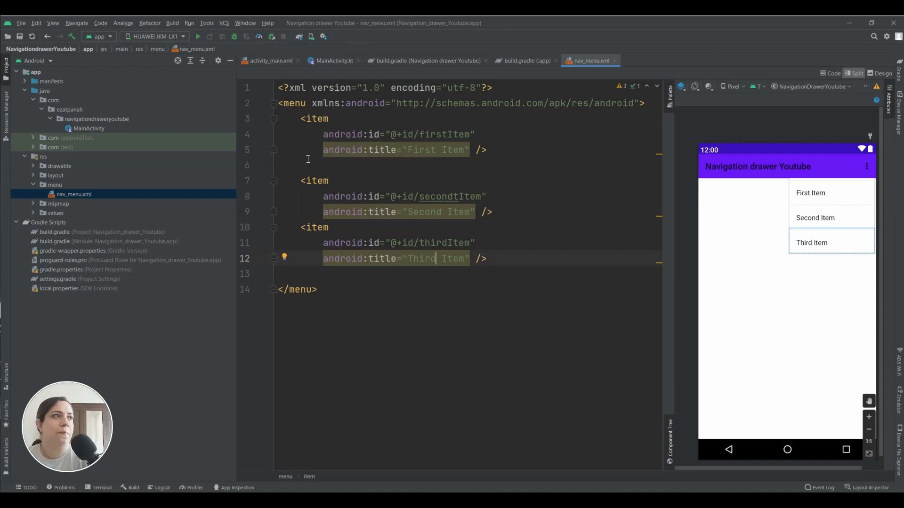
Step: Create a layout resource file named nav_header under res/layout, then show activity_main
left_click(33, 175)
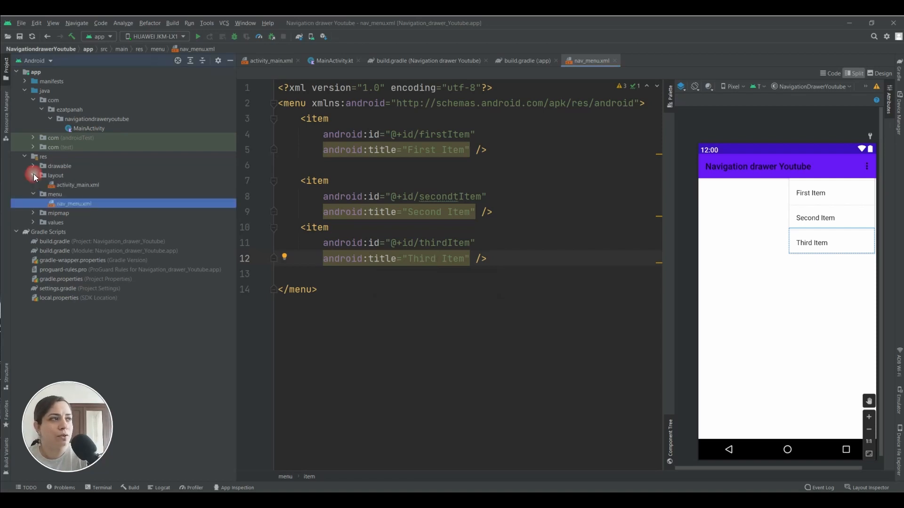
right_click(56, 175)
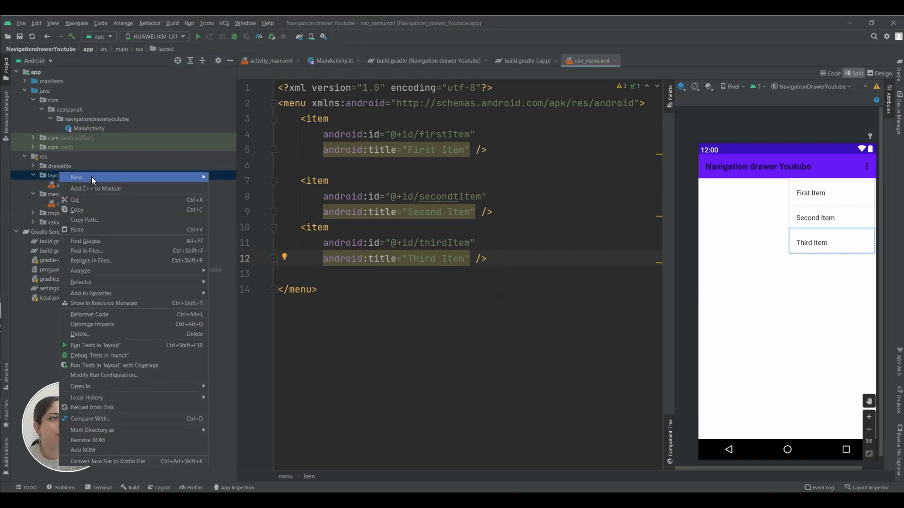
left_click(76, 177)
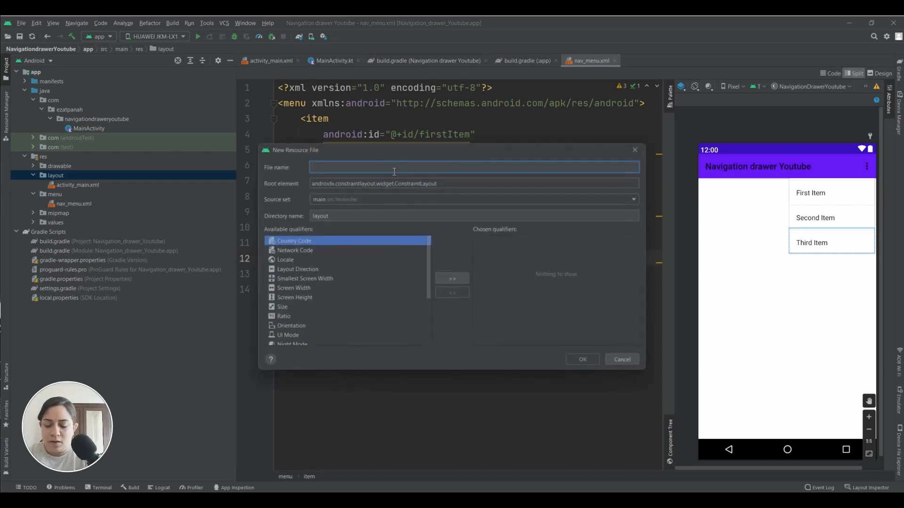
type("nav")
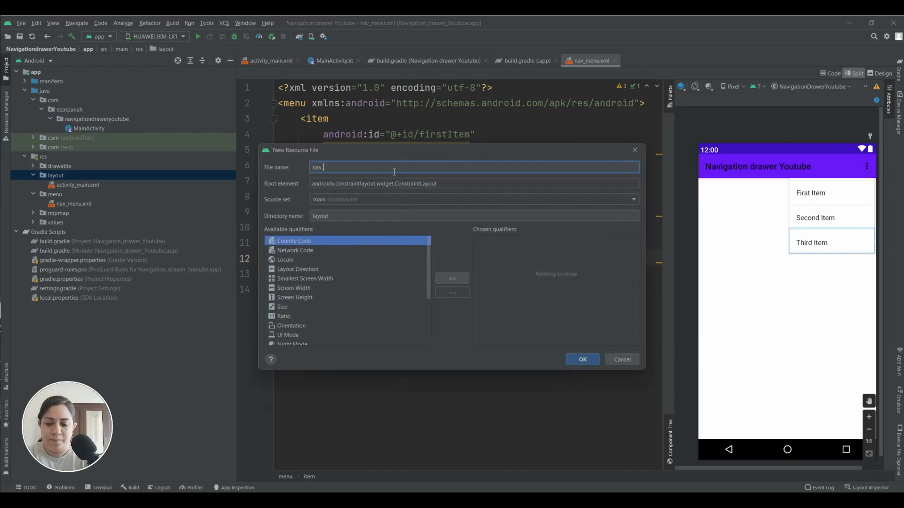
type("_feader")
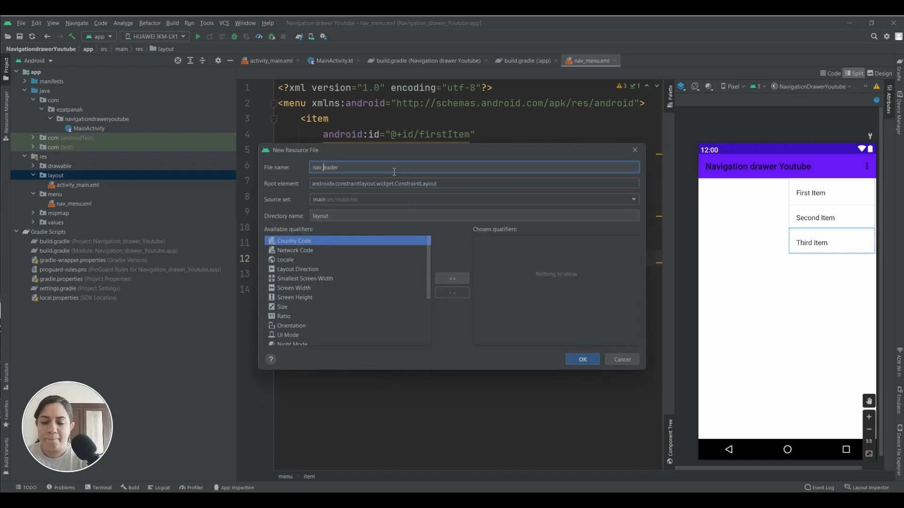
left_click(581, 359)
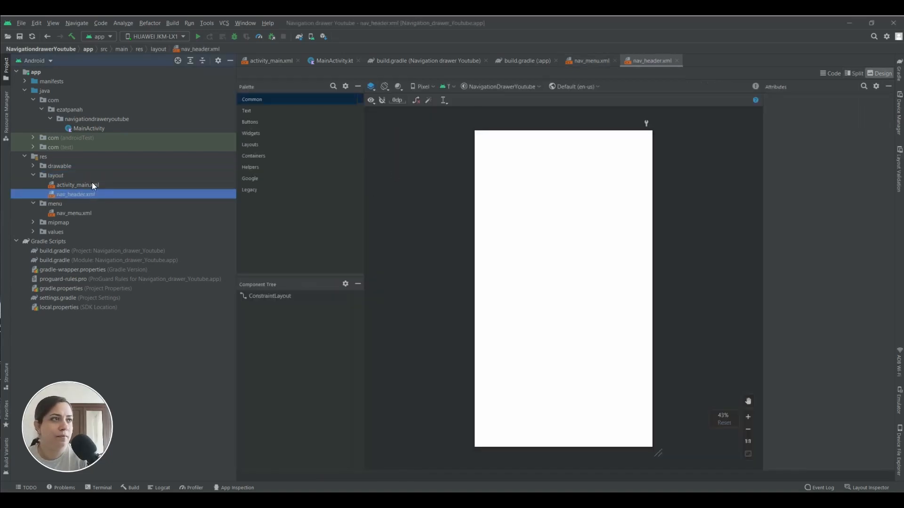
left_click(253, 99)
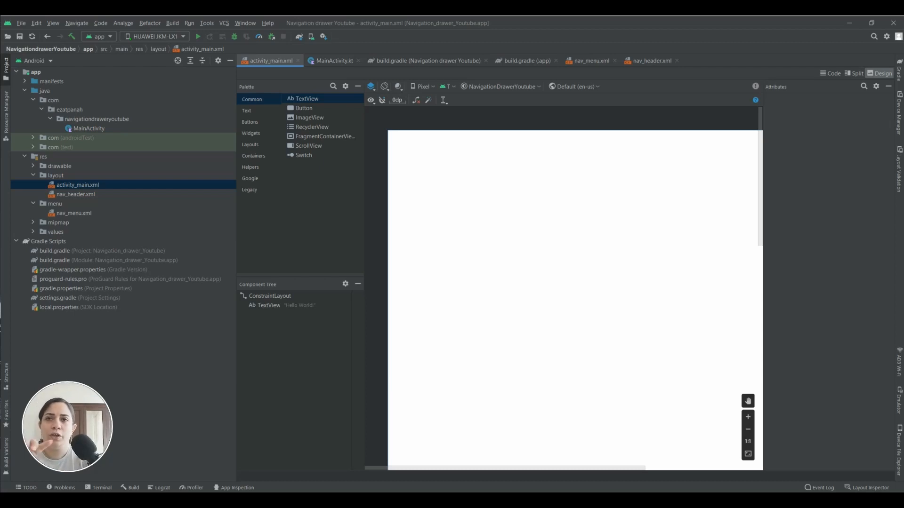
mouse_move(834, 114)
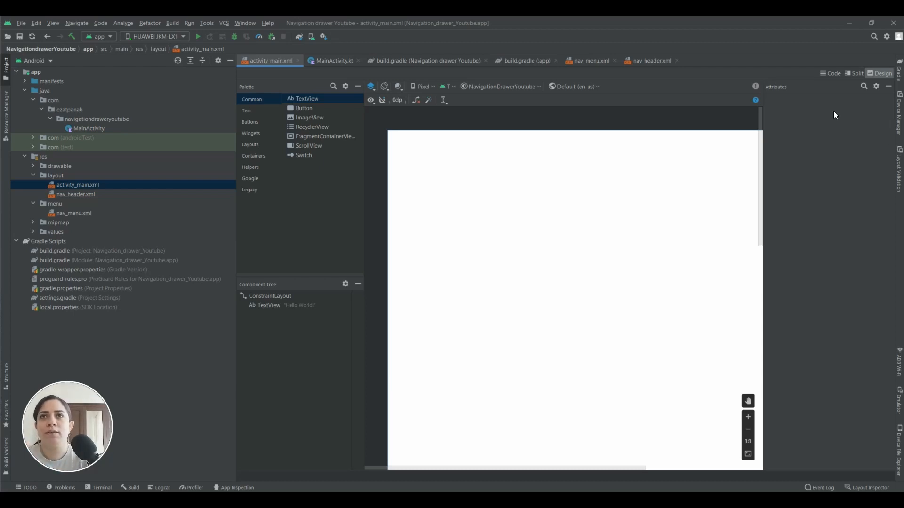
Step: Make the root a DrawerLayout, wrap the TextView in ConstraintLayout and set its text to 'Activity body'
left_click(854, 73)
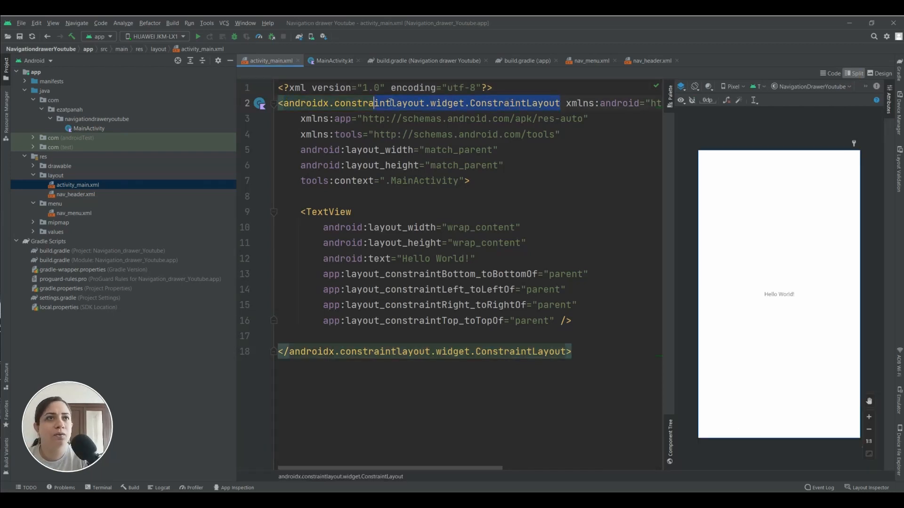
type("Drawer")
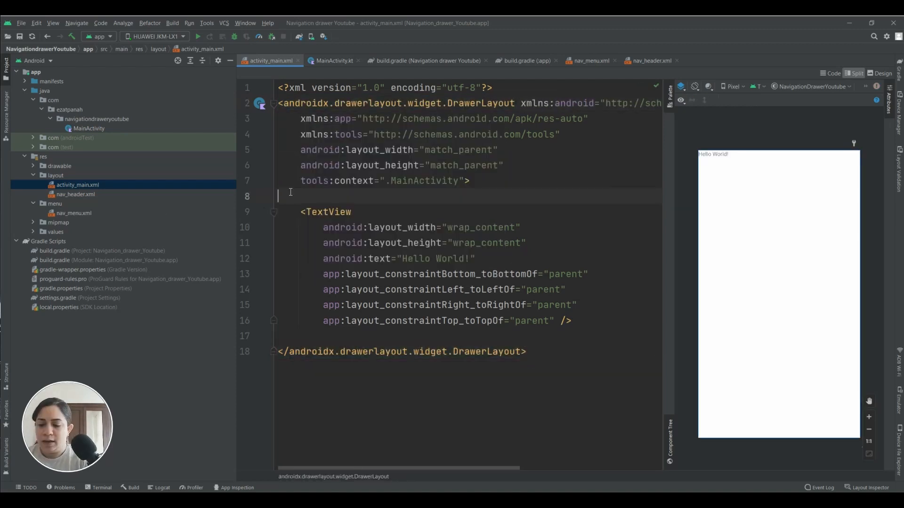
type("ConstraintLayout")
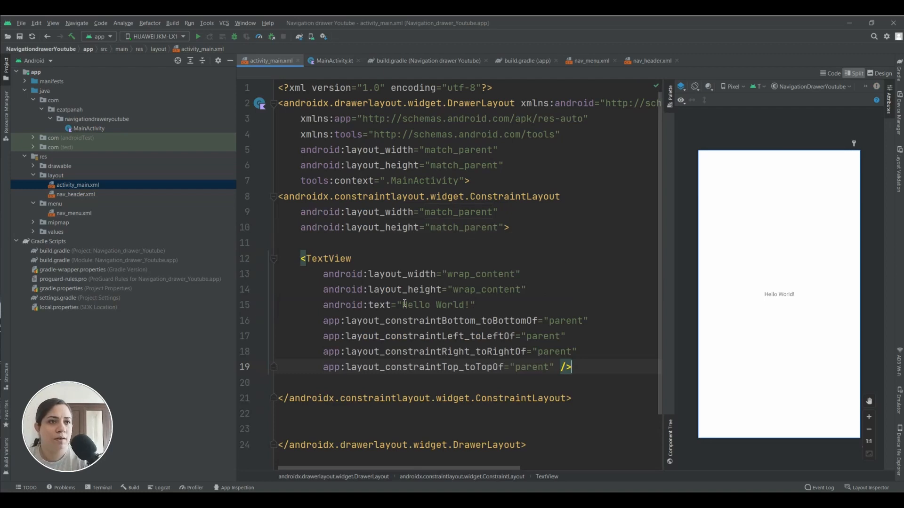
double_click(437, 305)
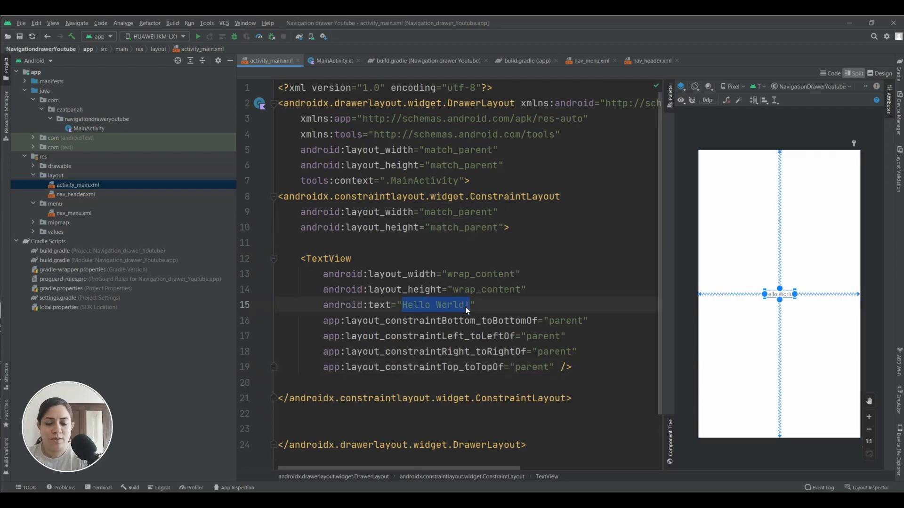
type("Activity")
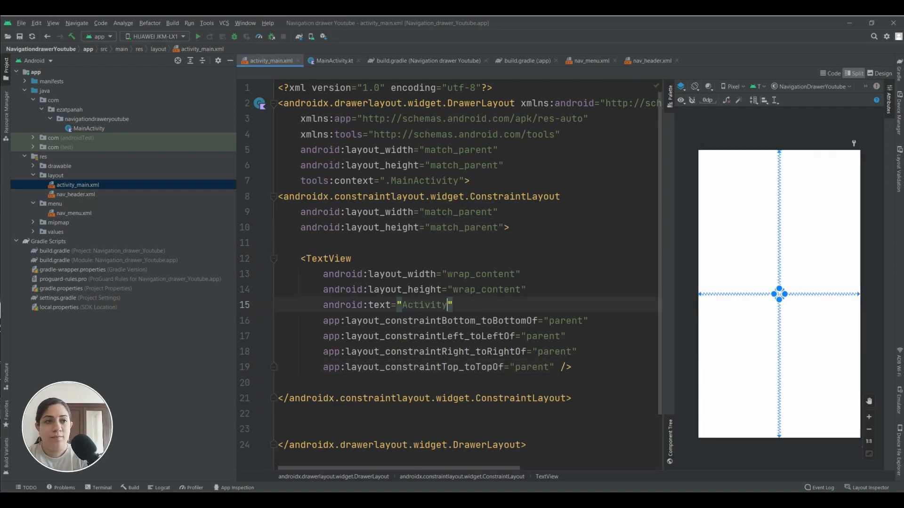
type("body")
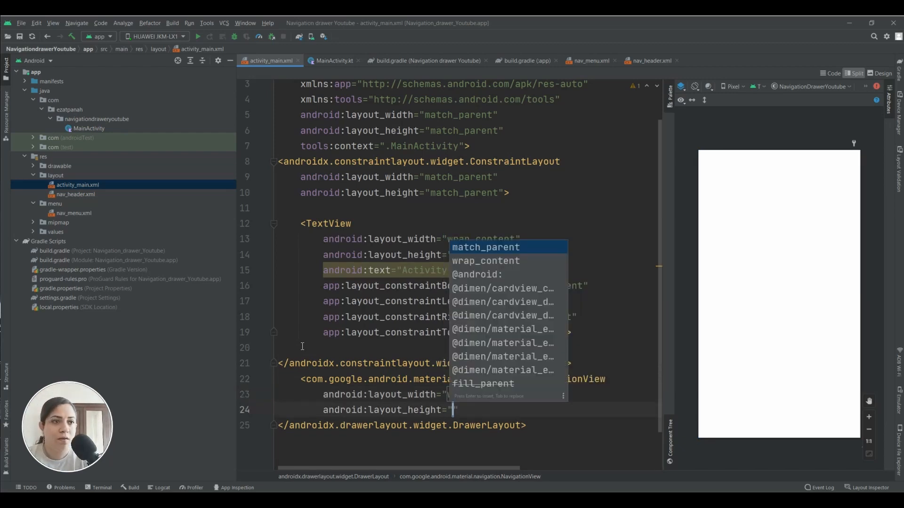
Step: Add a match_parent NavigationView using menu nav_menu and headerLayout nav_header
left_click(486, 247)
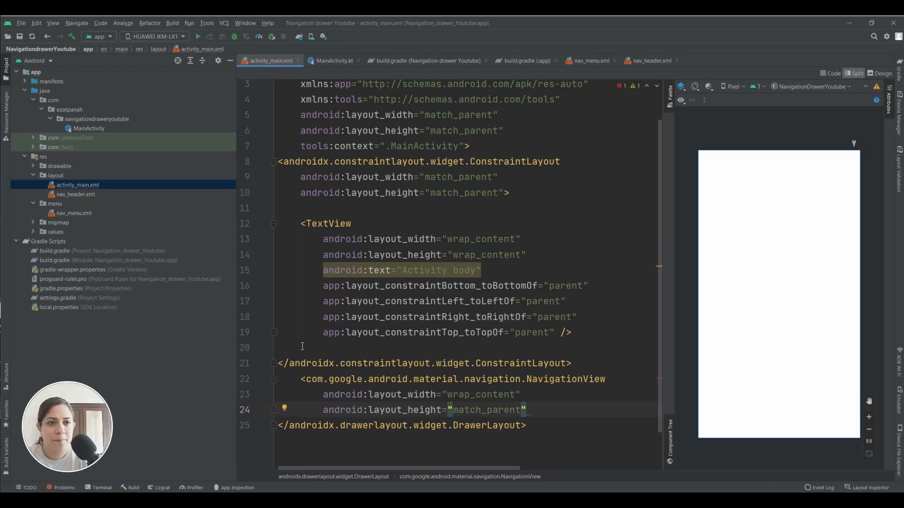
key("enter")
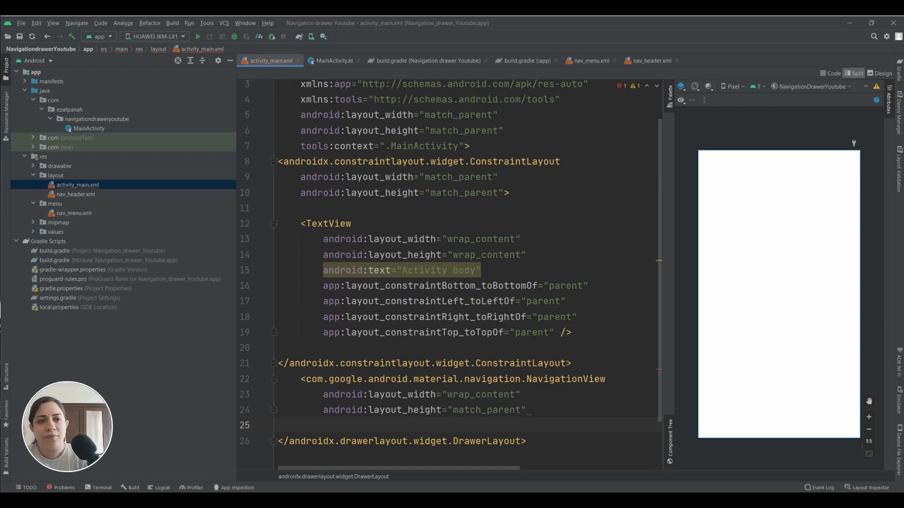
type("menu=\"@menu/nav_menu")
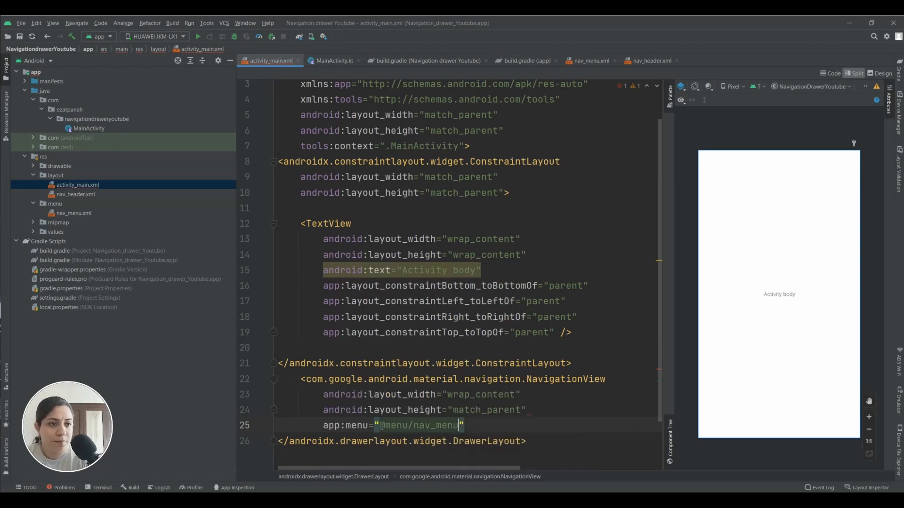
type("headerLayout=\"")
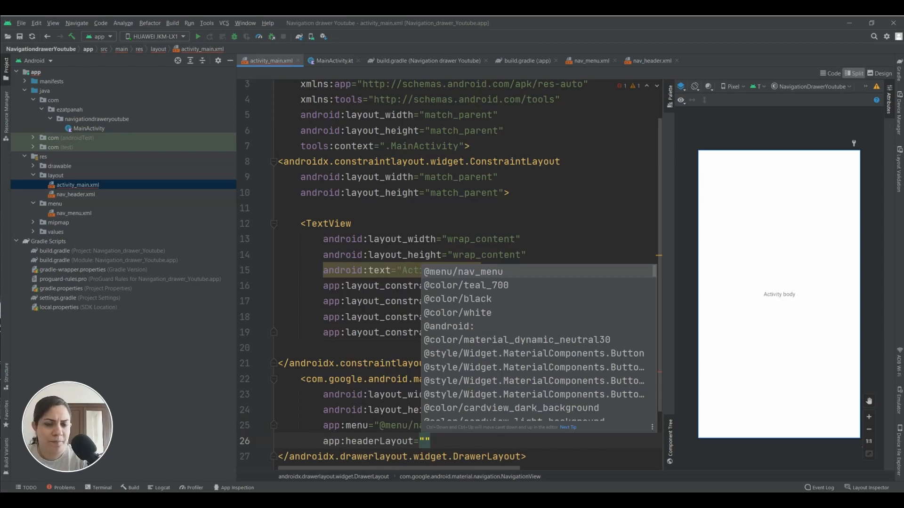
key("Escape")
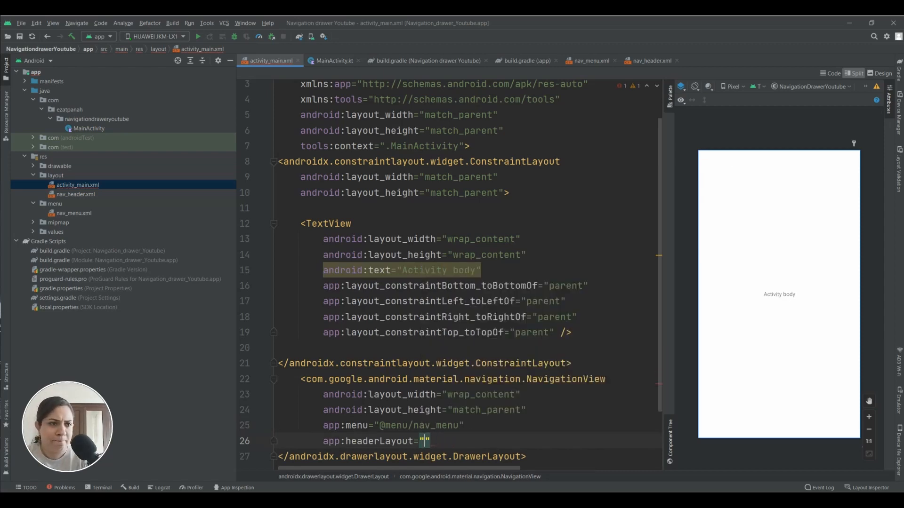
type("nav_header")
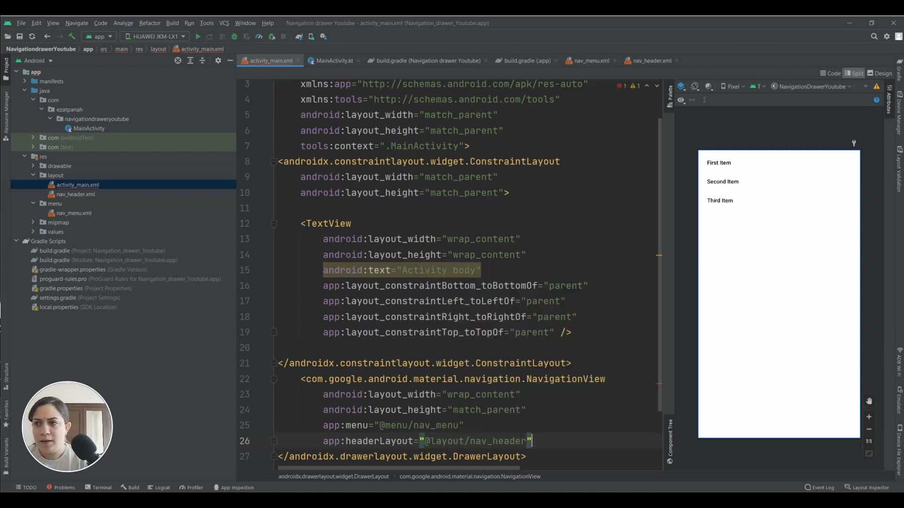
Step: Give the NavigationView layout_gravity start and fitsSystemWindows true, closing the tag
type("gravity=\"")
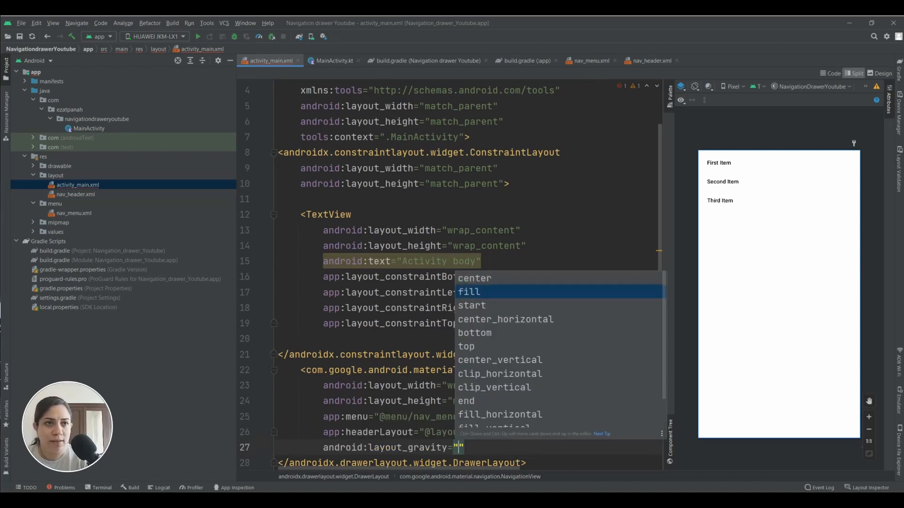
left_click(472, 305)
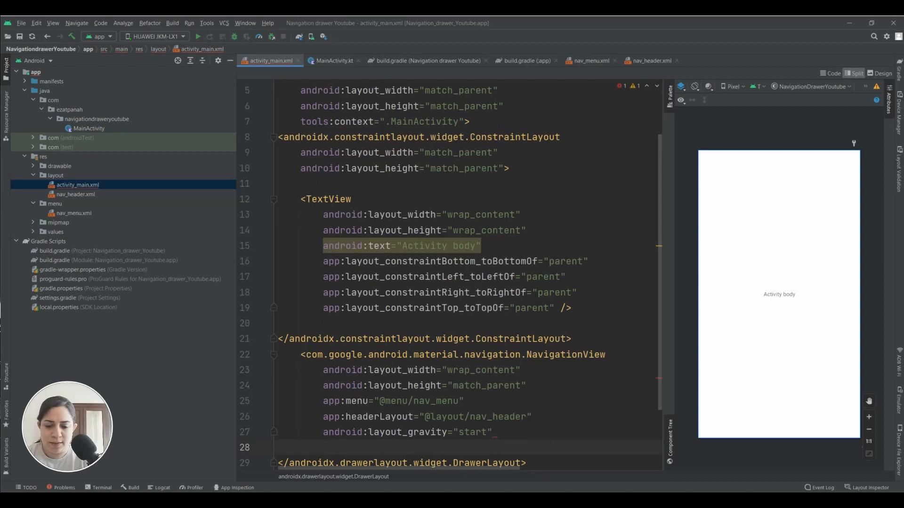
type("fitsSystemWindows=\"")
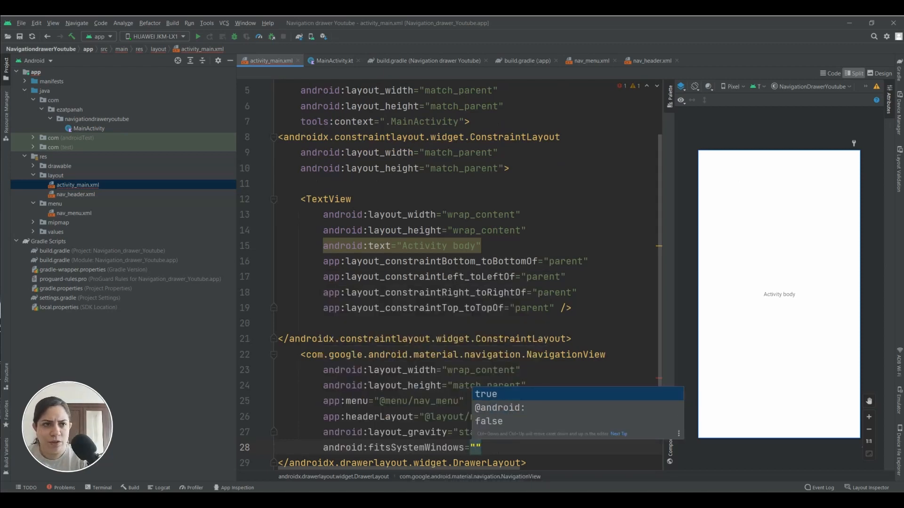
left_click(486, 394)
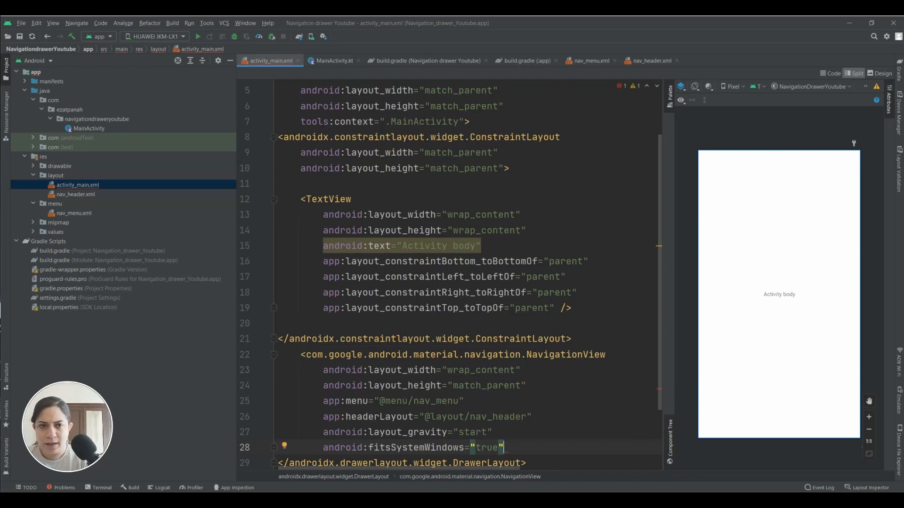
type("/>")
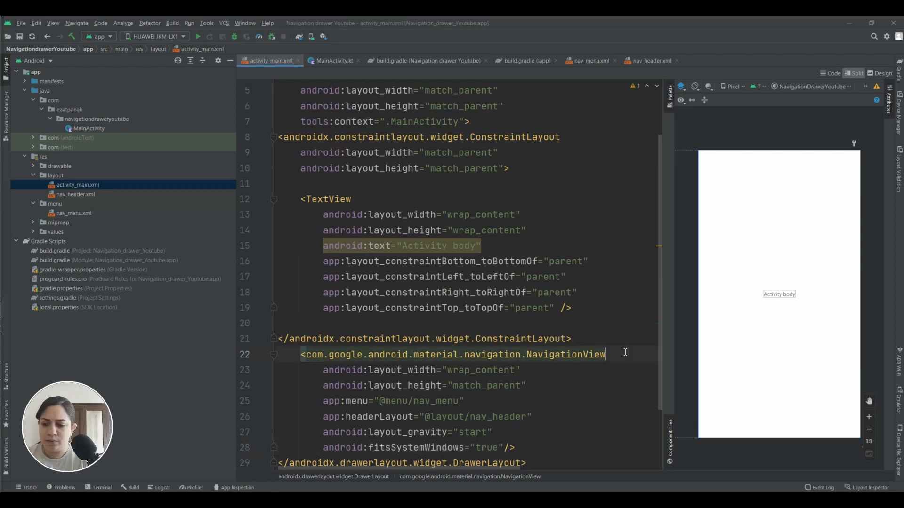
Step: Give the NavigationView android:id @+id/navView, then switch to nav_menu.xml
type("id:id=\"@+id/")
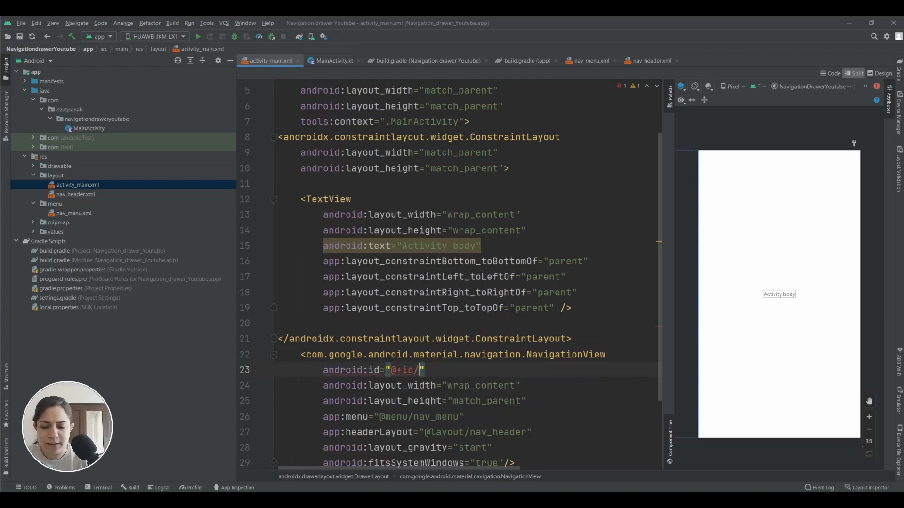
type("navView")
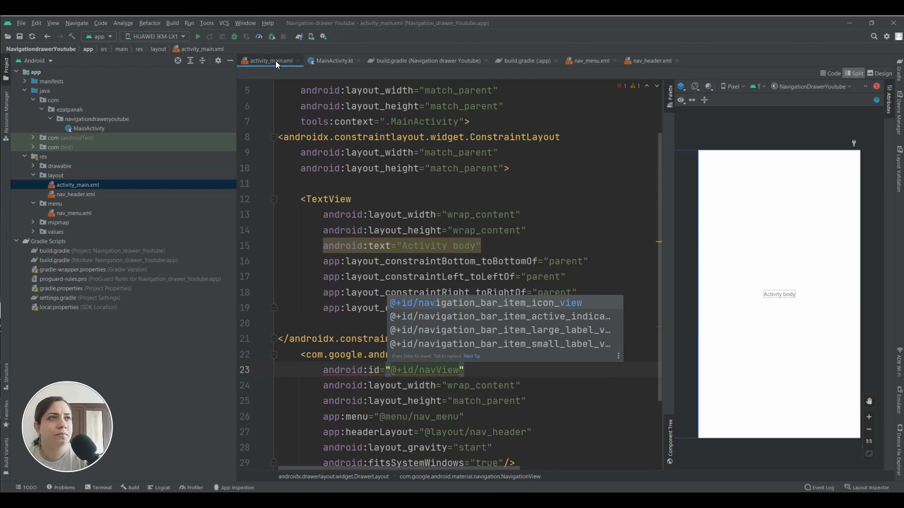
mouse_move(592, 61)
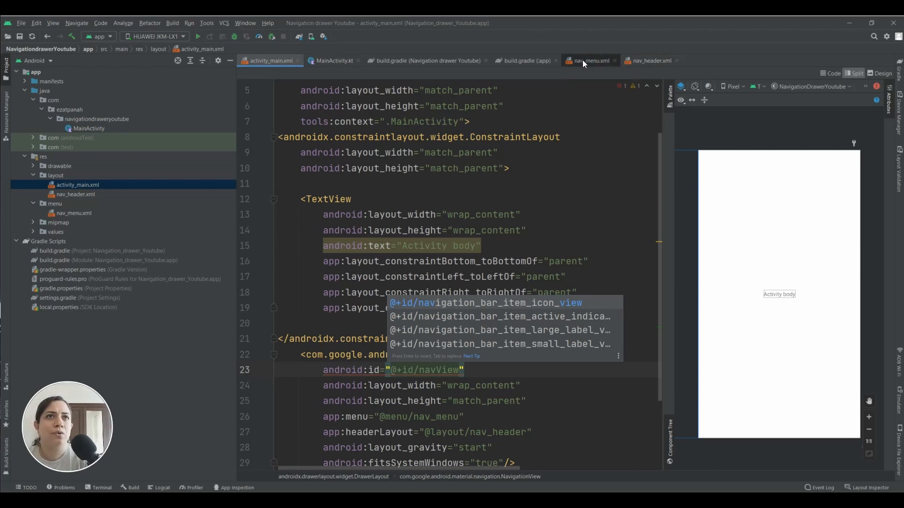
left_click(587, 60)
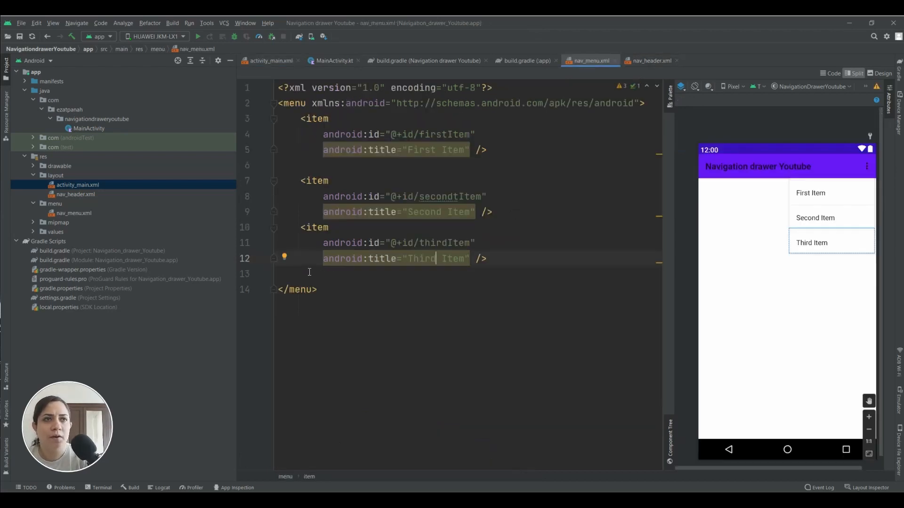
left_click(651, 60)
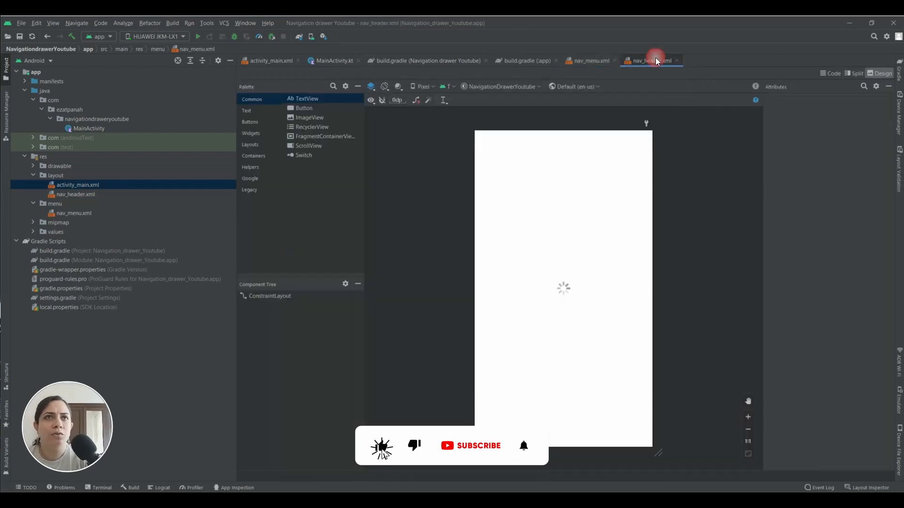
left_click(853, 73)
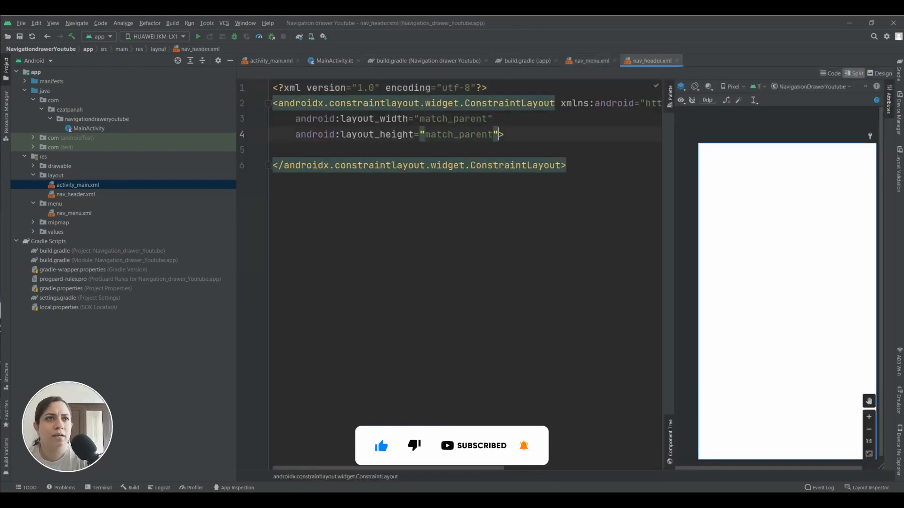
type("back>")
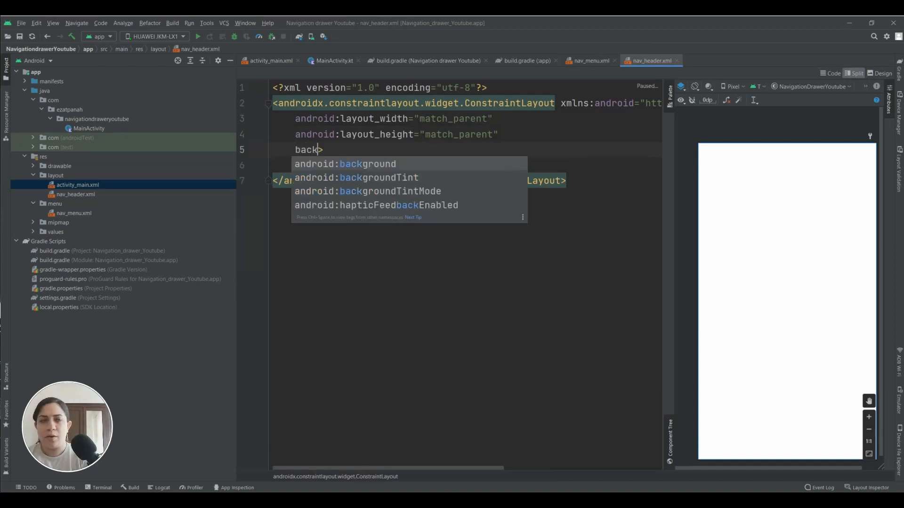
left_click(345, 164)
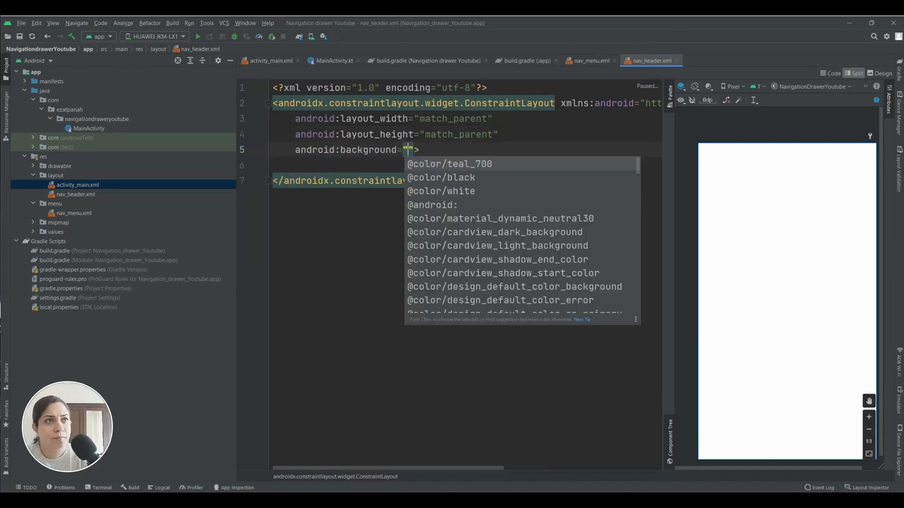
left_click(448, 164)
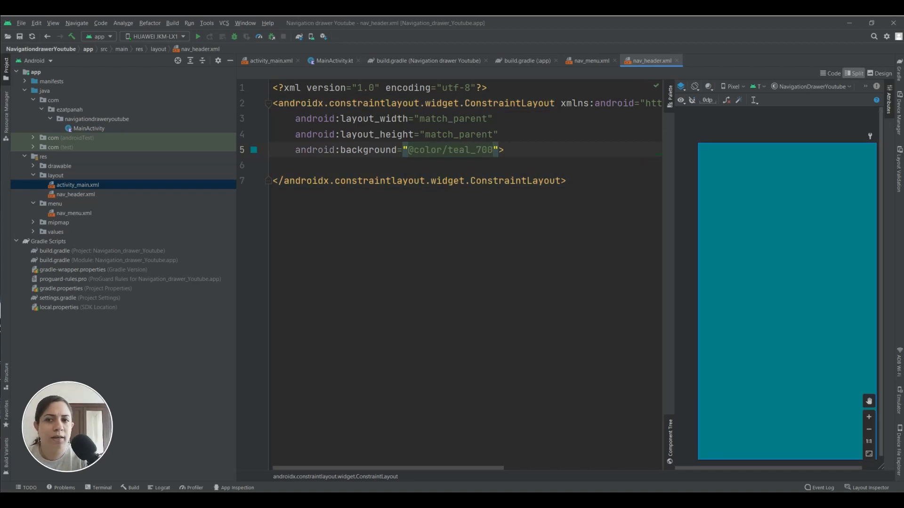
mouse_move(419, 174)
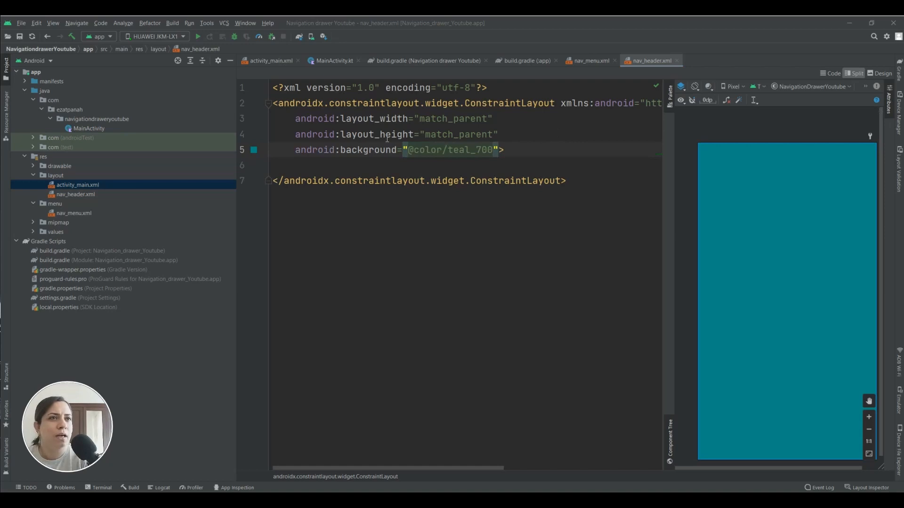
Step: Change the header layout_height to 150dp and begin a TextView inside it
double_click(458, 135)
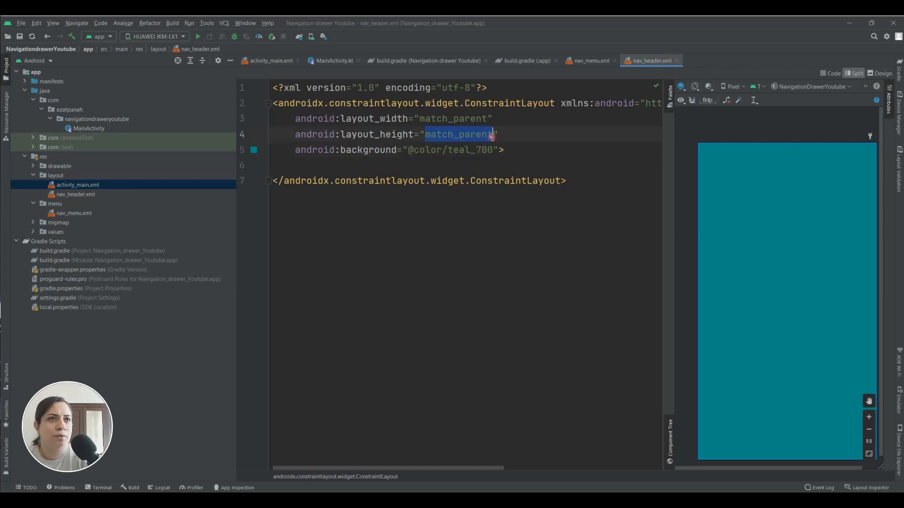
type("150")
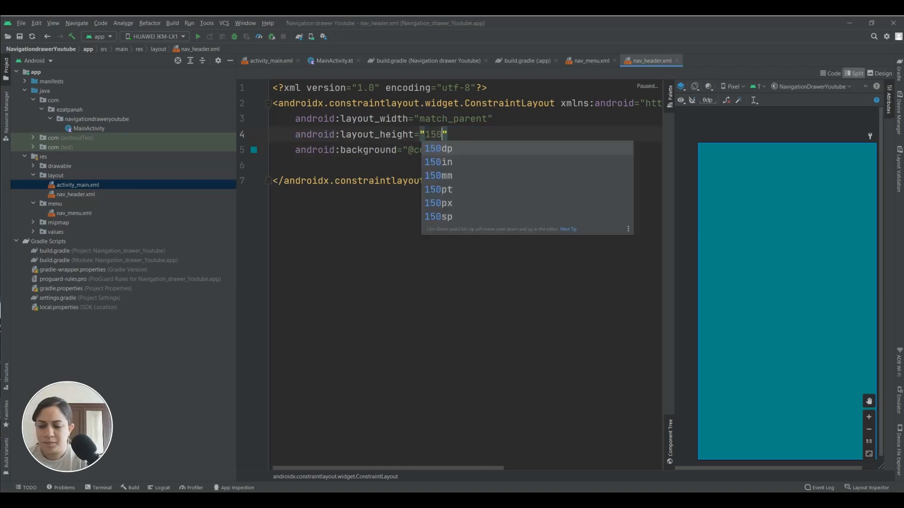
left_click(438, 147)
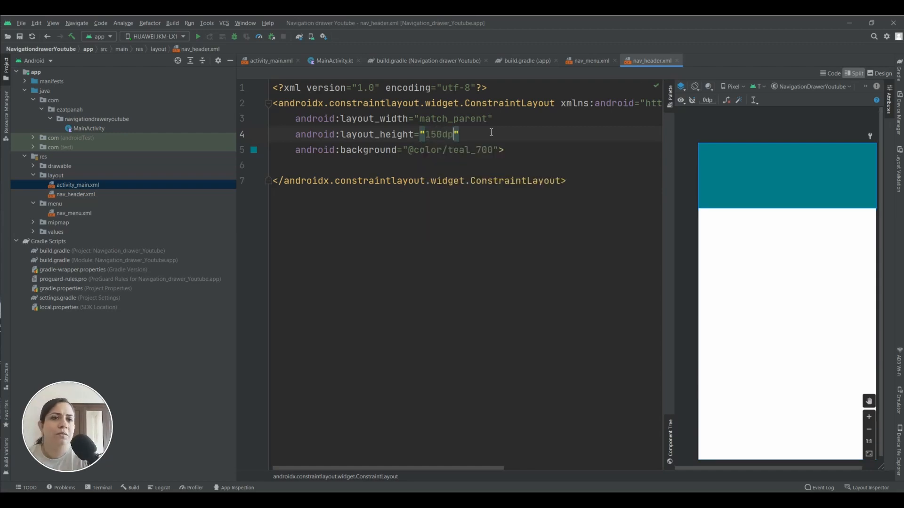
mouse_move(787, 194)
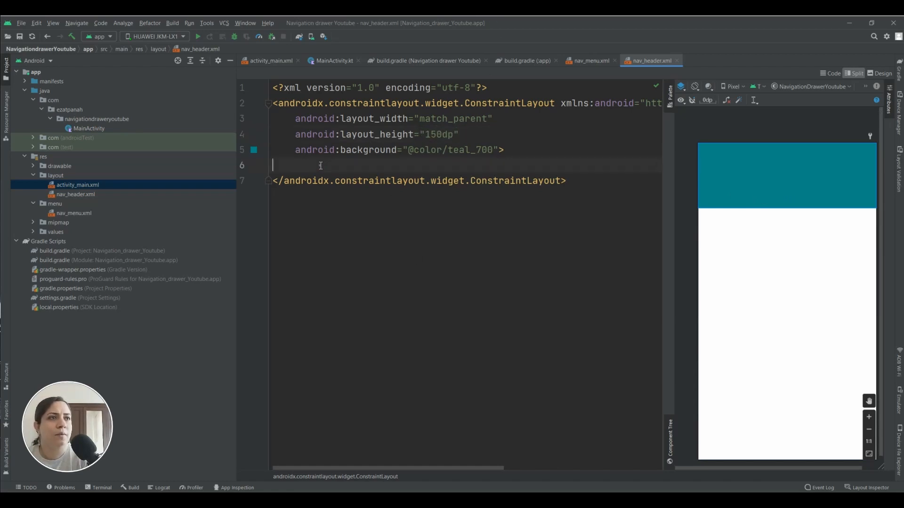
key("enter")
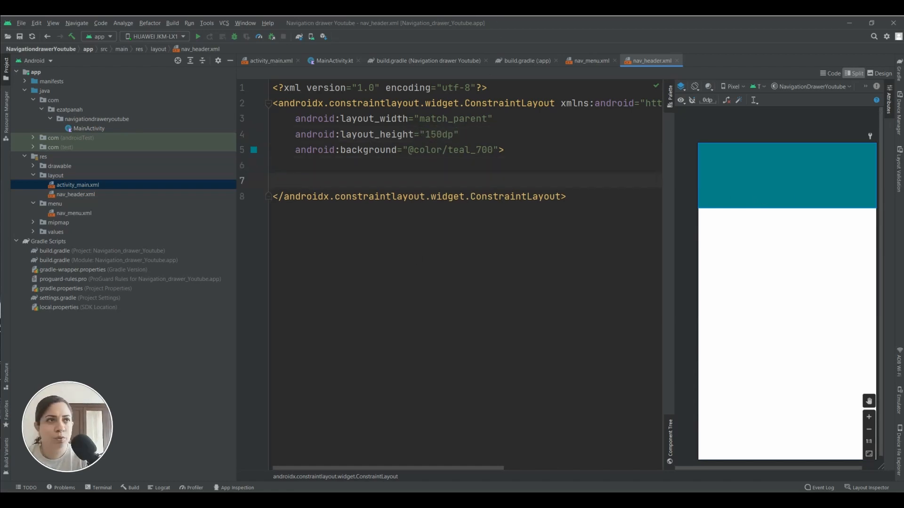
type("<te")
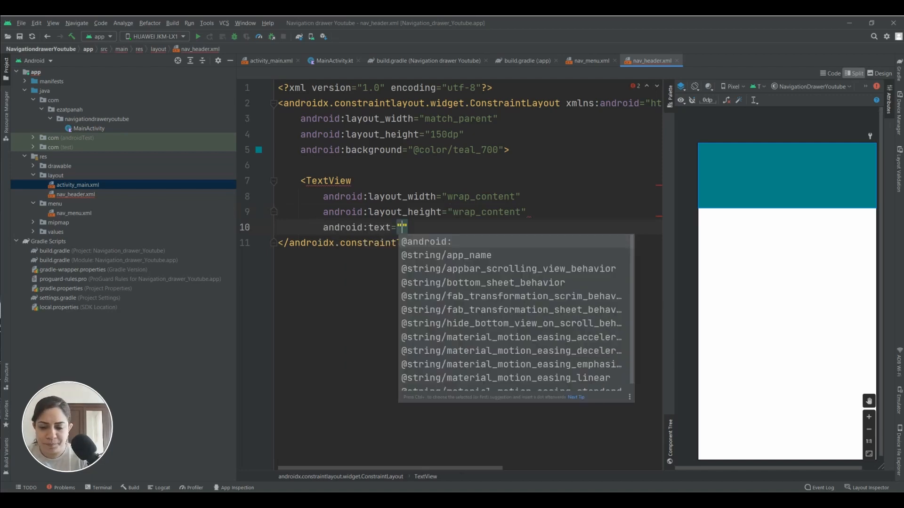
Step: Give the TextView text 'Sample Title' with top, bottom and start constraints to parent
type("Sam")
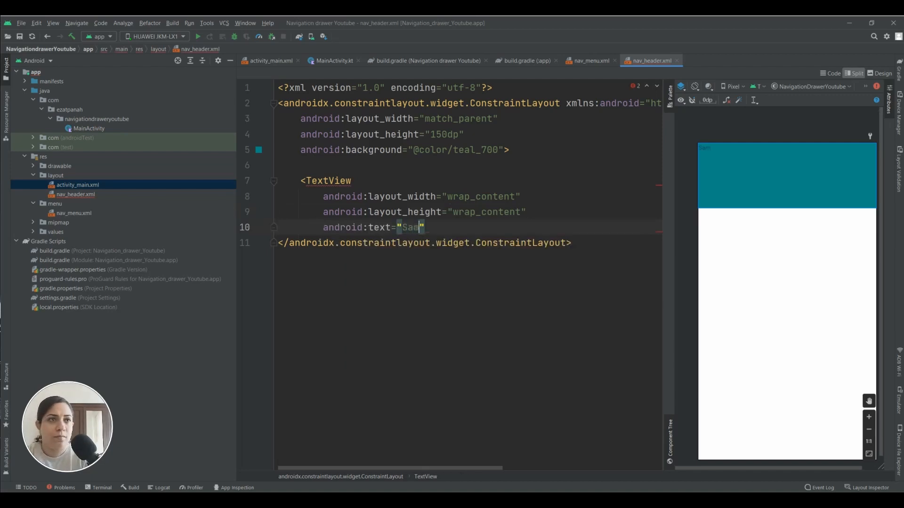
type("ple Ti")
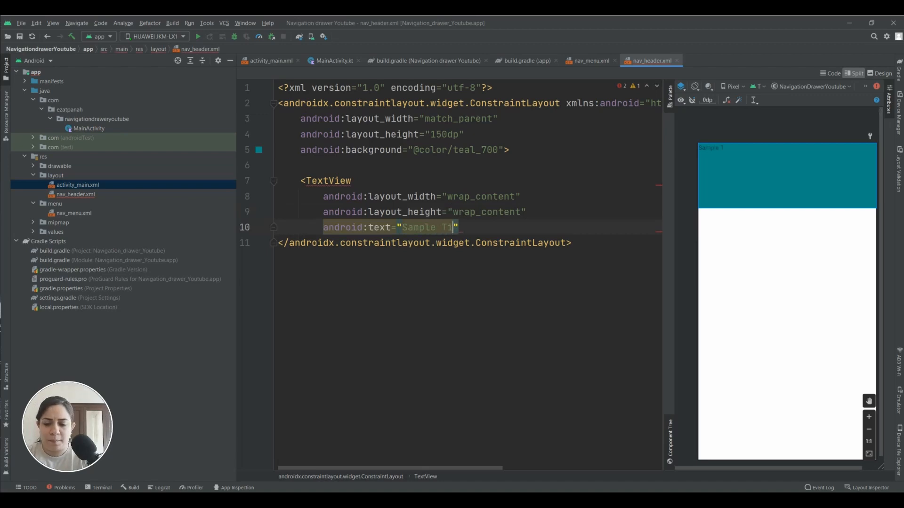
type("tle")
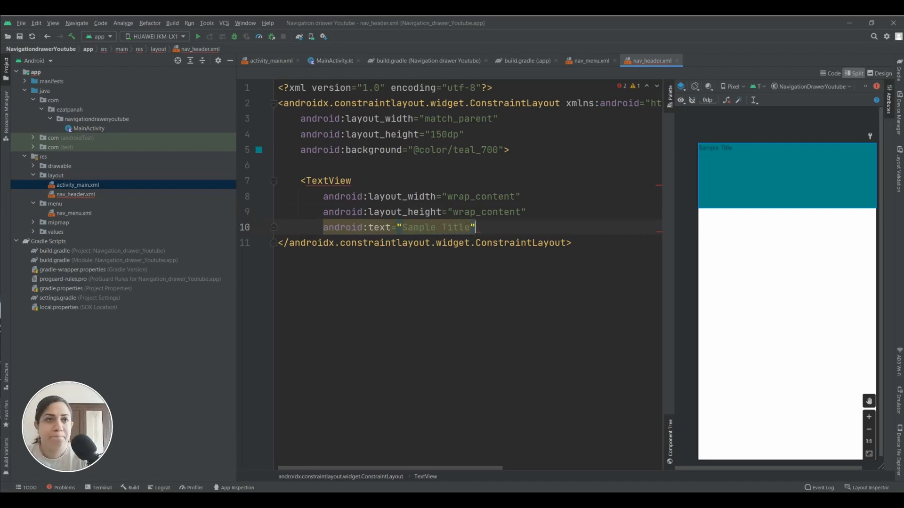
type("/>")
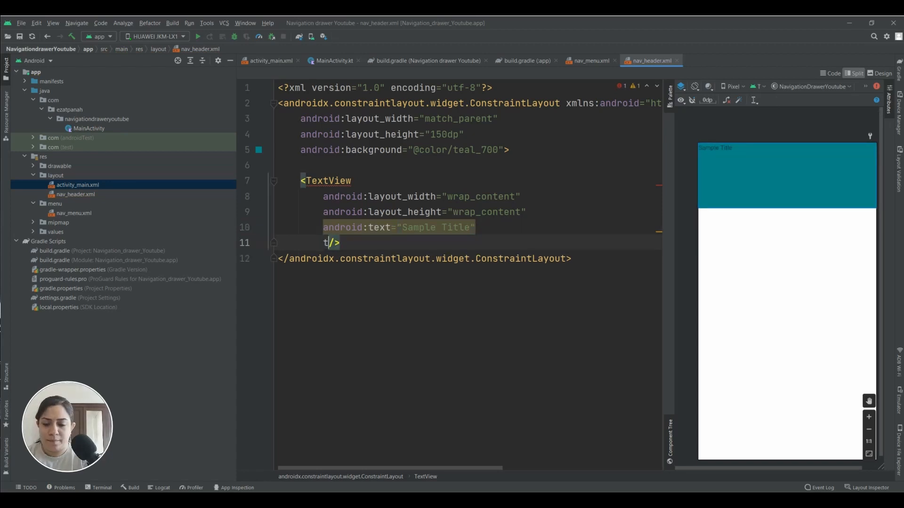
type("app:layout_constraintTop_toTopOf=\"parent")
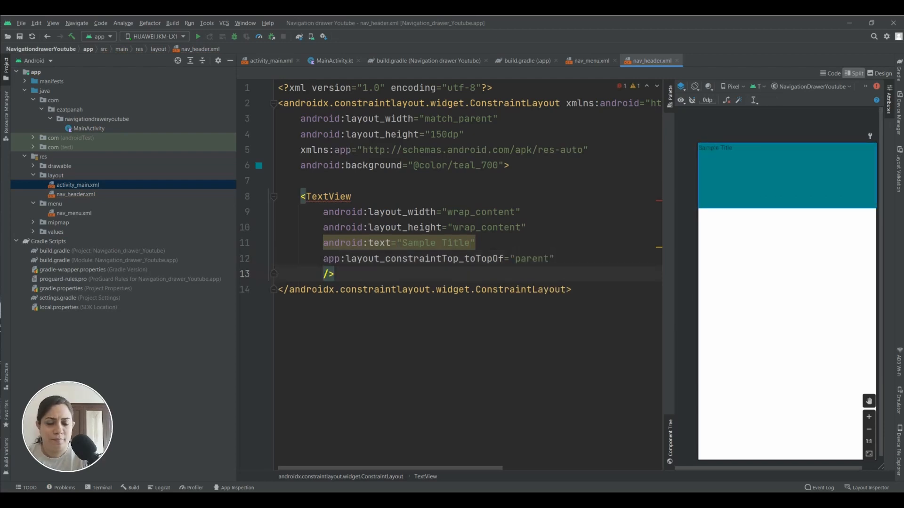
type("bobo")
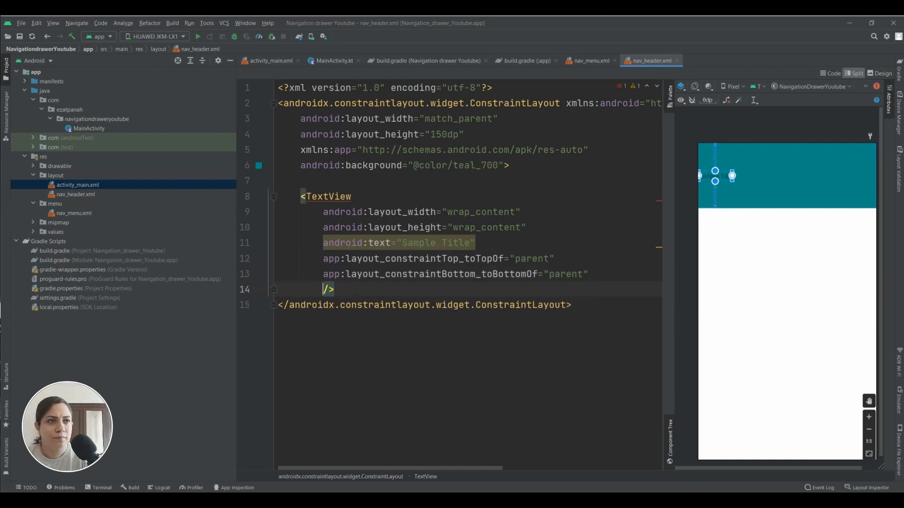
type("stst")
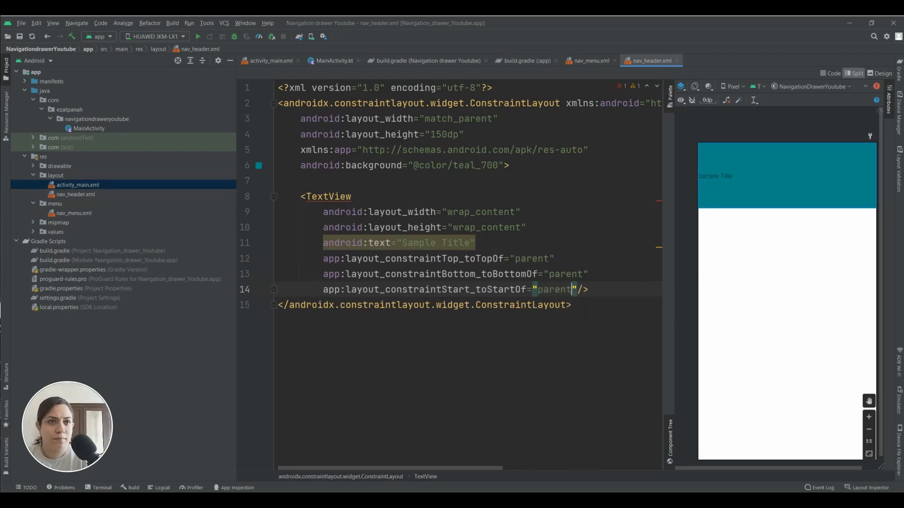
type("color/>")
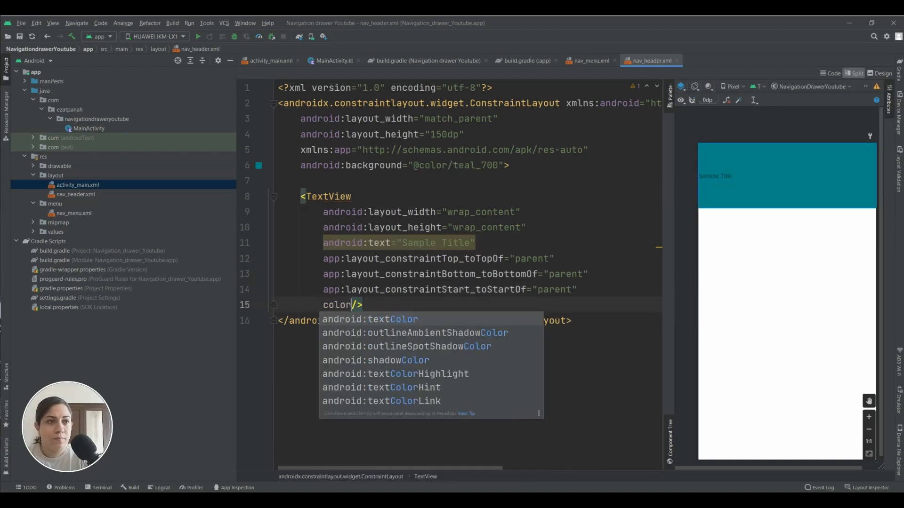
left_click(369, 319)
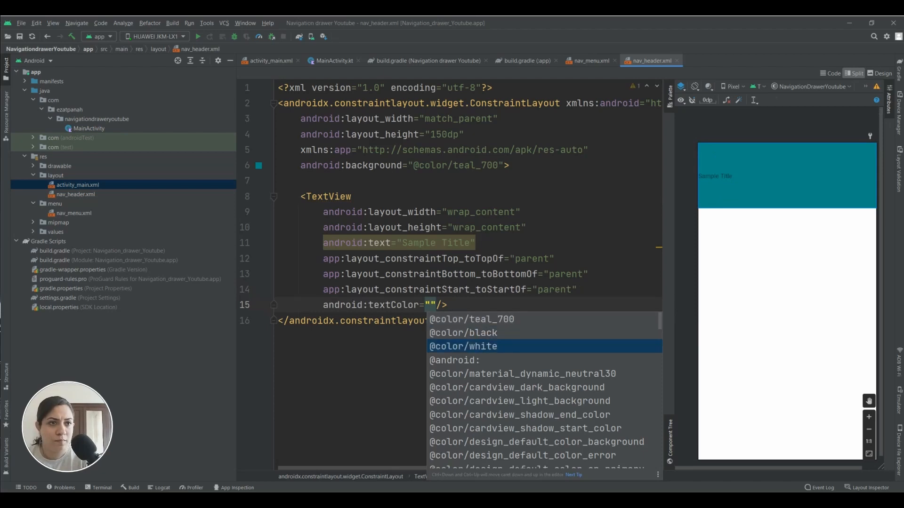
left_click(462, 346)
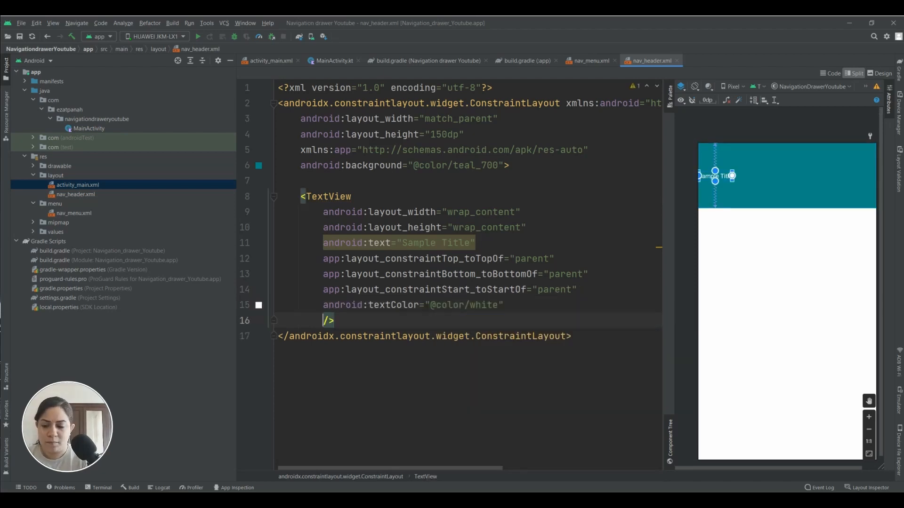
type("mar")
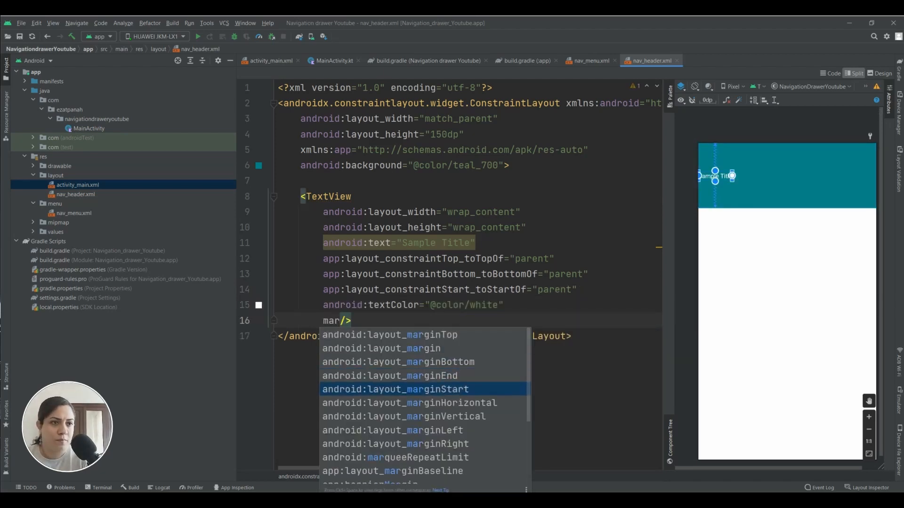
left_click(395, 389)
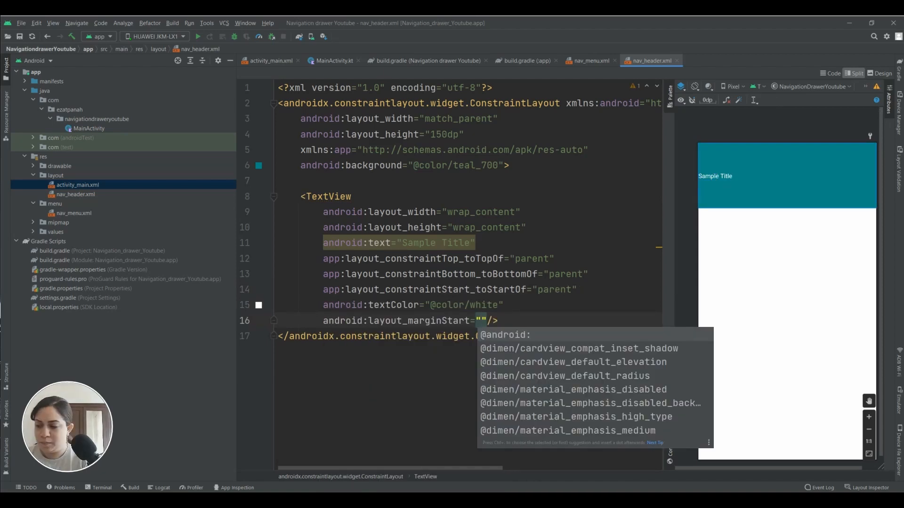
type("50dp")
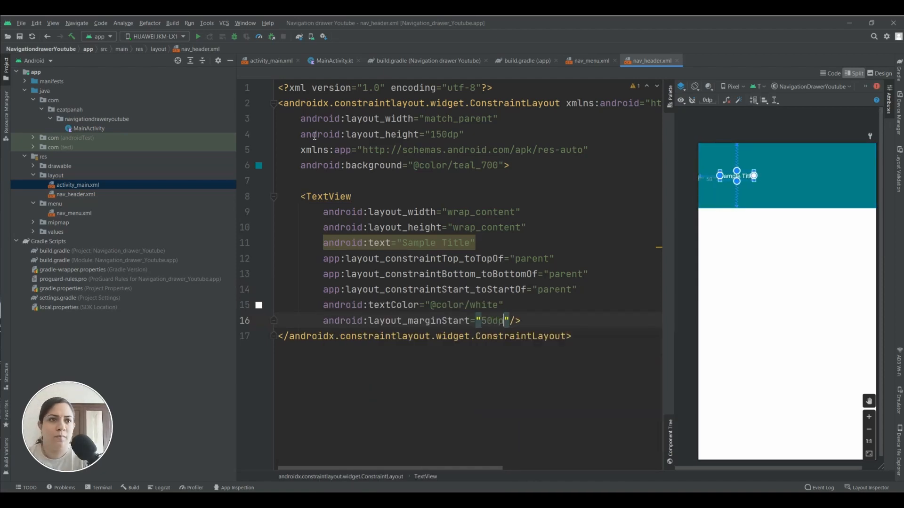
left_click(521, 320)
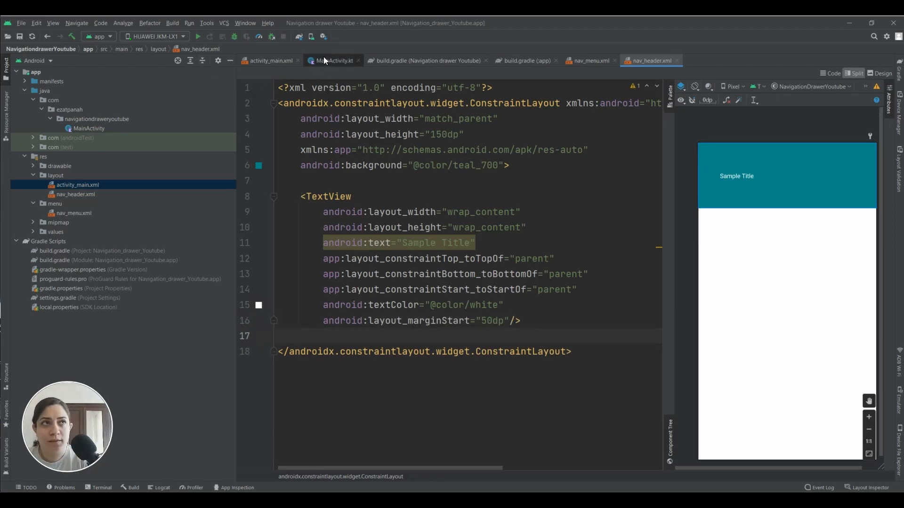
Step: Declare lateinit var binding: ActivityMainBinding at the top of MainActivity
left_click(333, 60)
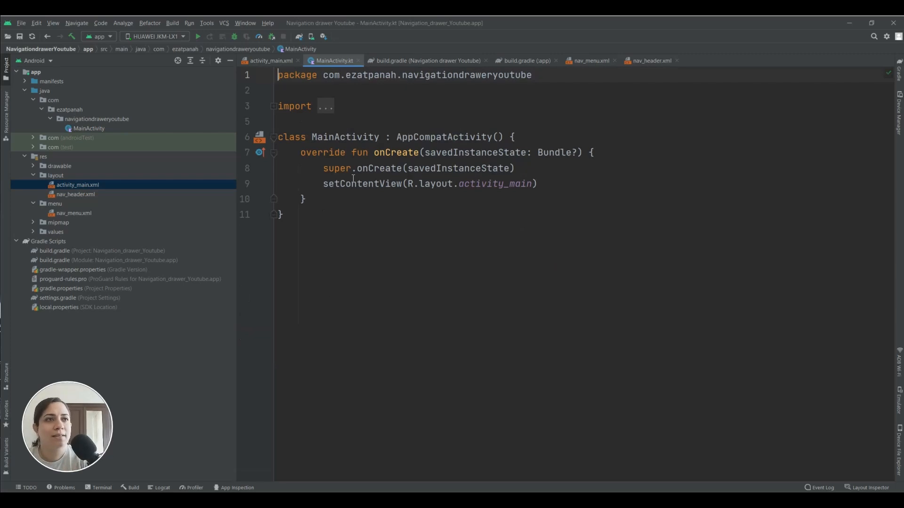
mouse_move(372, 183)
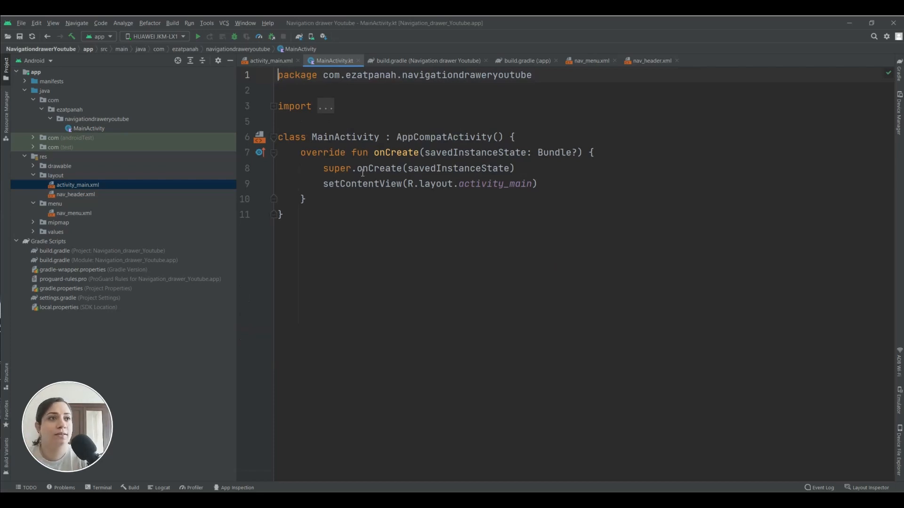
key("Enter")
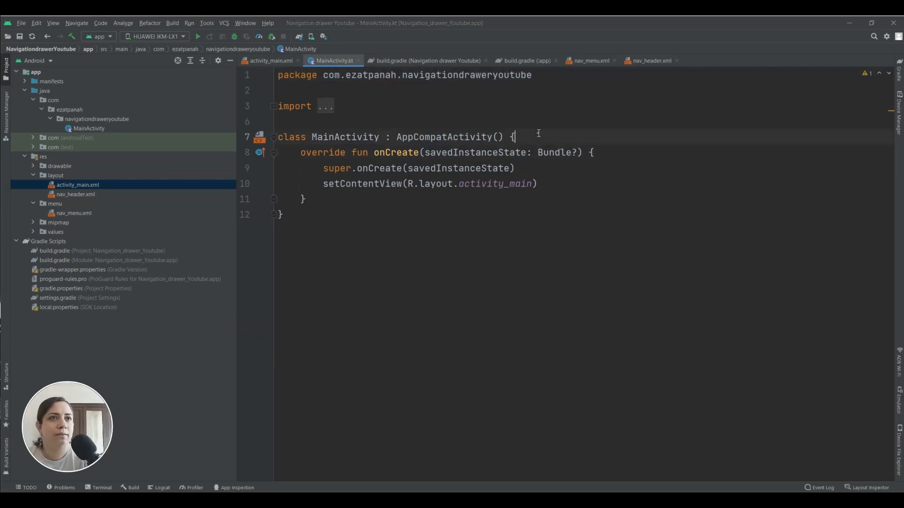
type("kla")
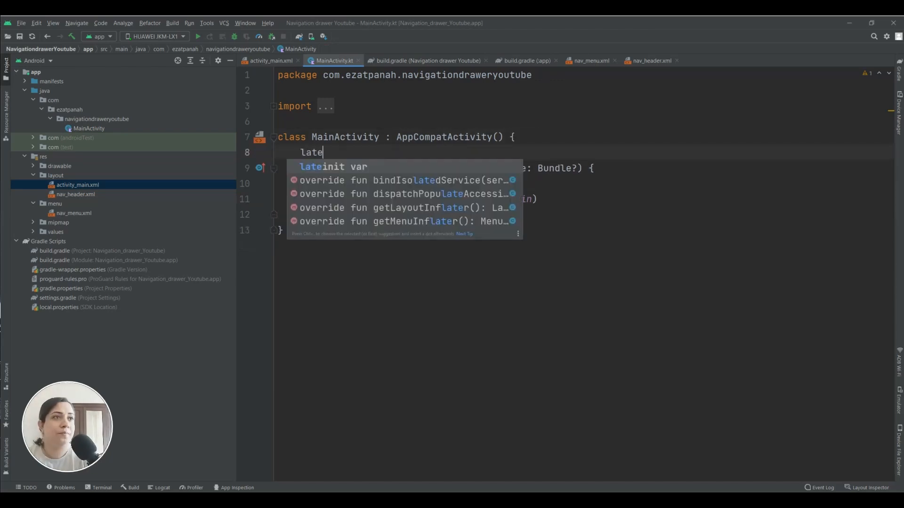
type("init var binding: ActivityMainBinding")
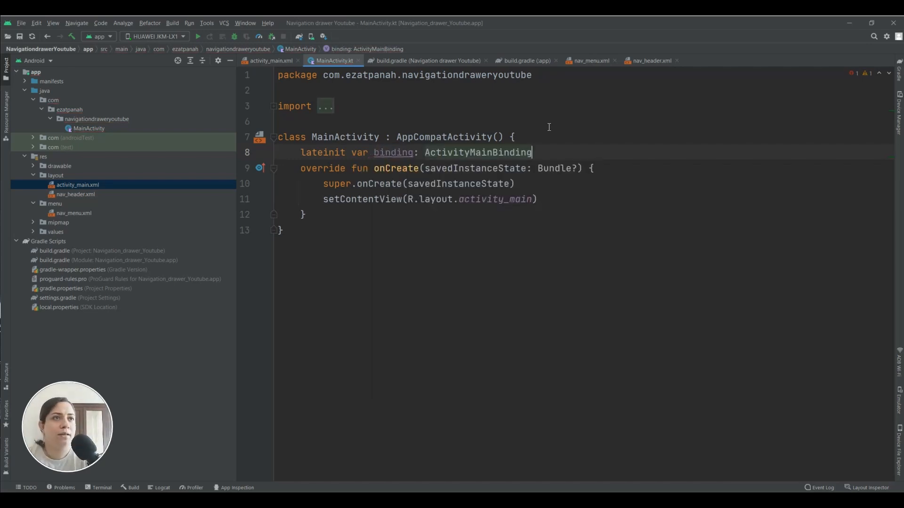
type("b")
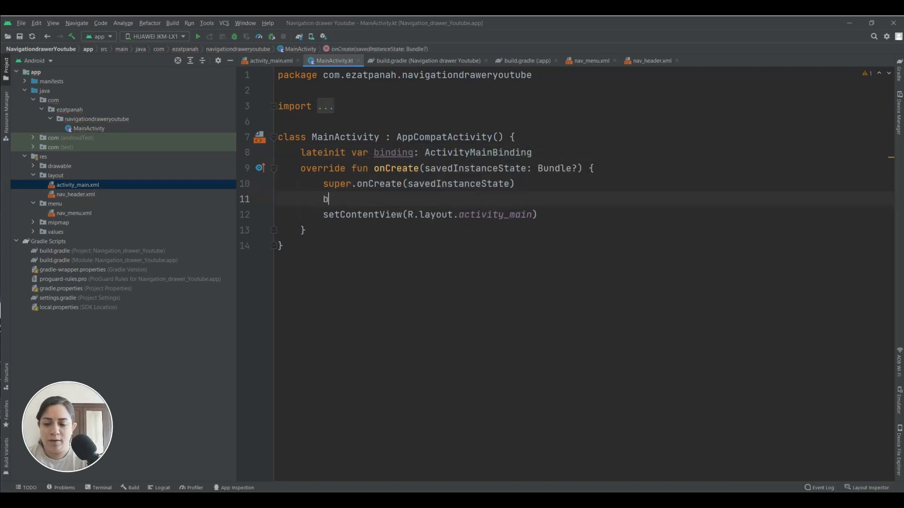
type("ind")
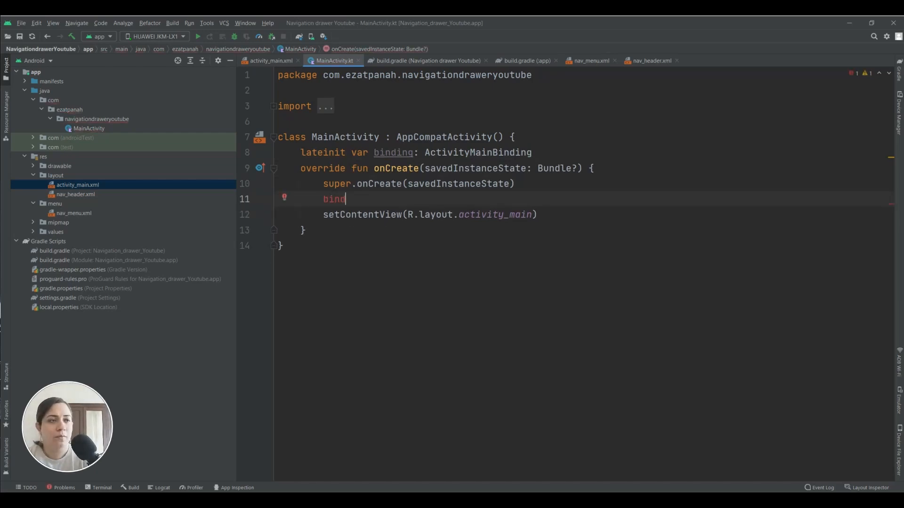
type("ing")
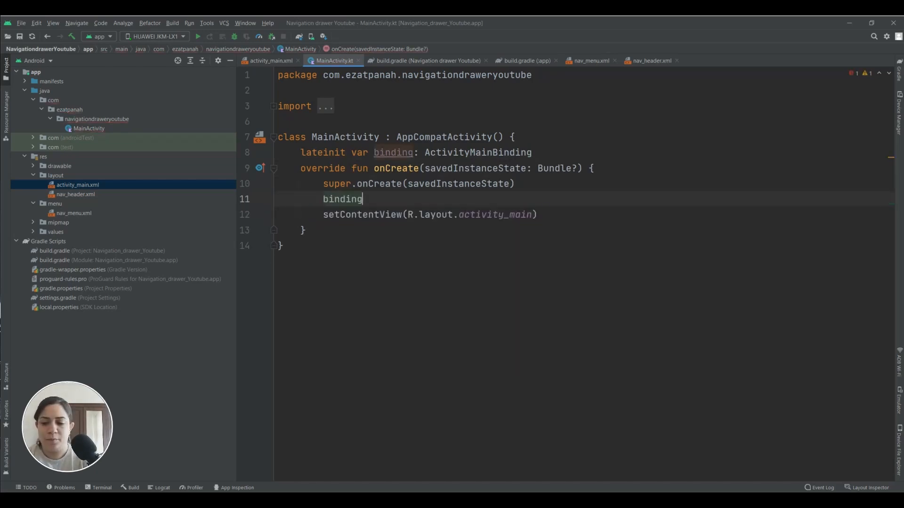
type("=A")
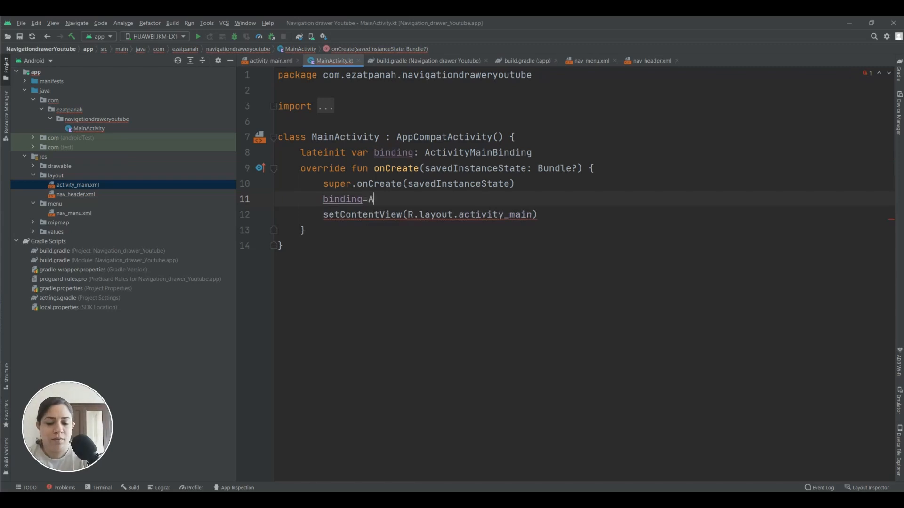
type("ctivityMainBinding.inflate(")
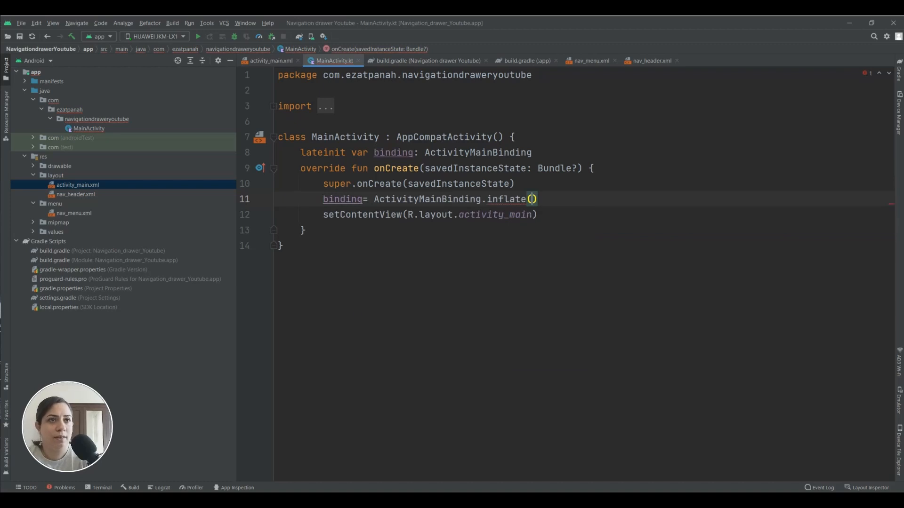
Step: Inflate the binding with layoutInflater and set the content view to binding.root
type("layoutInflater")
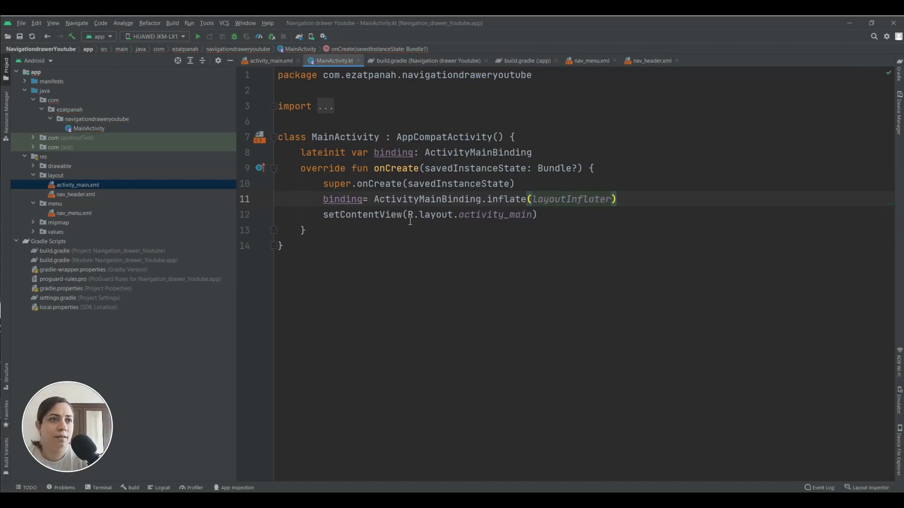
double_click(470, 215)
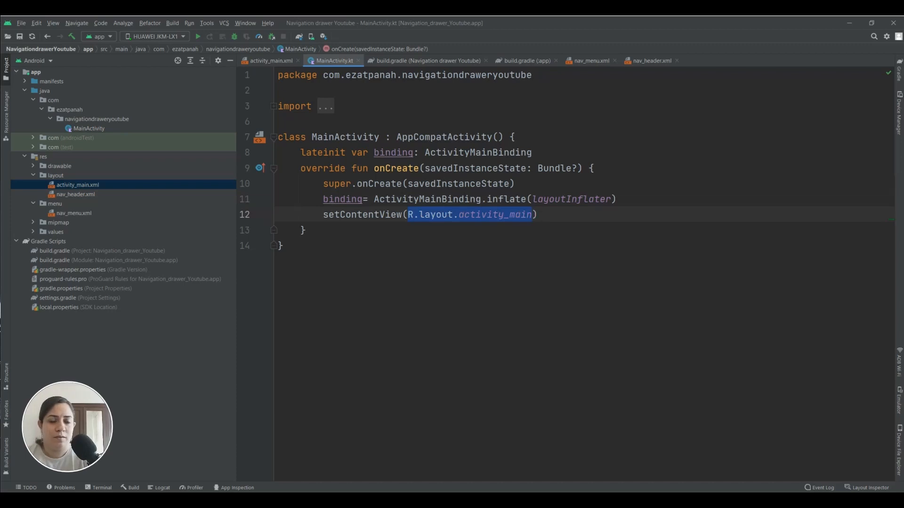
type("binding.root)")
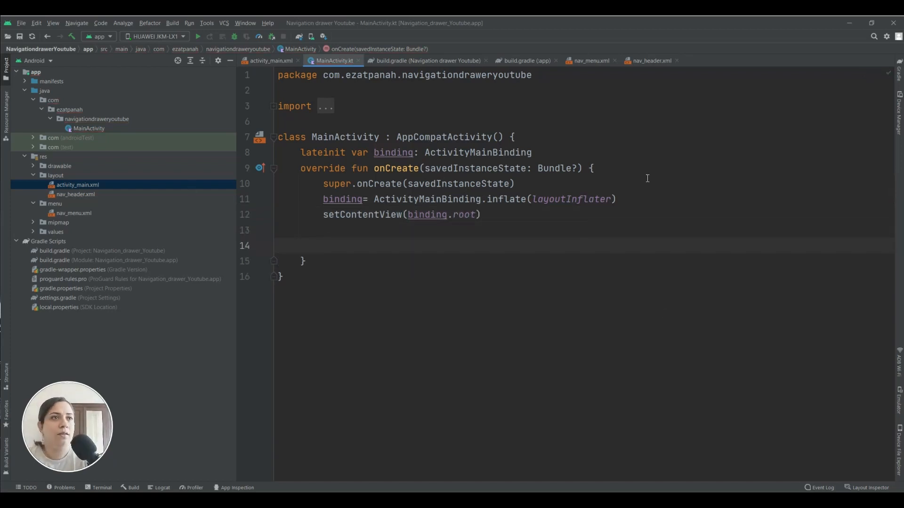
Step: Declare lateinit var toggle of type ActionBarDrawerToggle below the binding property
key("Enter")
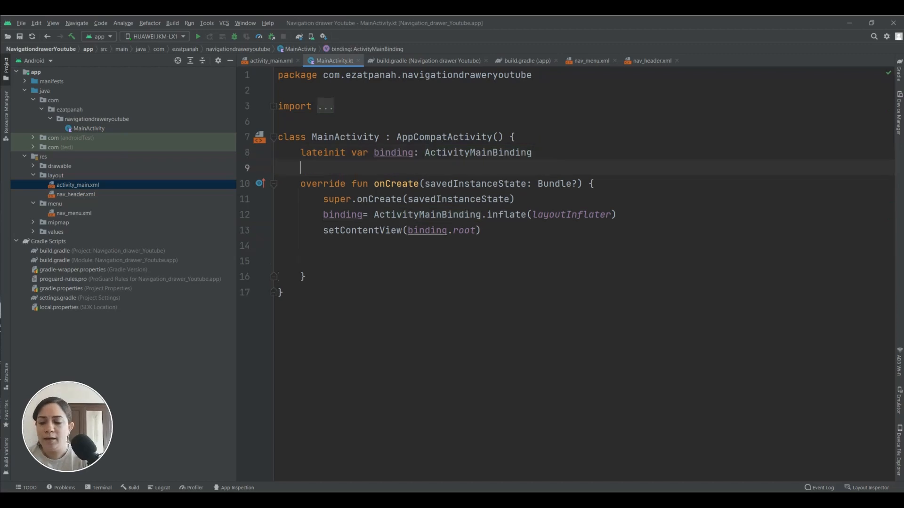
type("lateinit var")
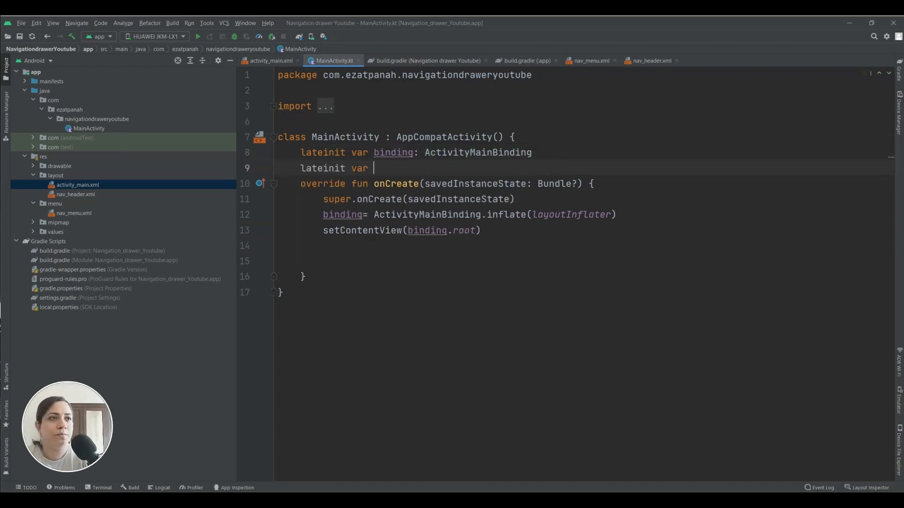
type("togg")
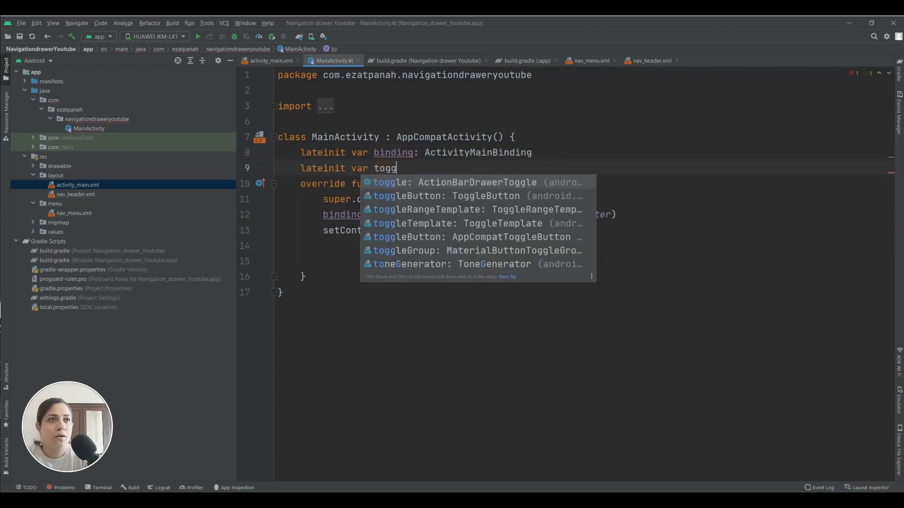
type("le")
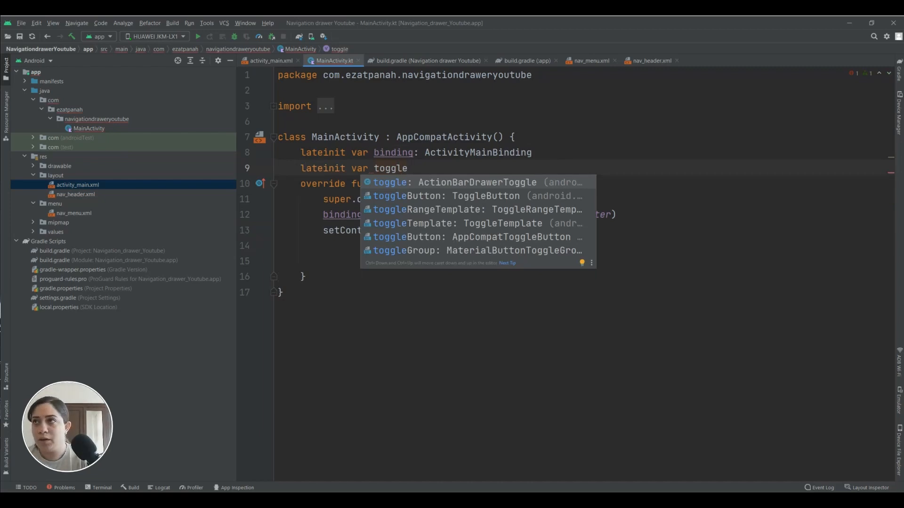
left_click(476, 182)
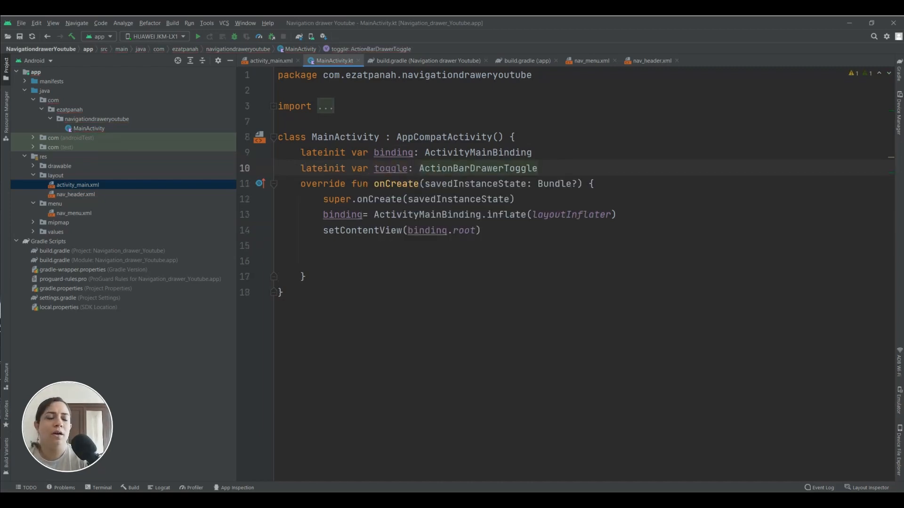
key("enter")
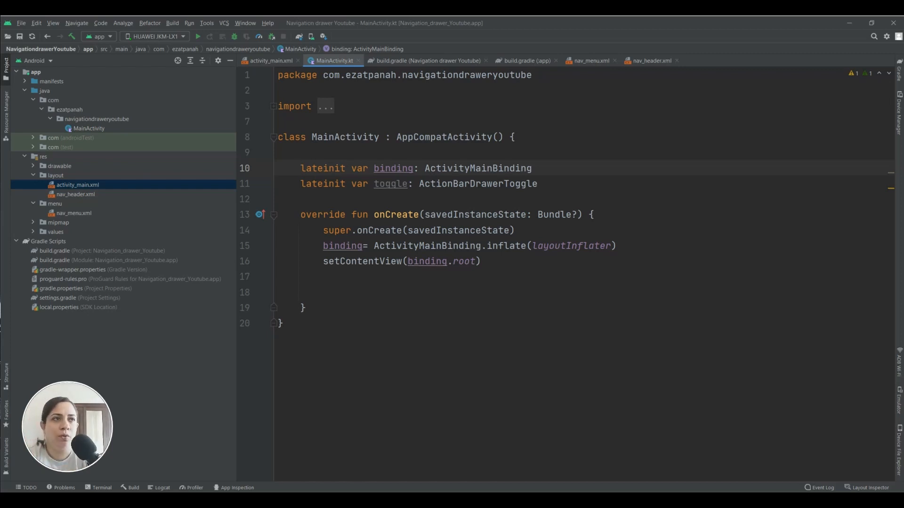
Step: Start a binding.apply { } block below setContentView in onCreate
left_click(418, 288)
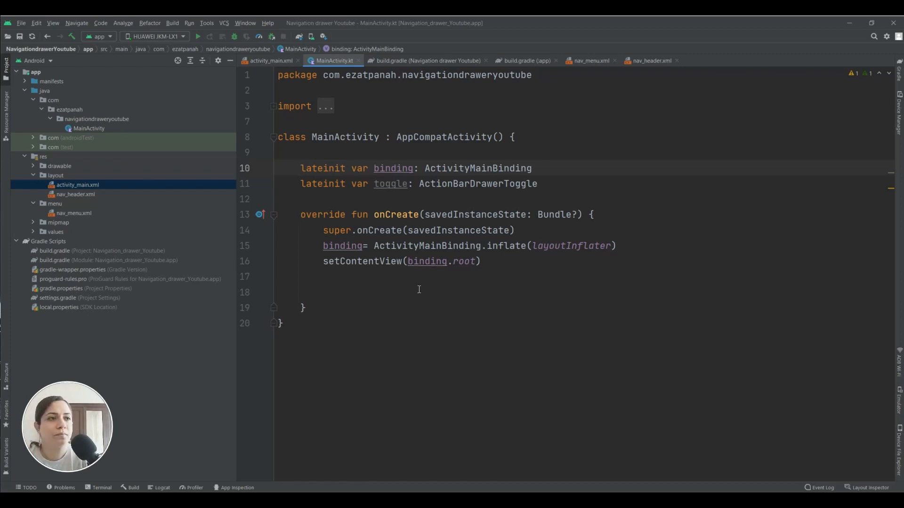
type("binding.apply {")
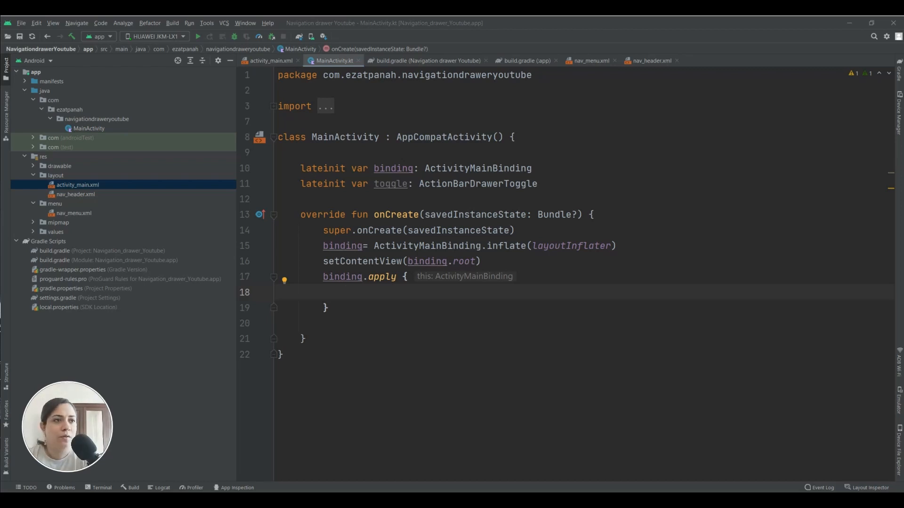
Step: Inside binding.apply, write toggle = ActionBarDrawerToggle(this@MainActivity, and start the next argument
left_click(361, 292)
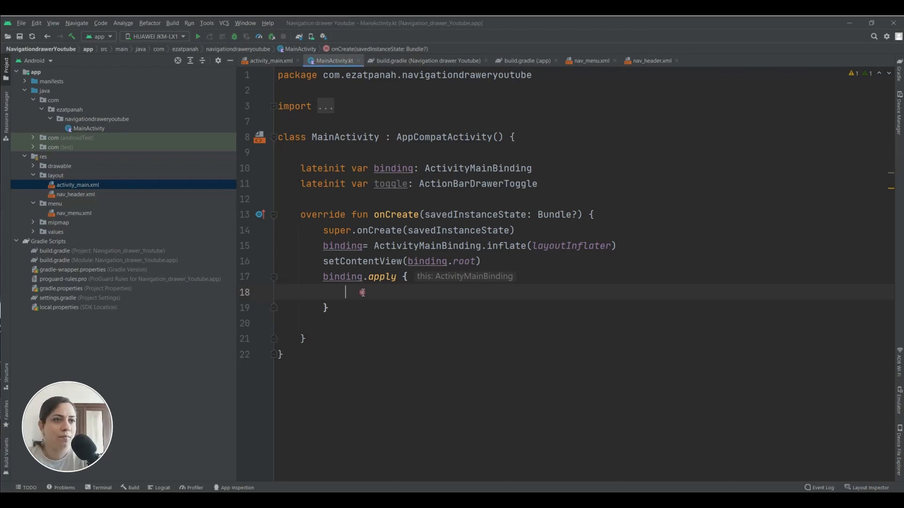
type("to")
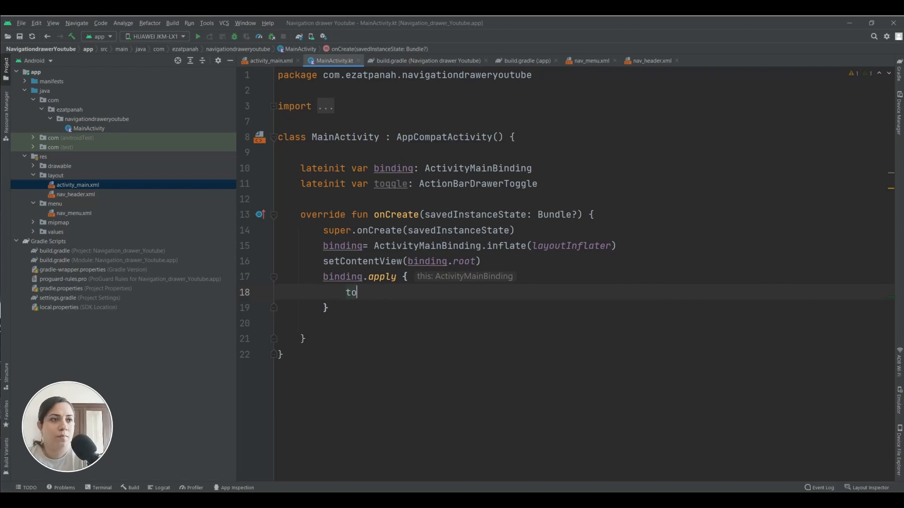
type("to")
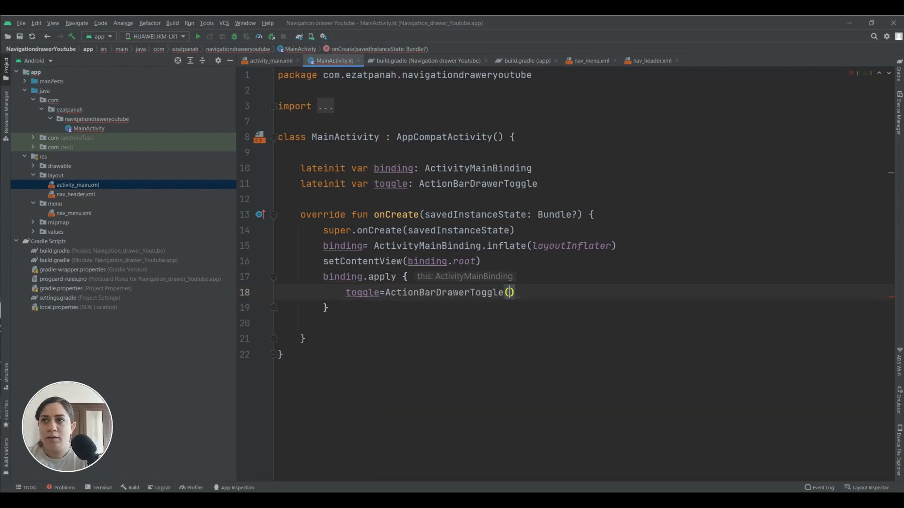
type("this@MainActivity")
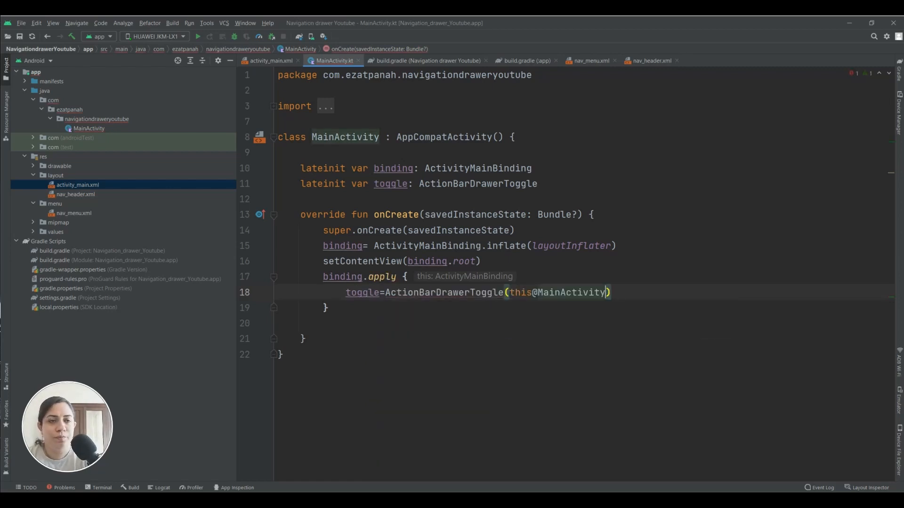
type(".")
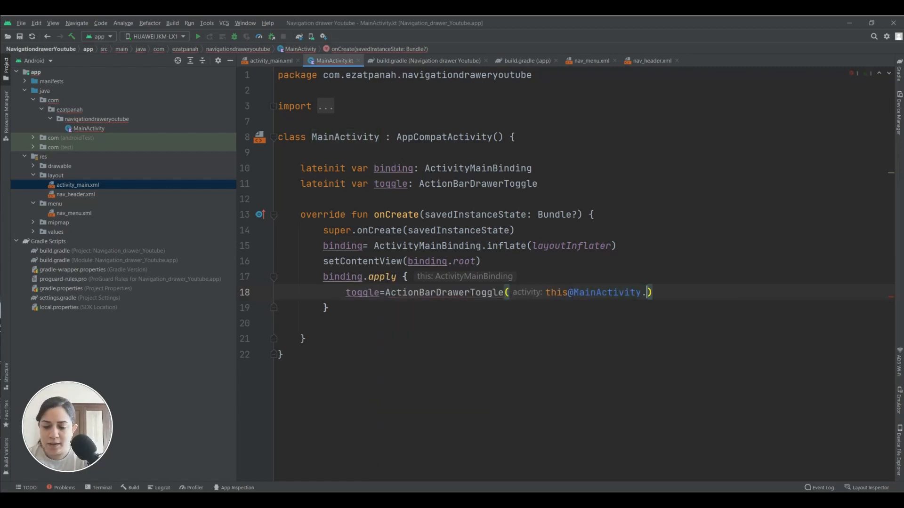
type(",d")
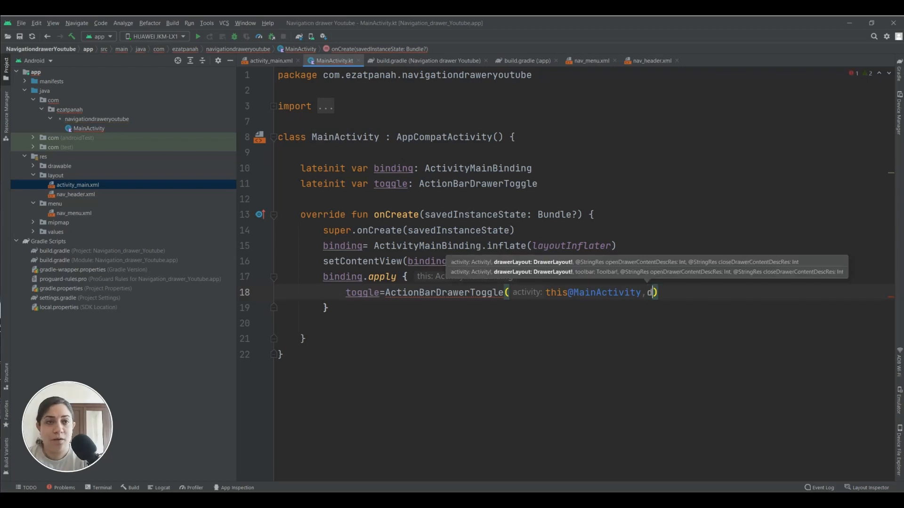
type("r")
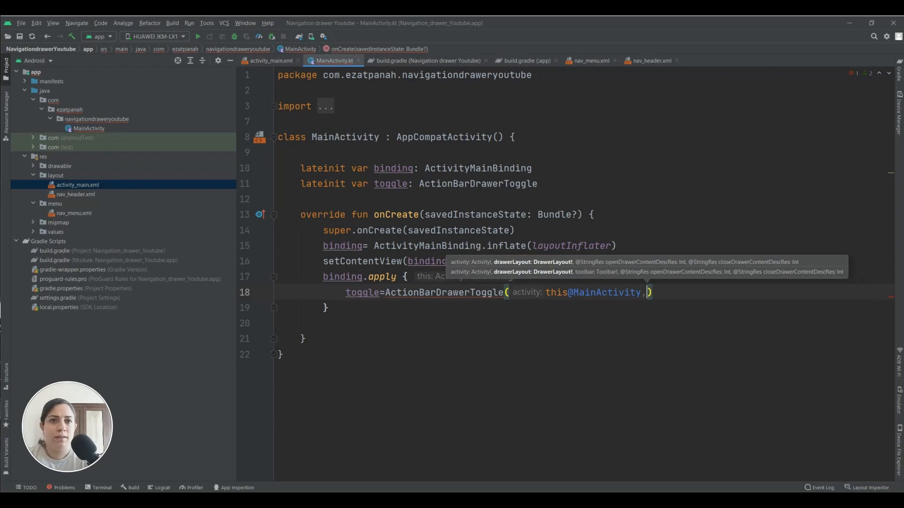
Step: In activity_main.xml give the root DrawerLayout android:id="@+id/drawerLayout", then return to MainActivity.kt
left_click(269, 61)
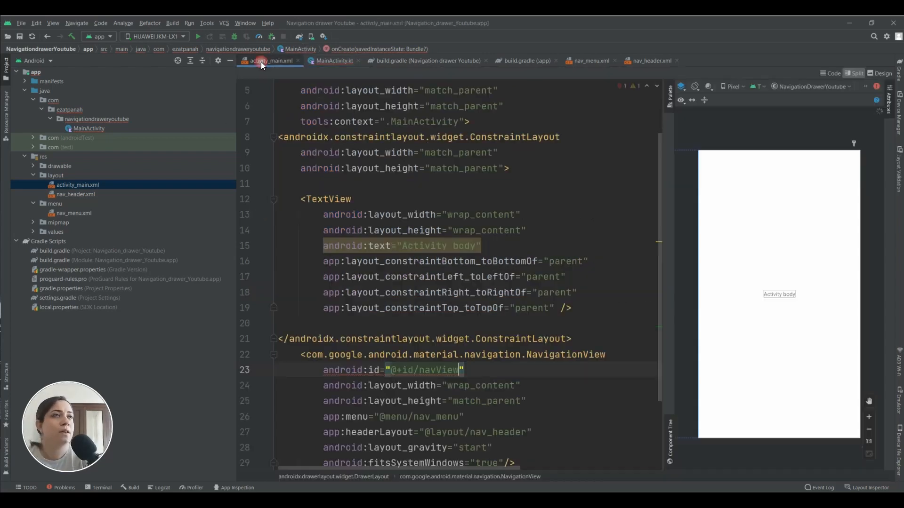
scroll("up", 3)
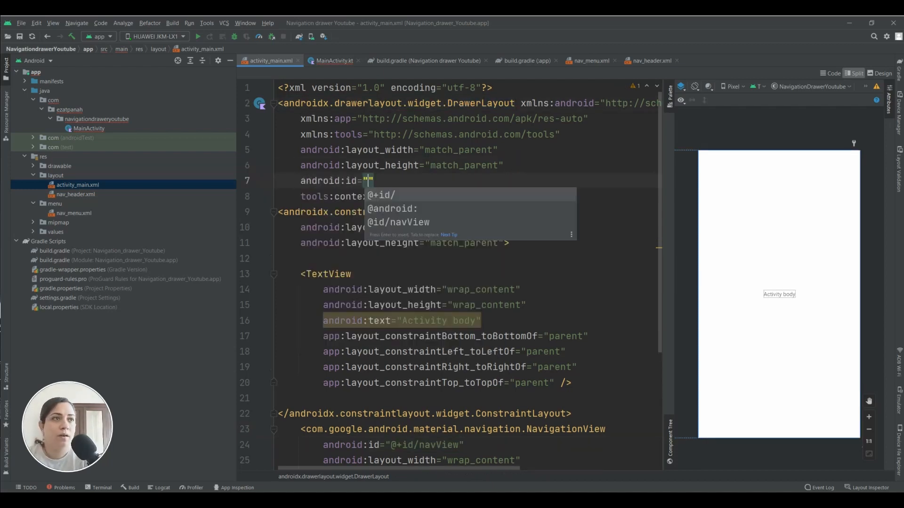
type("@+id/d")
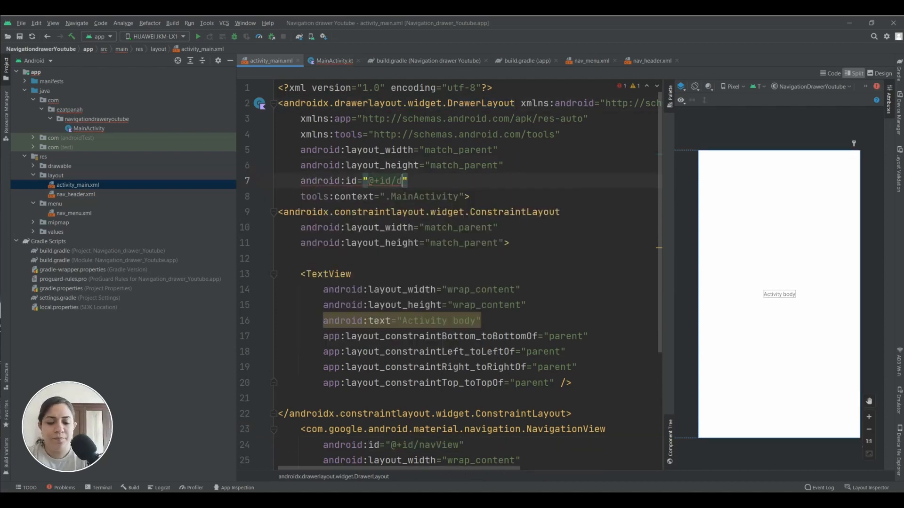
type("rawer")
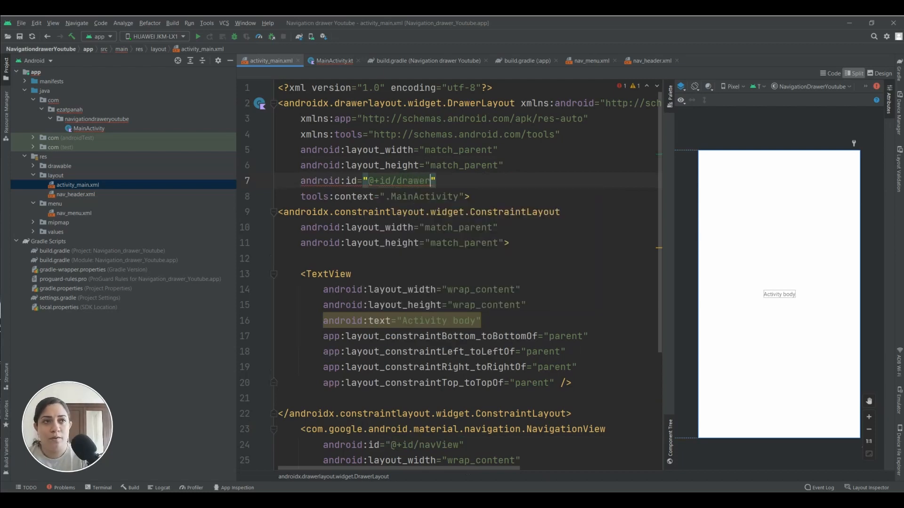
type("Layout")
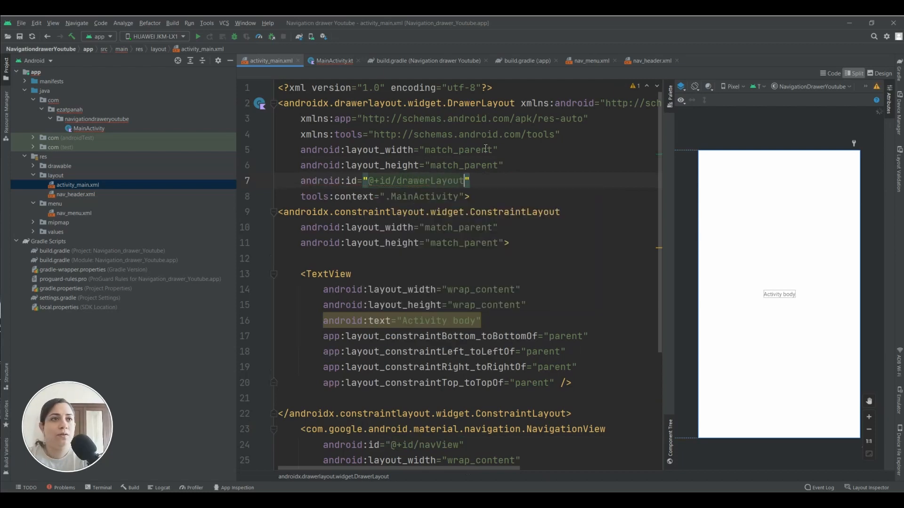
left_click(333, 60)
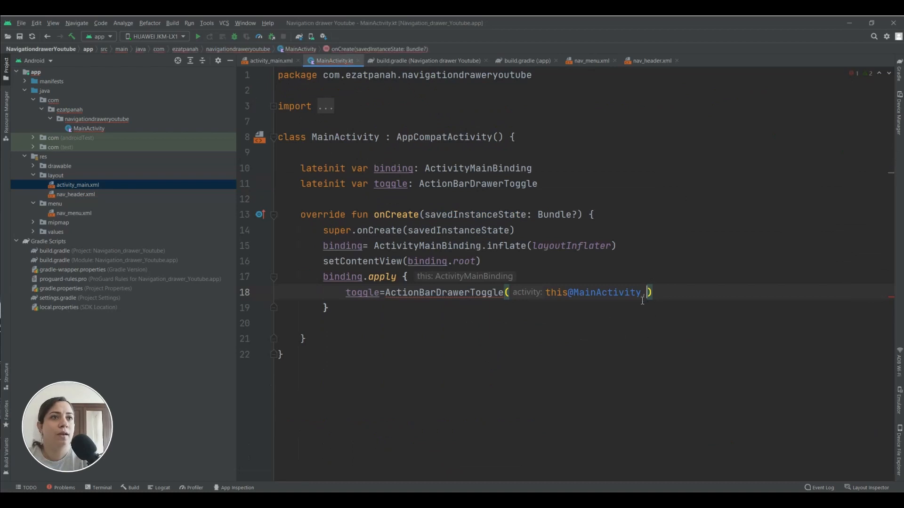
Step: Complete the toggle arguments with drawerLayout, R.string.open and R.string.close
type("drawerLayout")
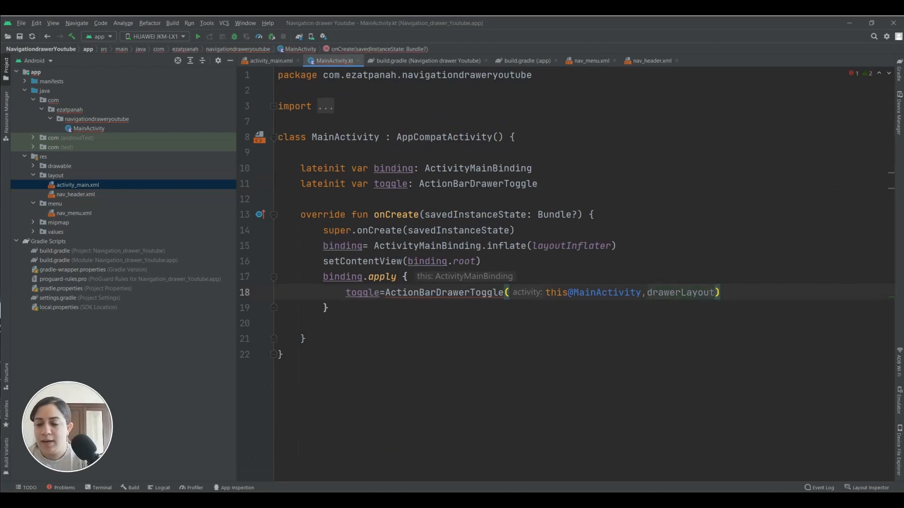
type("R")
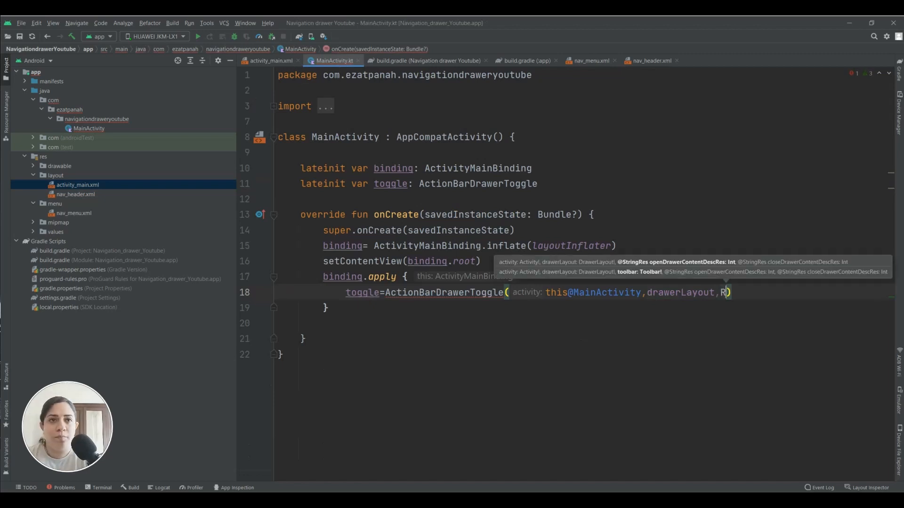
type(".")
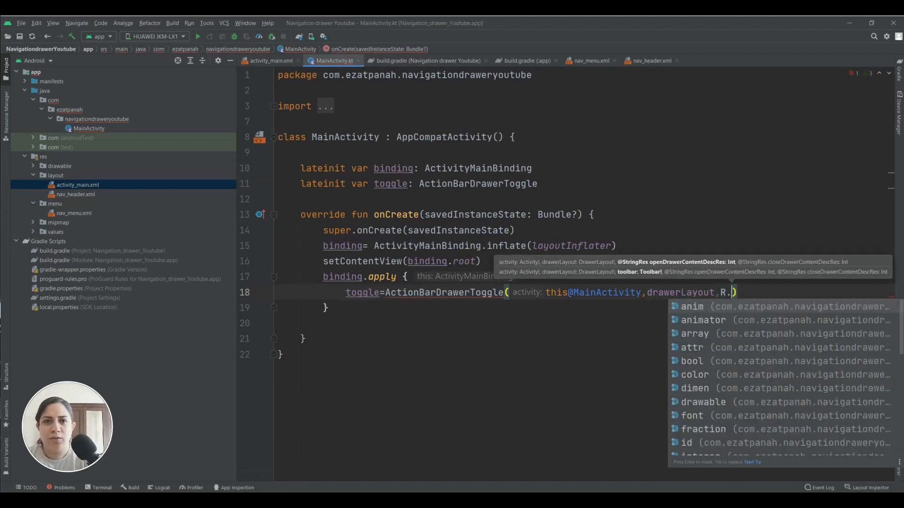
type("St")
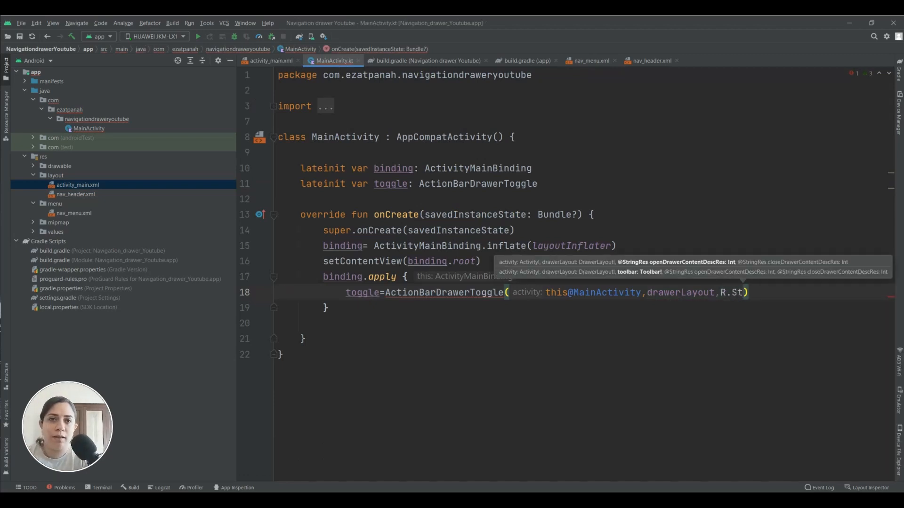
key("Backspace")
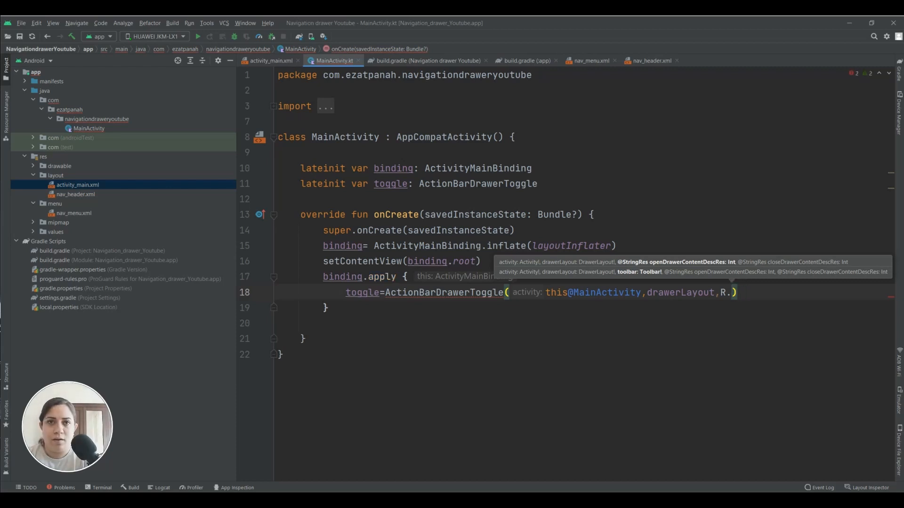
type("string")
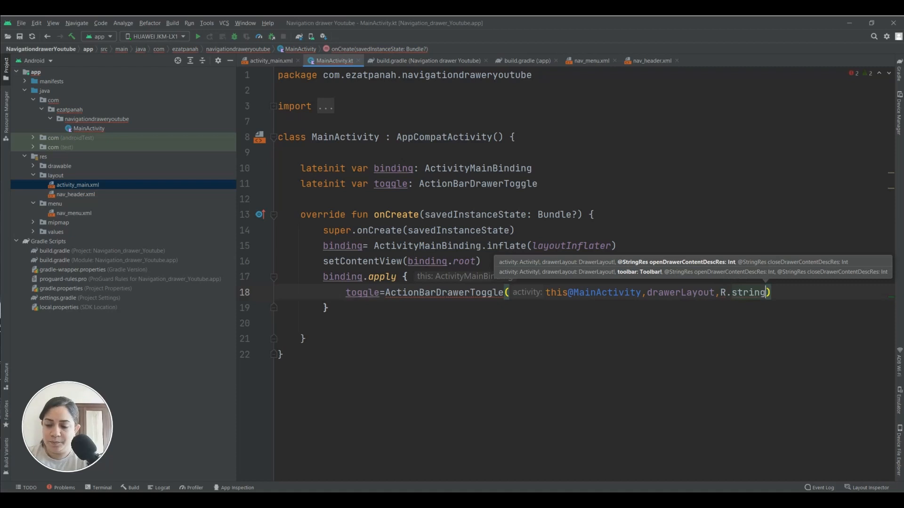
type(".open")
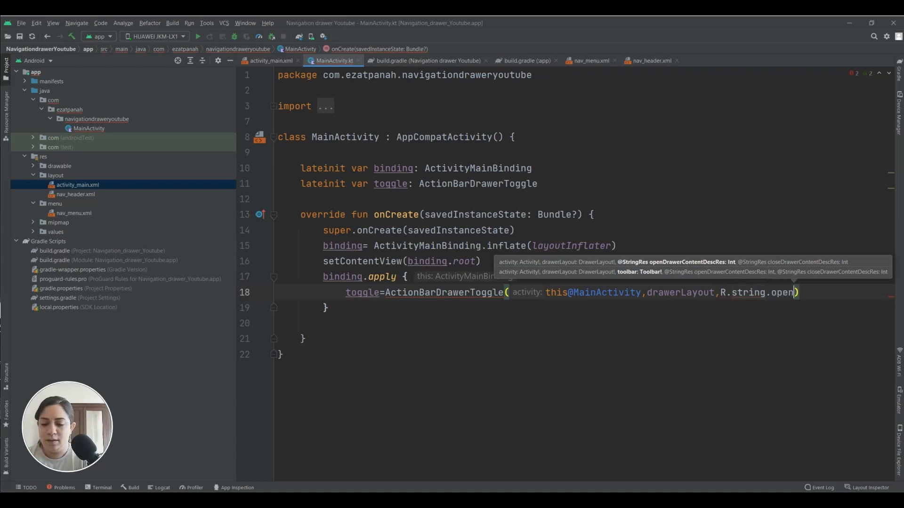
type(",R.string.c")
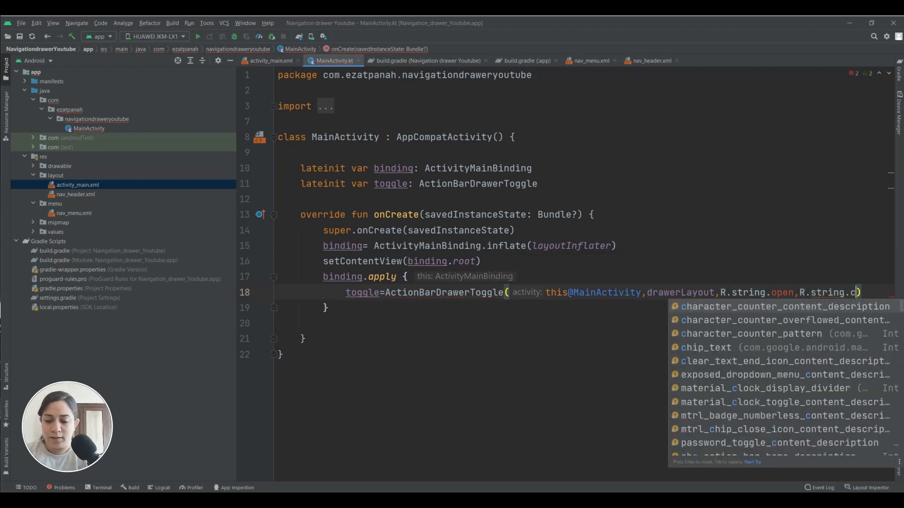
type("lose")
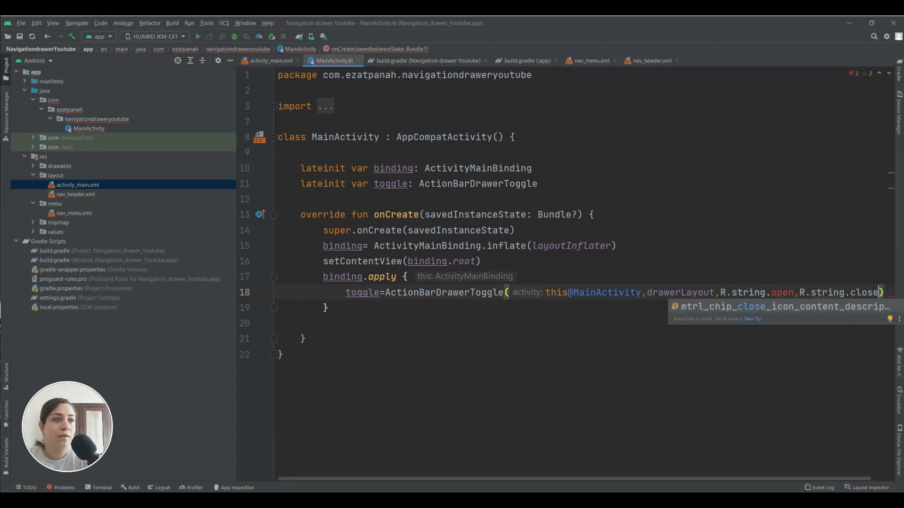
Step: Open res/values/strings.xml from the Project tool window
left_click(33, 232)
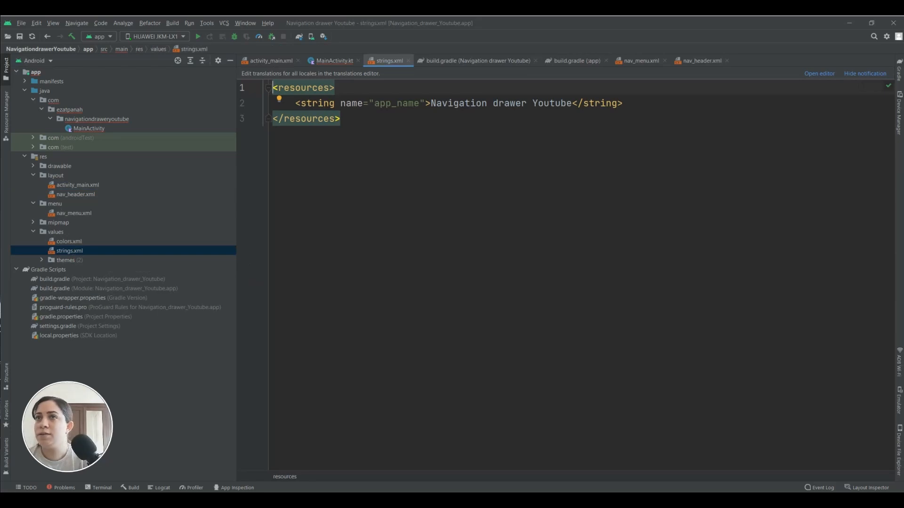
Step: Duplicate app_name into two strings named open and close with values Open and Close
left_click(623, 103)
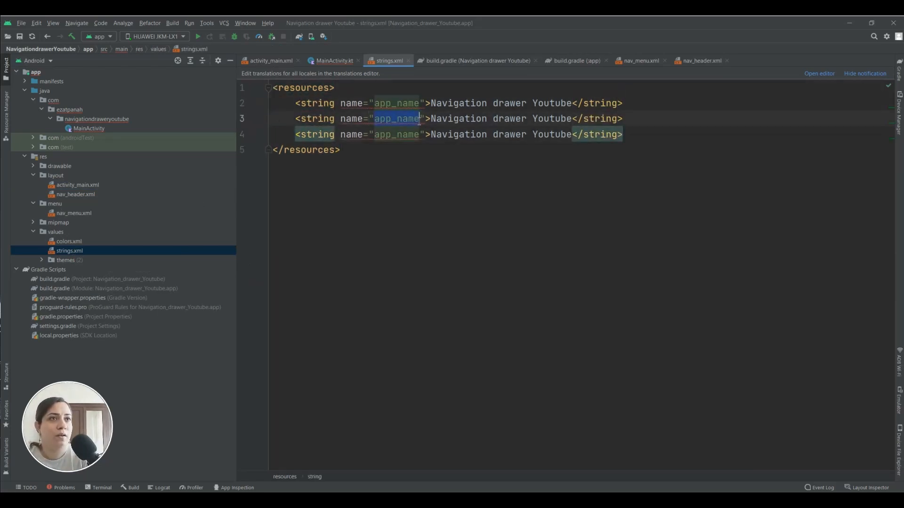
type("open")
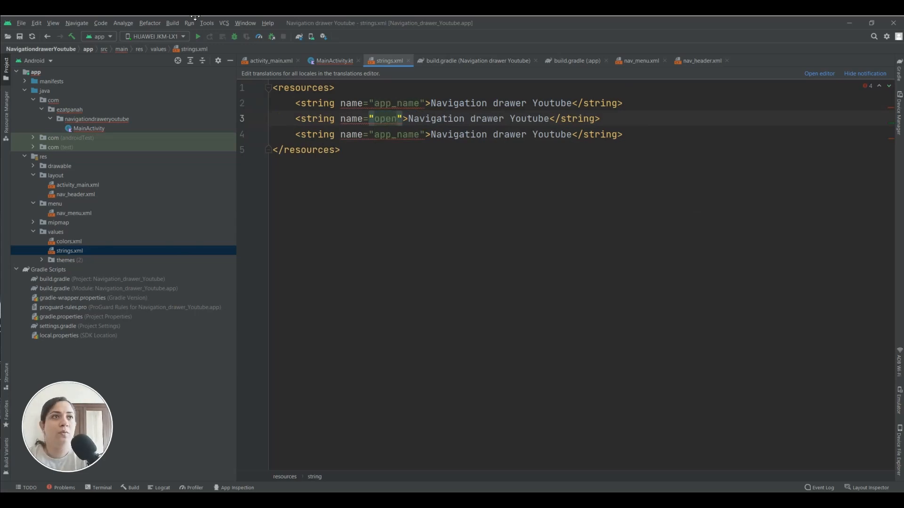
double_click(396, 135)
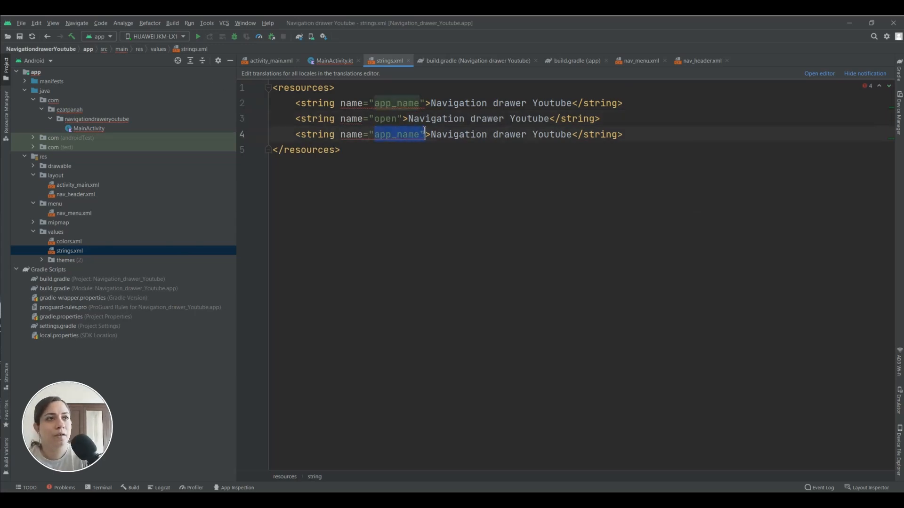
type("close")
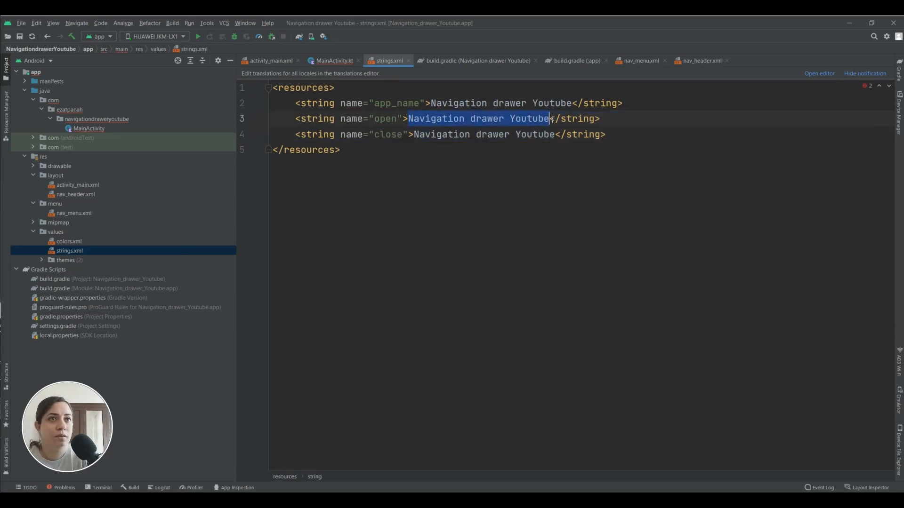
type("Open")
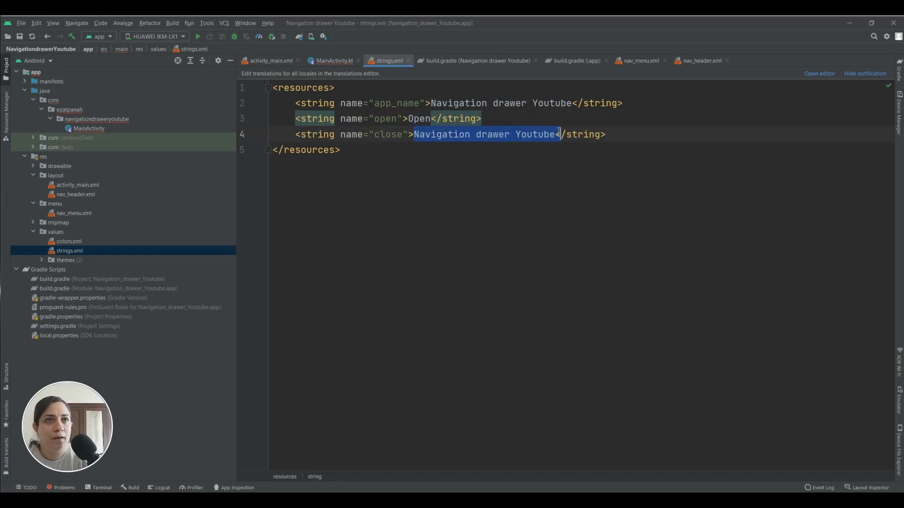
type("Clo")
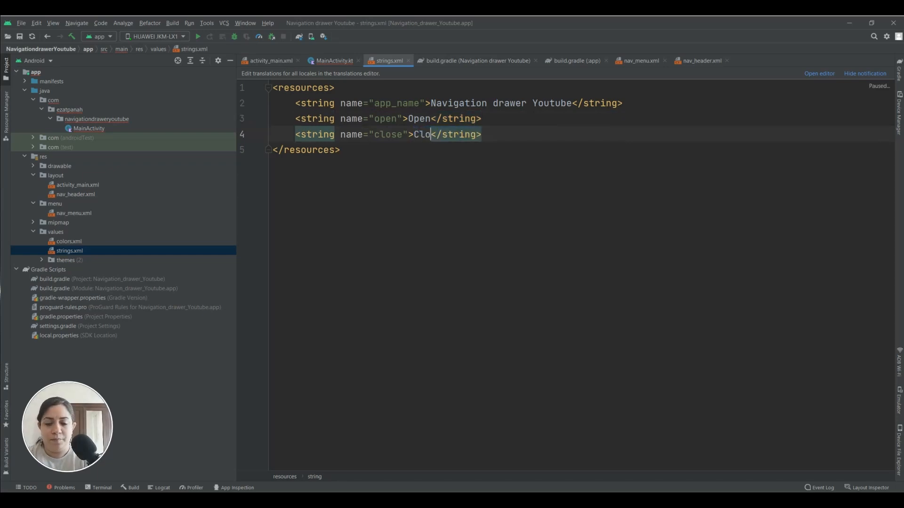
type("se")
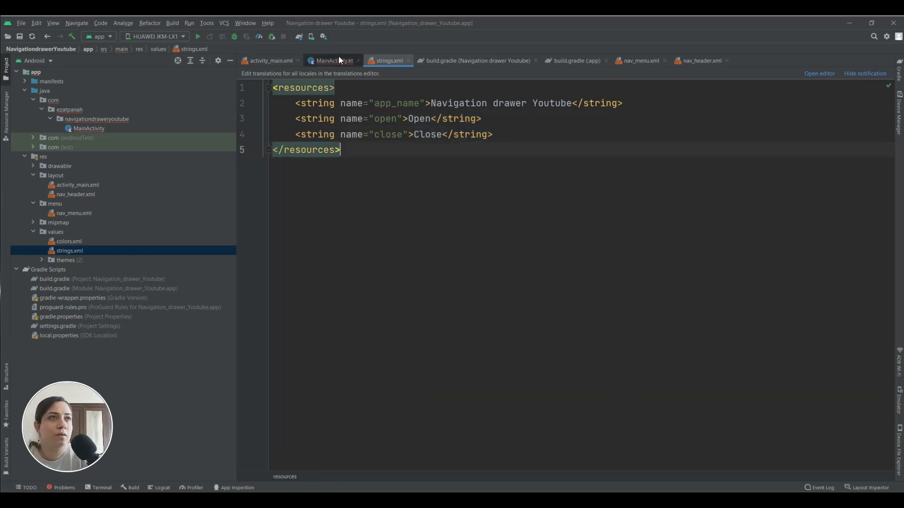
Step: Add drawerLayout.addDrawerListener(toggle) and toggle.syncState() after the toggle creation
left_click(331, 60)
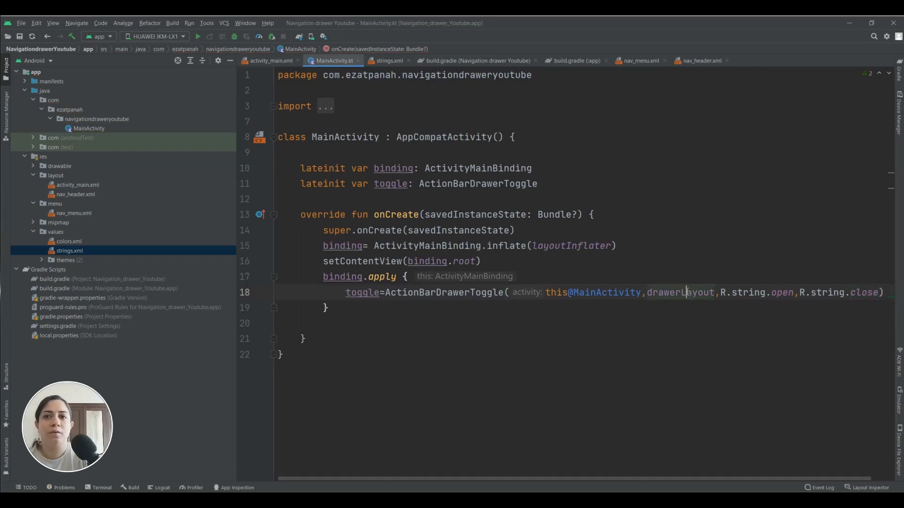
key("enter")
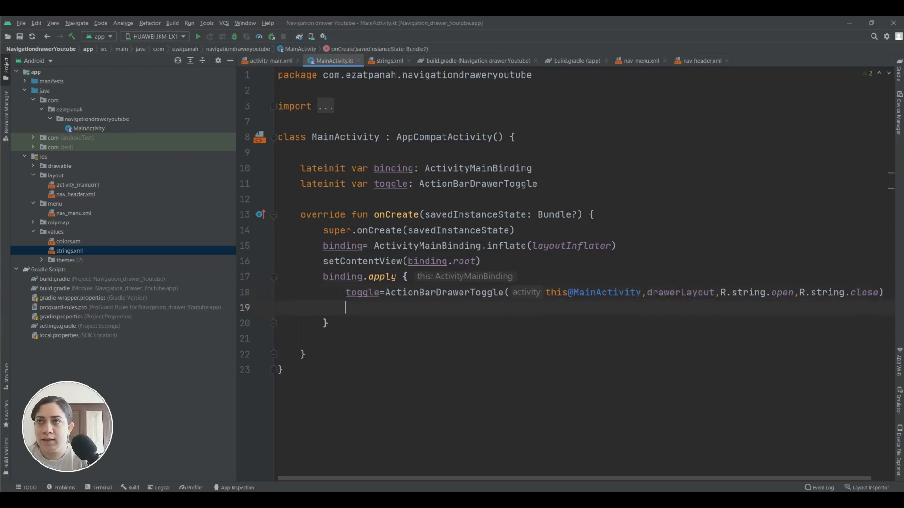
type("drawerLayout")
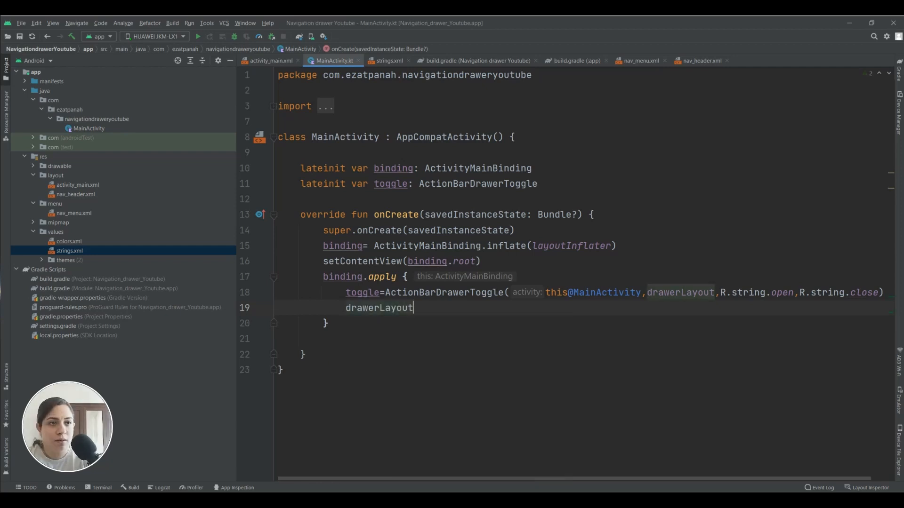
type(".addDrawerListener(")
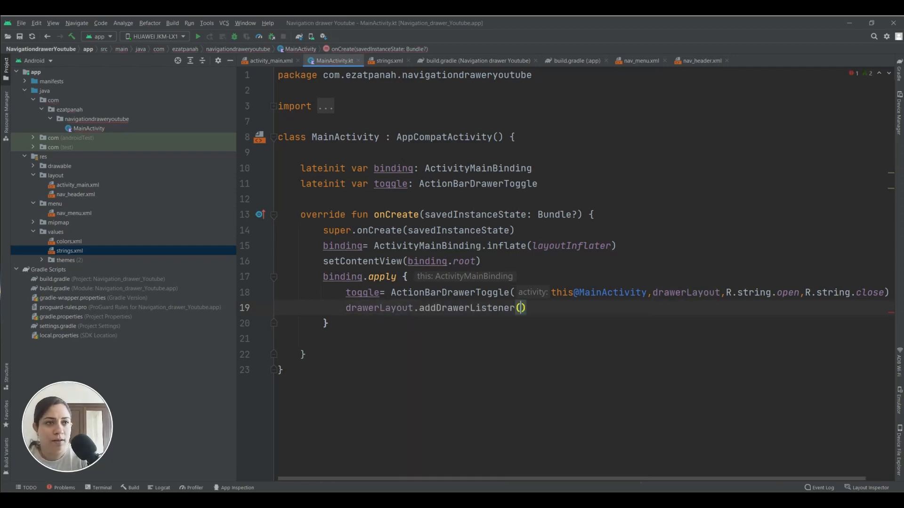
type("toggle")
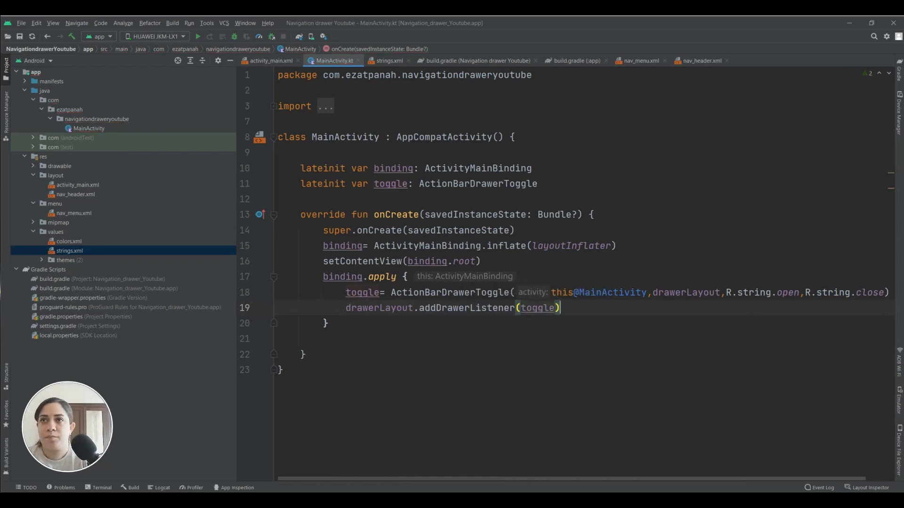
type("toggle")
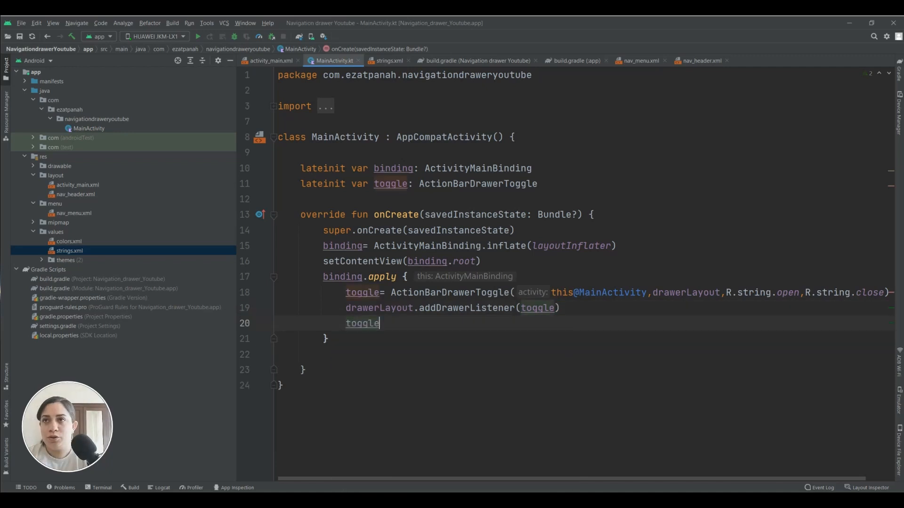
type(".syncState(")
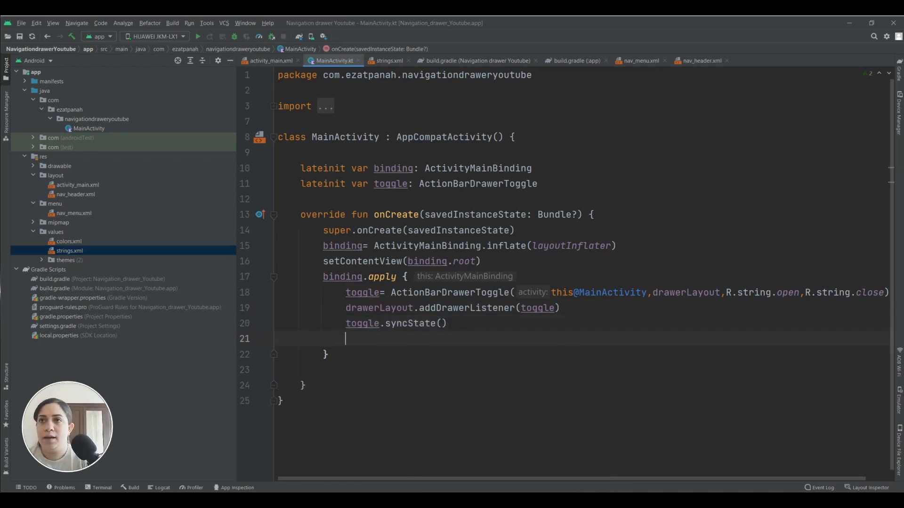
Step: Add supportActionBar?.setDisplayHomeAsUpEnabled(true) and start a new line below it
type("supportActionBar")
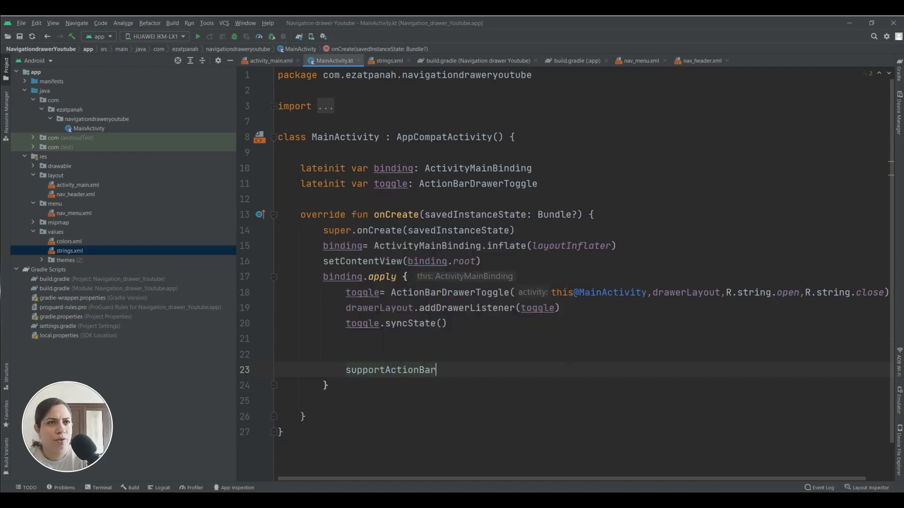
type("?.")
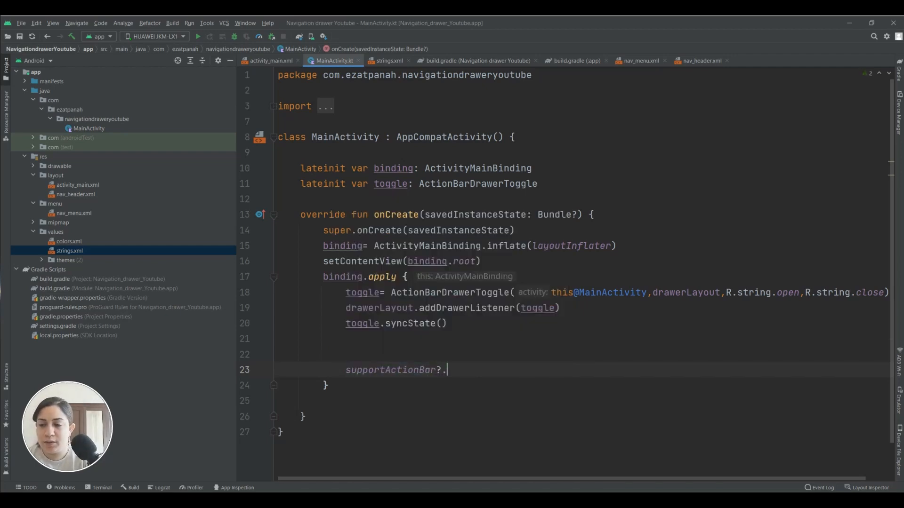
type("set")
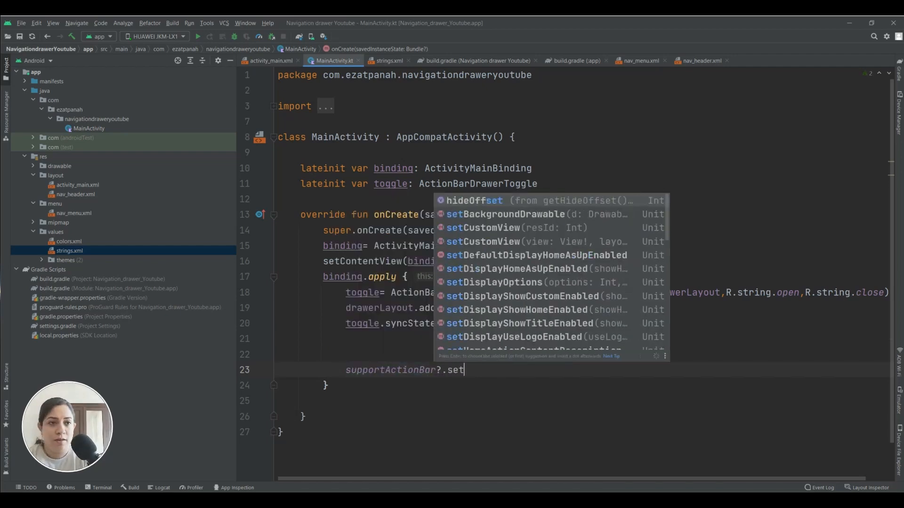
type("DisplayHomeAsUpEnabled(tru")
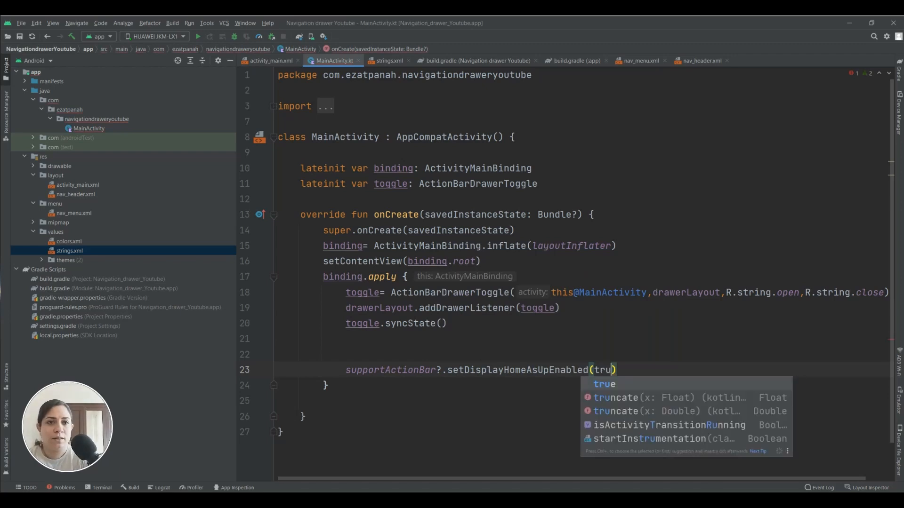
key("Enter")
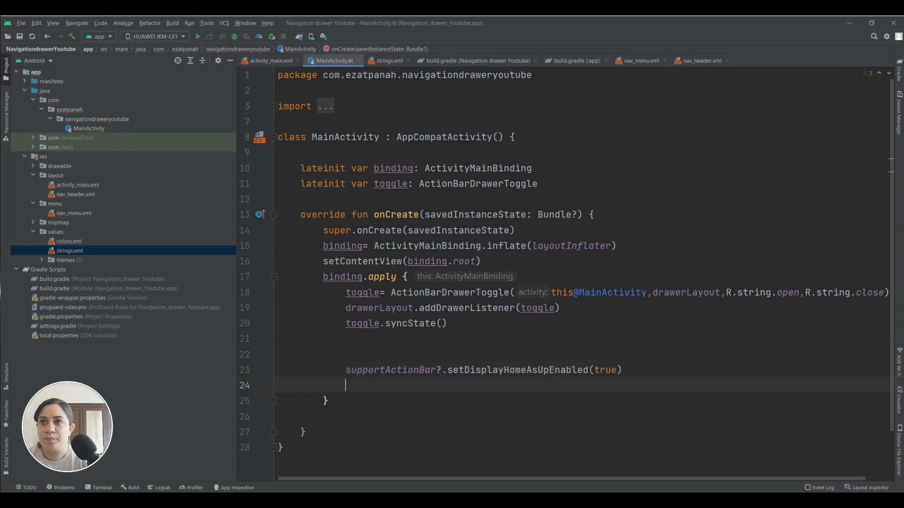
key("enter")
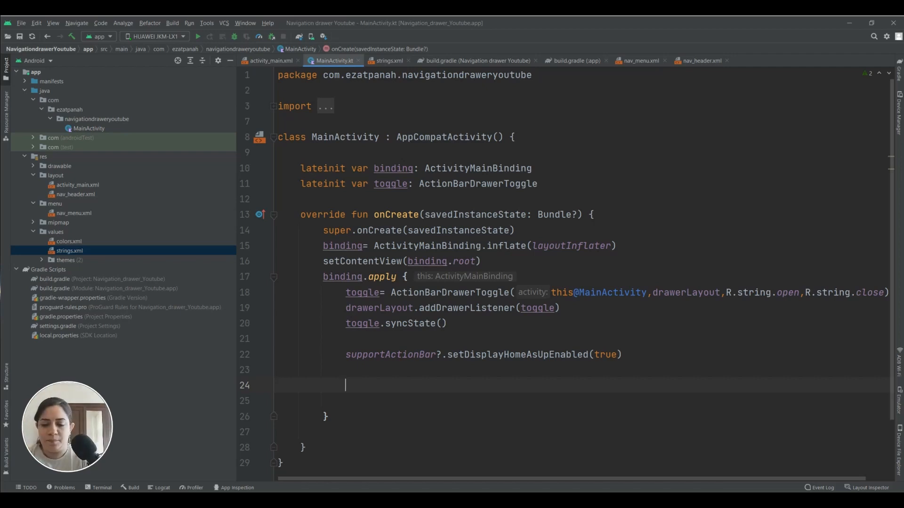
Step: Set navView's item-selected listener with a when(it.itemId) block
type("nav")
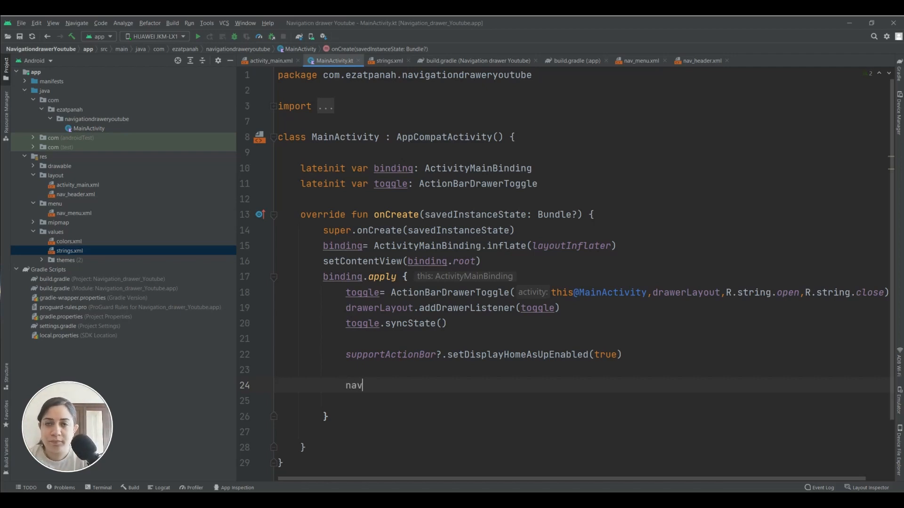
type("View.")
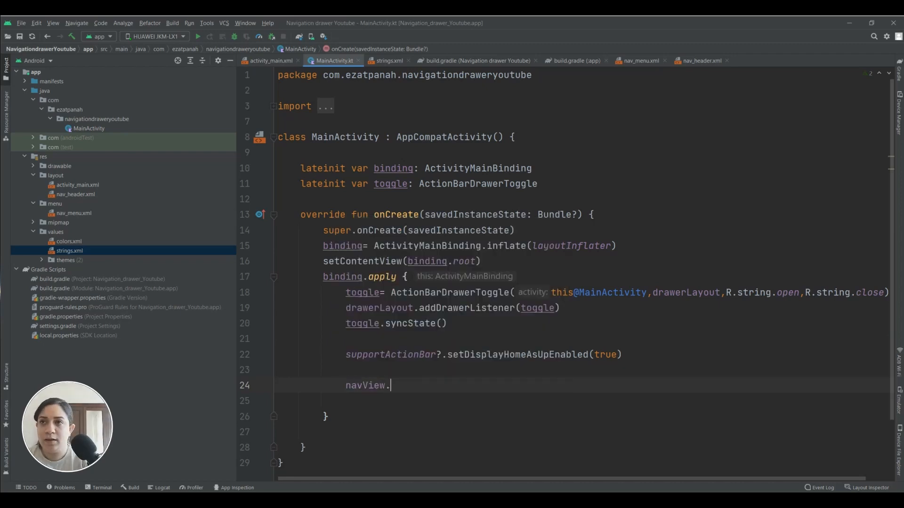
type("setN")
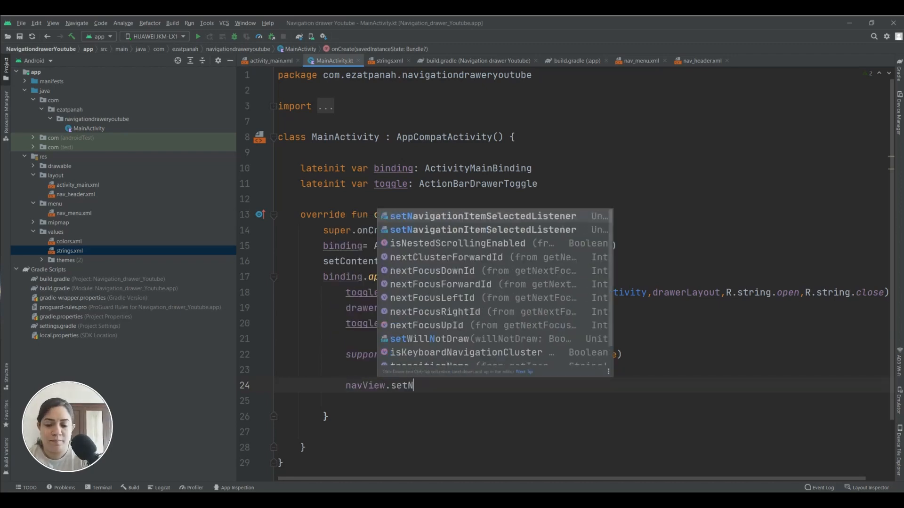
type("avigationItemSelectedListener {")
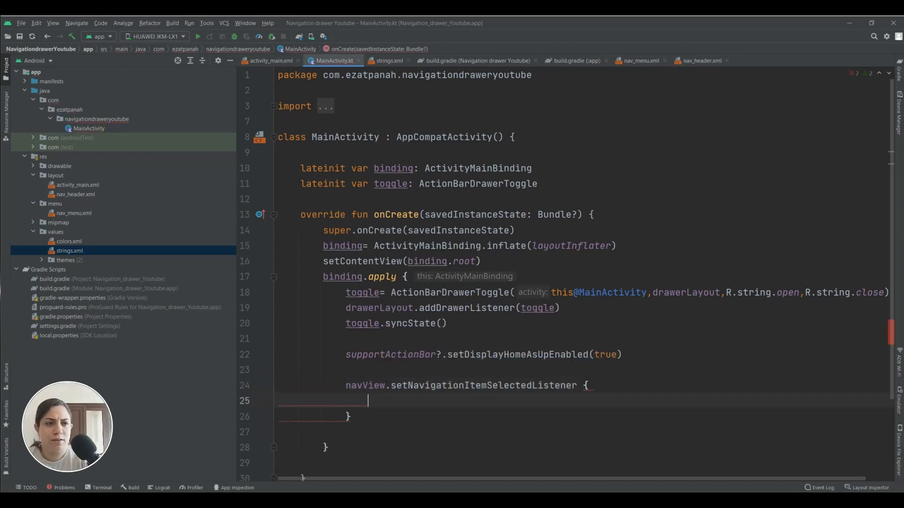
type("wh")
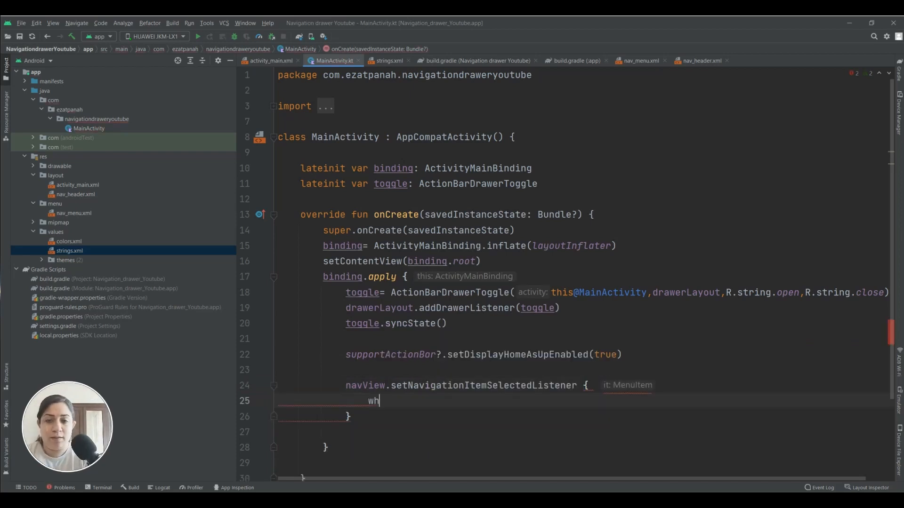
type("en")
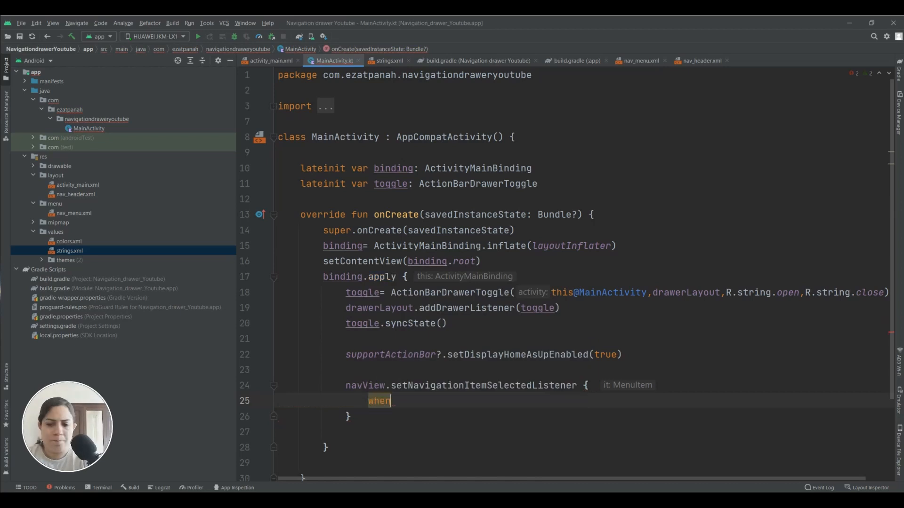
type("()")
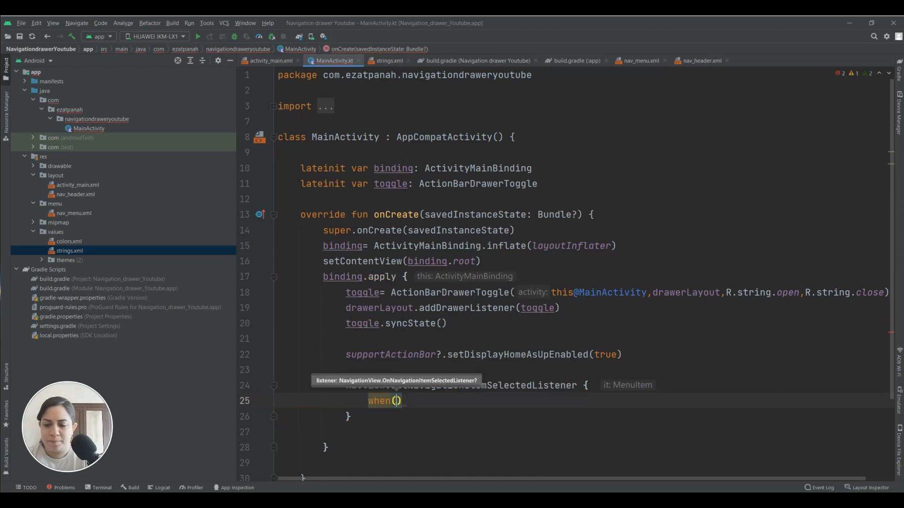
type("it.i")
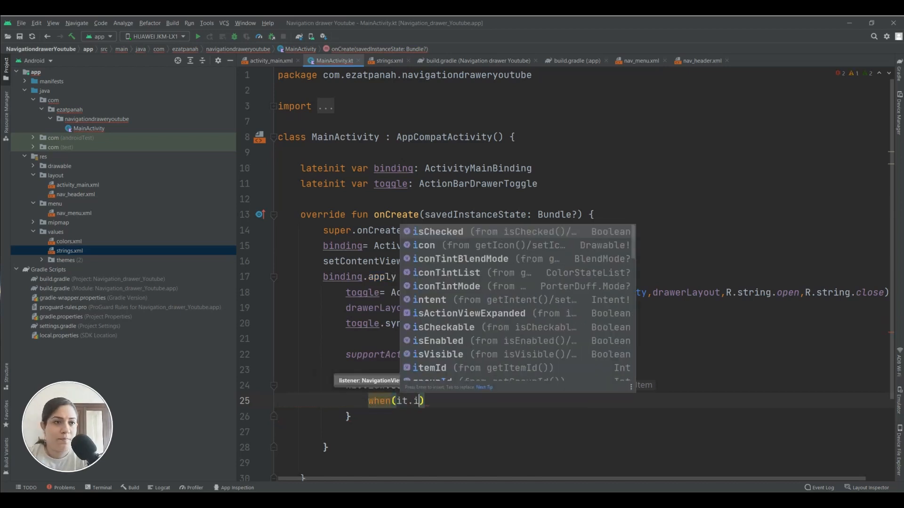
type("temId")
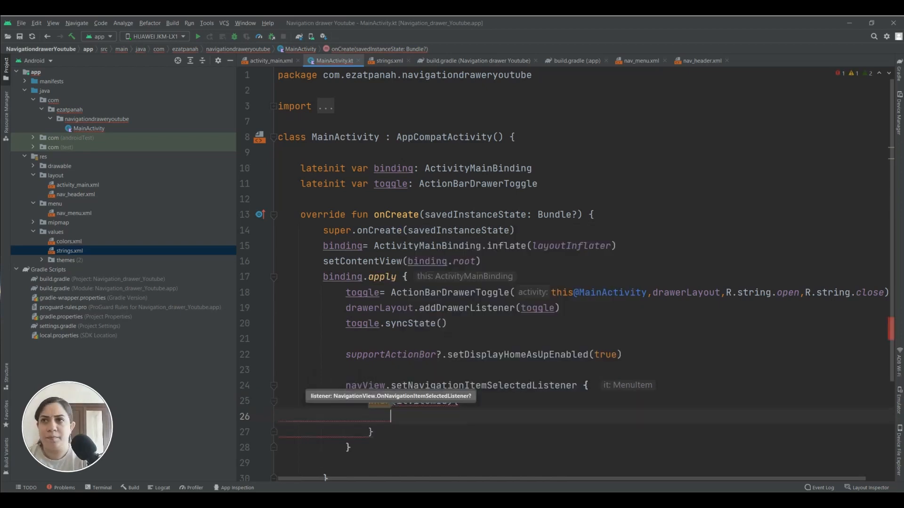
Step: Add R.id.firstItem, secondtItem and thirdItem -> {} branches and return true below the when
type("R.")
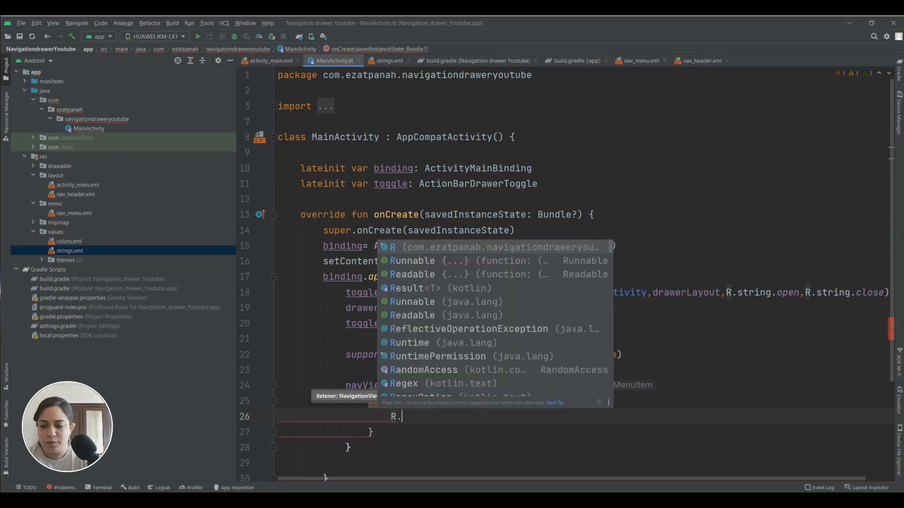
type("id.firstItem")
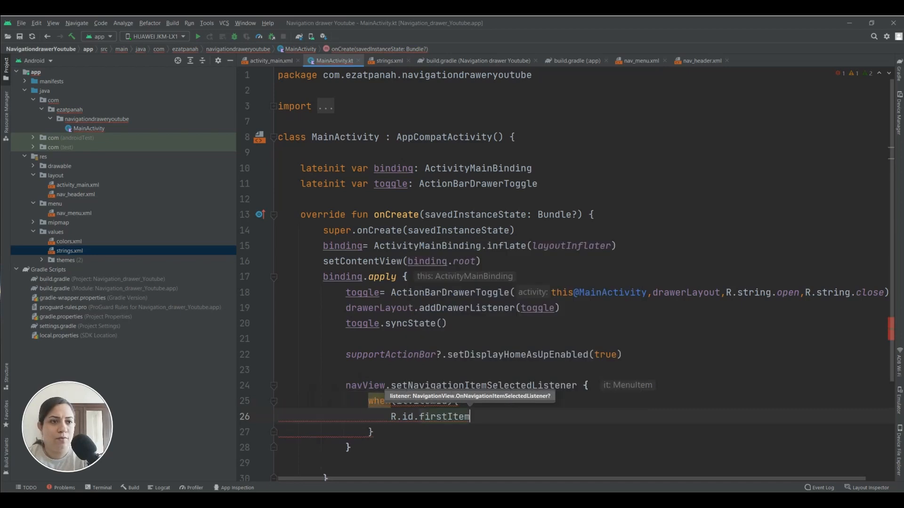
type("->")
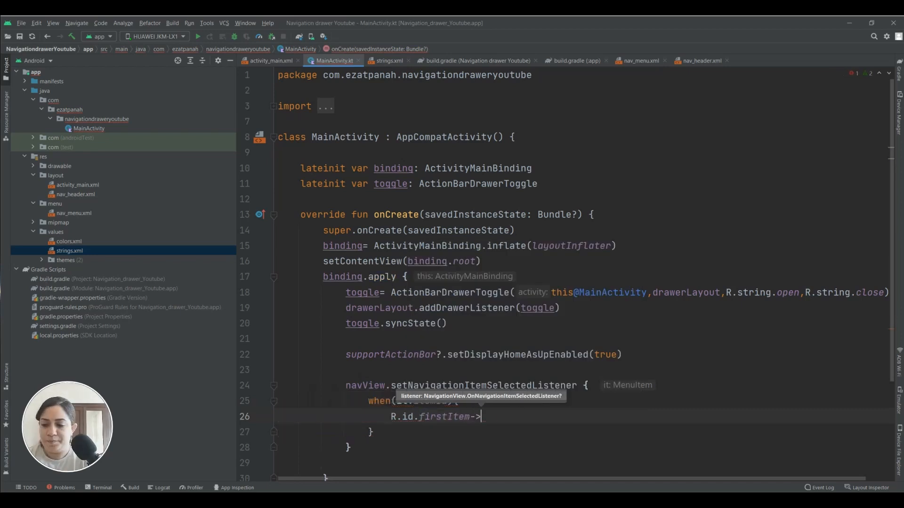
type("{}")
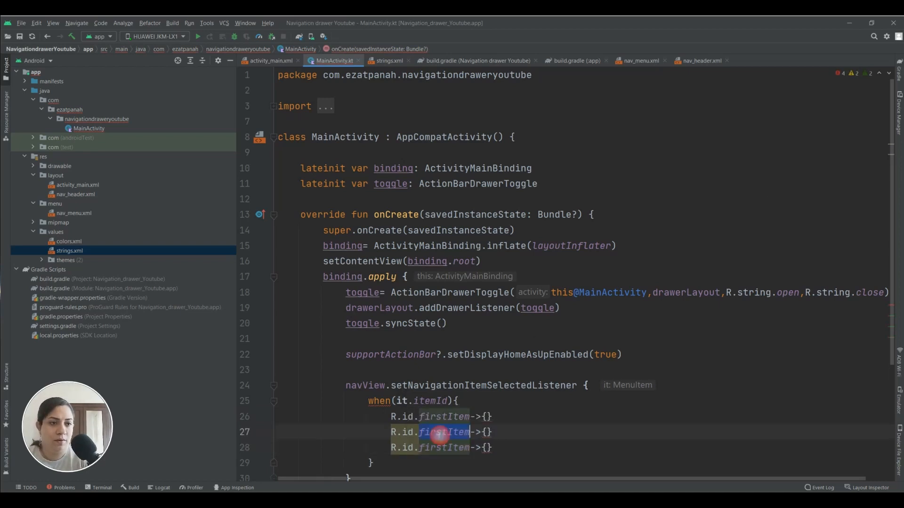
type("secondtItem")
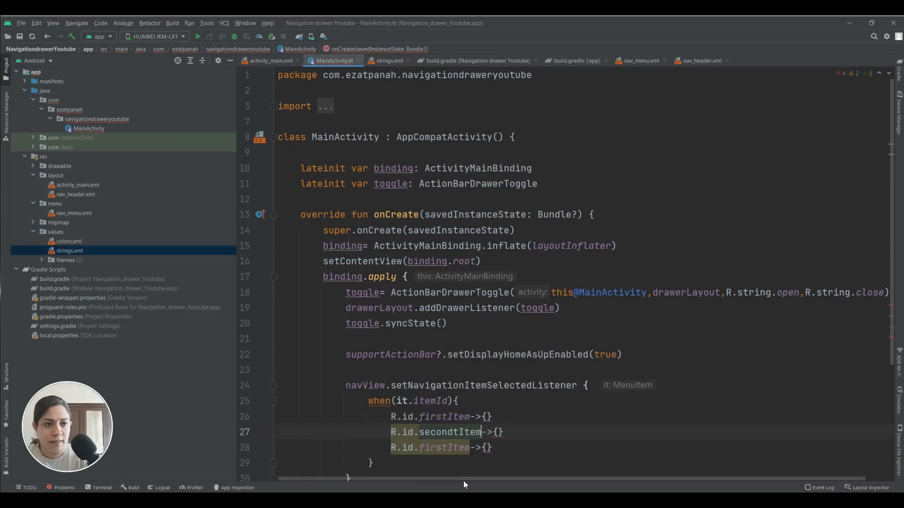
type("third")
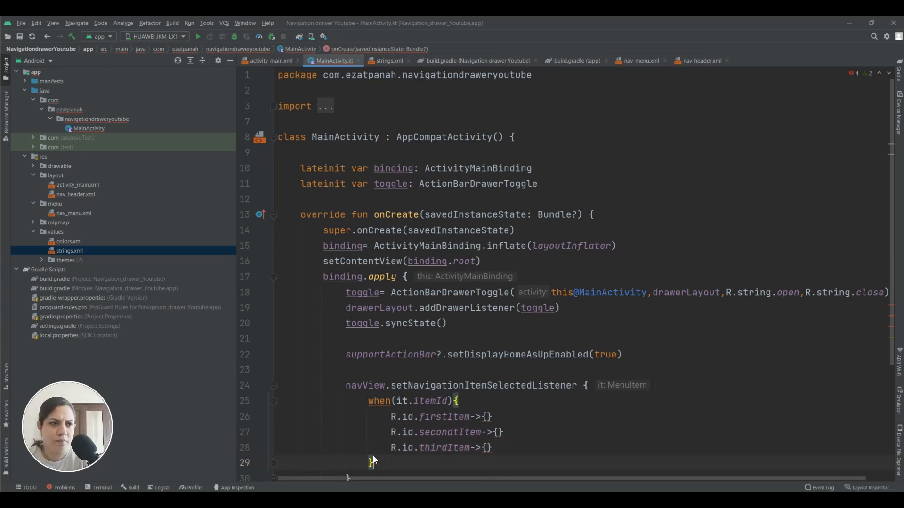
type("t")
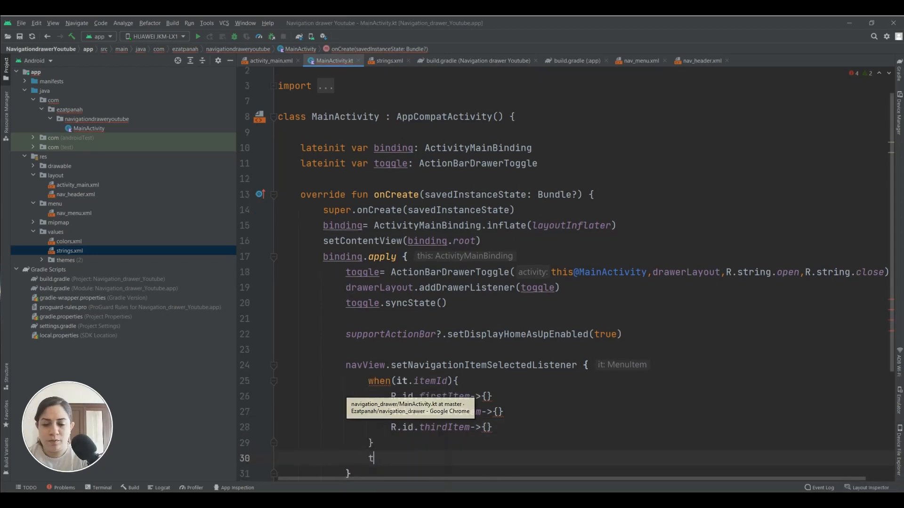
type("rue")
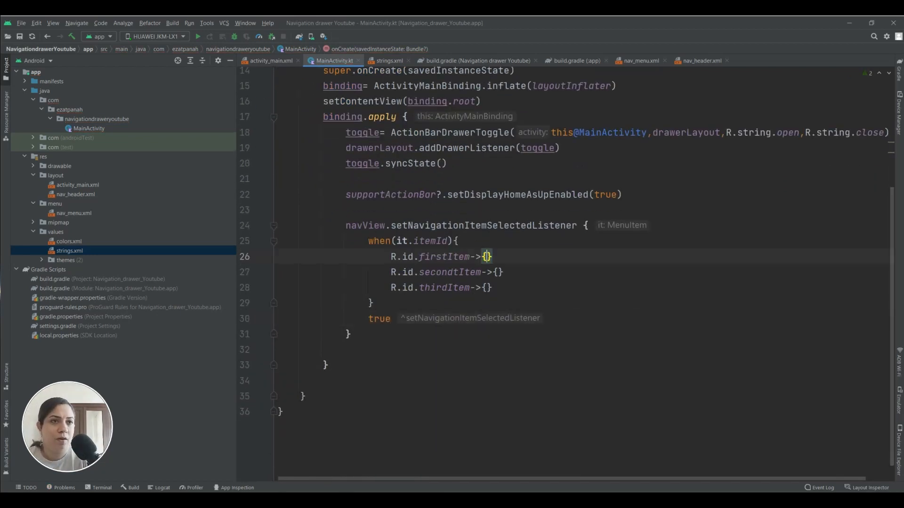
Step: In the firstItem branch show Toast.makeText(this@MainActivity, "First Item Clicked", LENGTH_SHORT)
type("toast.makeText(, \"\", Toast.LENGTH_SHORT).show()}")
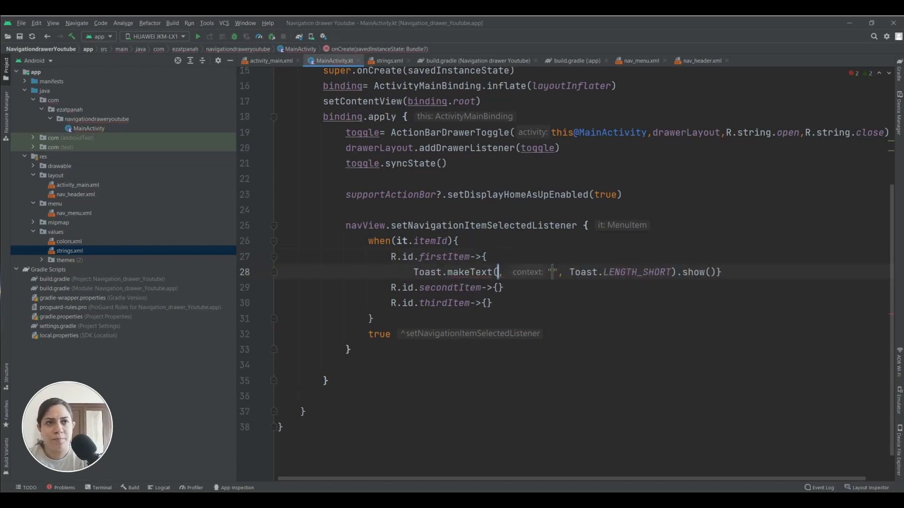
type("th")
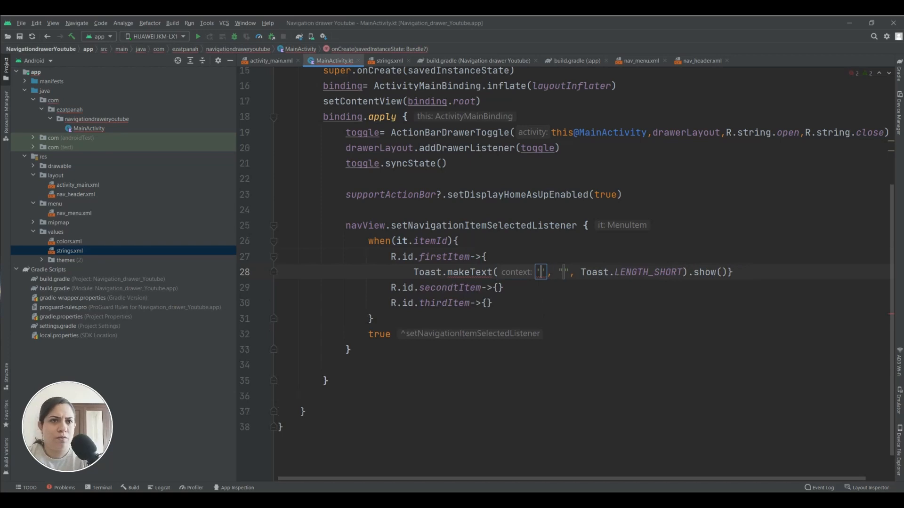
type("this@MainActivity")
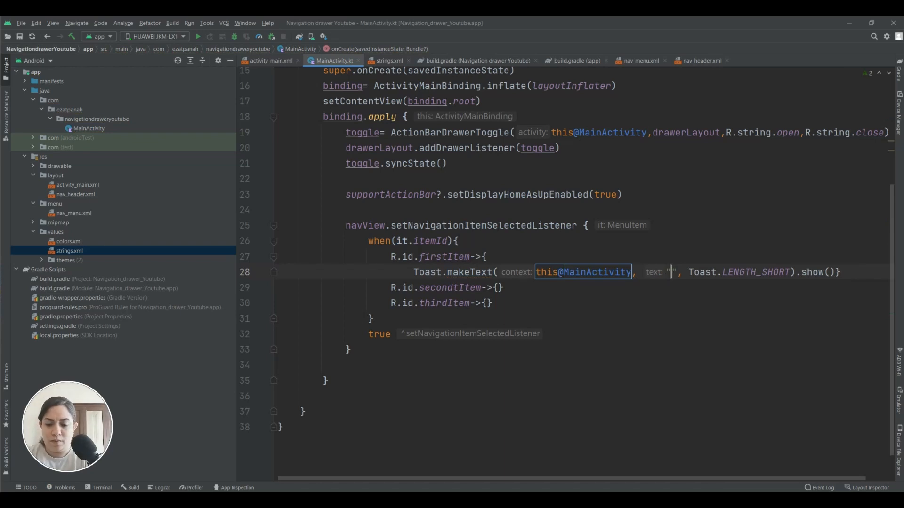
type("Fi")
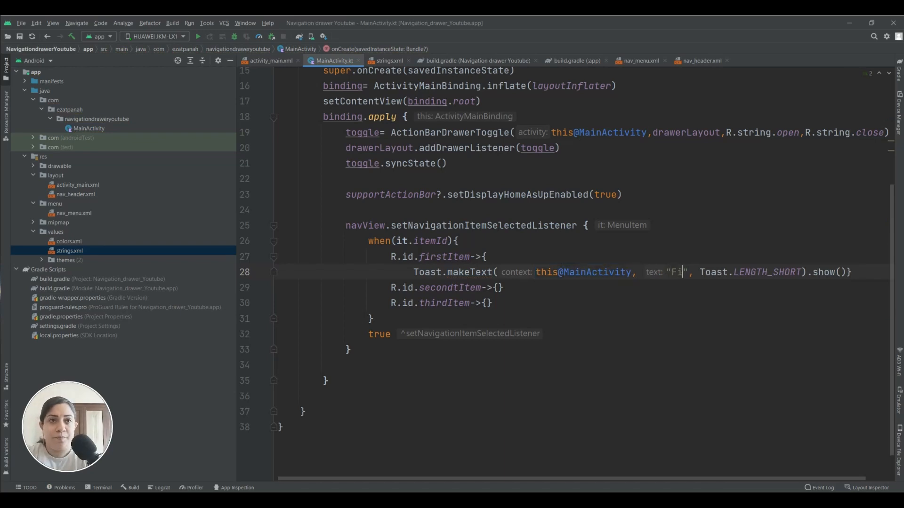
type("irst It")
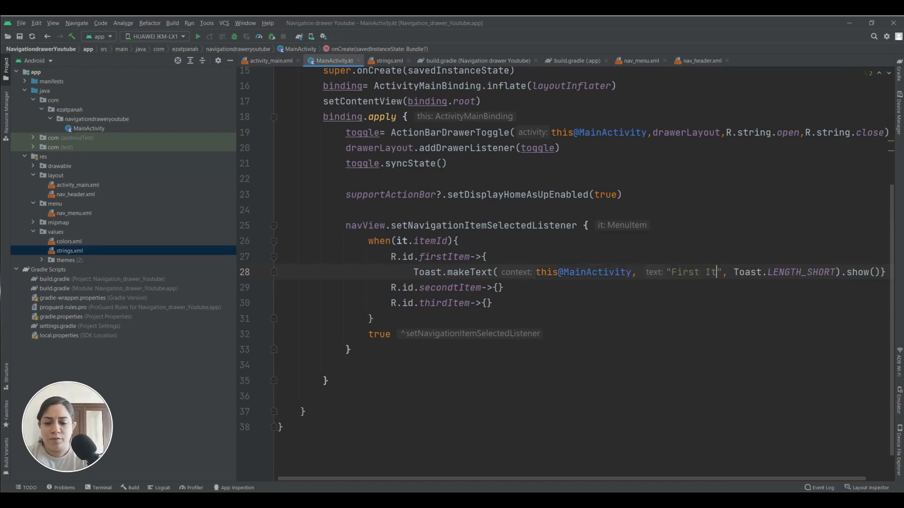
type("em Click")
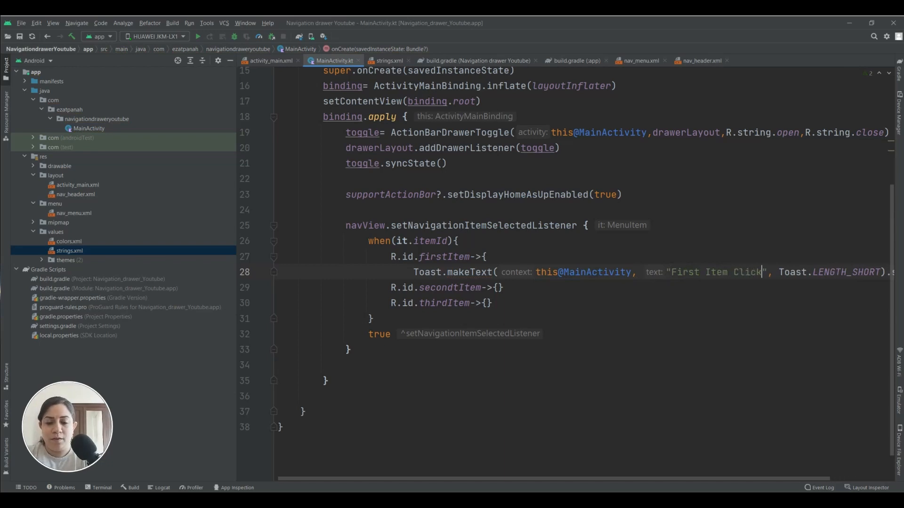
type("ed")
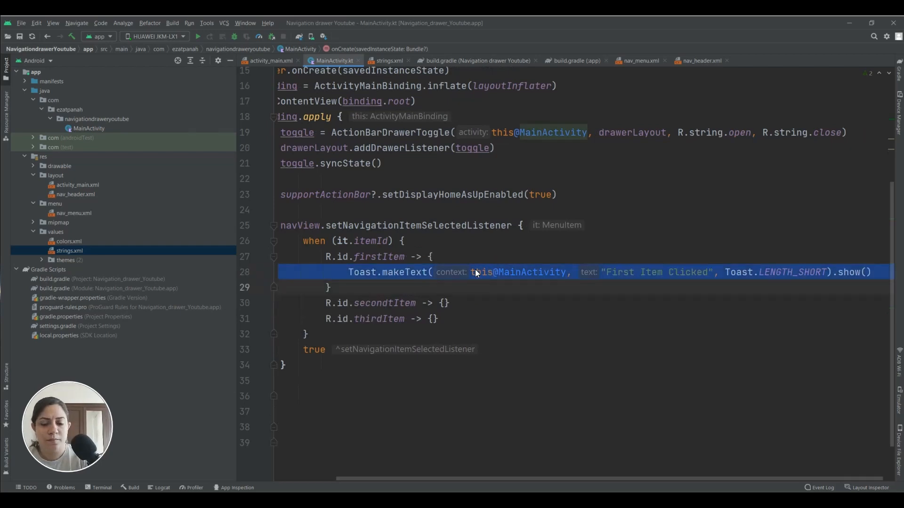
Step: Give the other branches "Second Item Clicked" and "third Item Clicked" Toasts and reformat the code
left_click(444, 302)
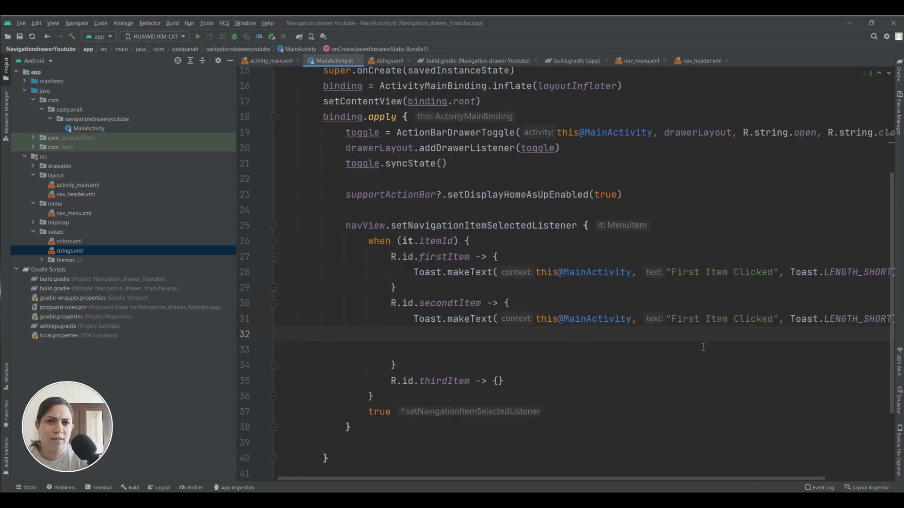
type("Second")
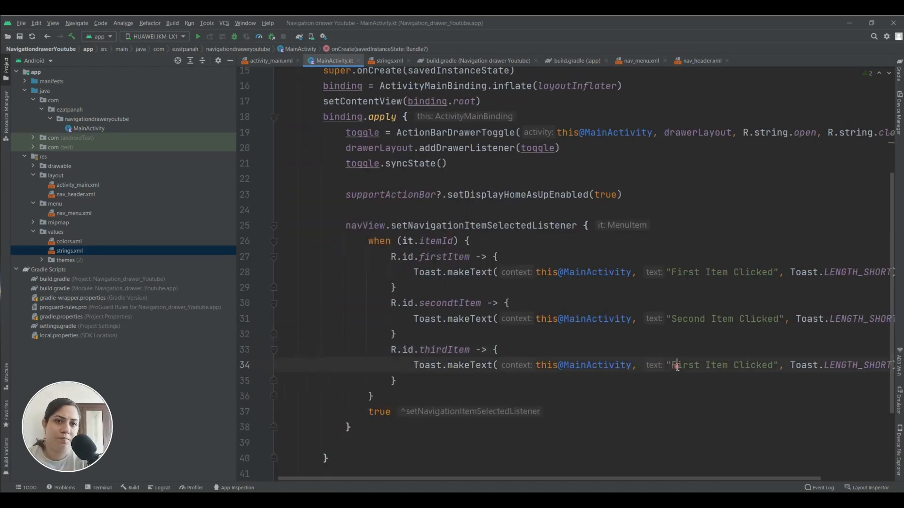
type("third")
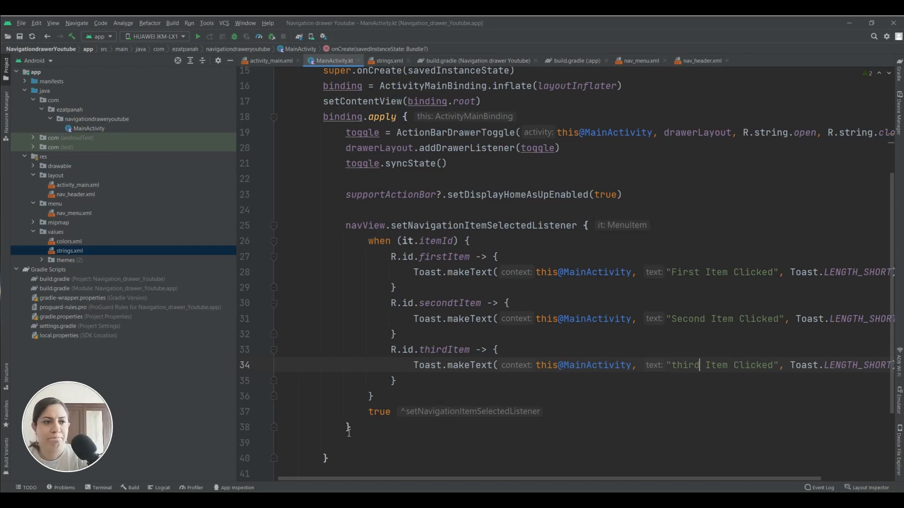
scroll("down", 3)
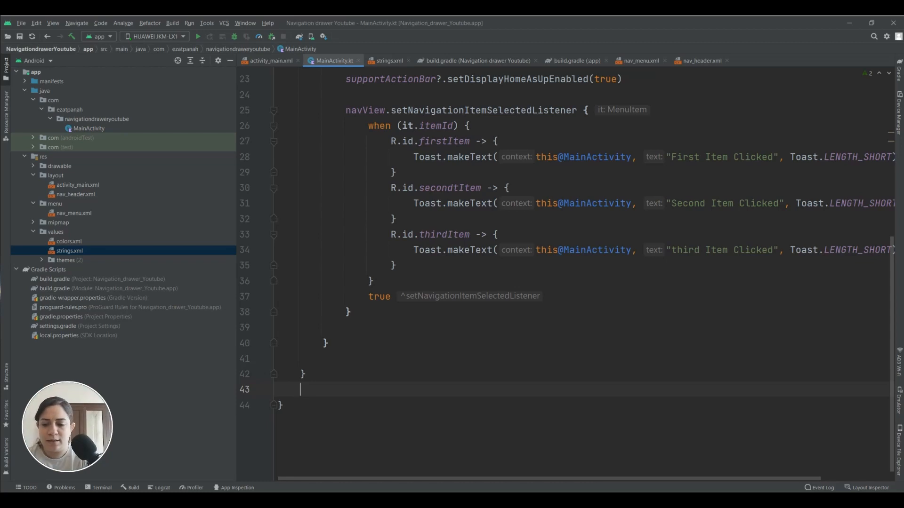
Step: Below onCreate write override fun onO... to bring up the onOptionsItemSelected completion
type("o")
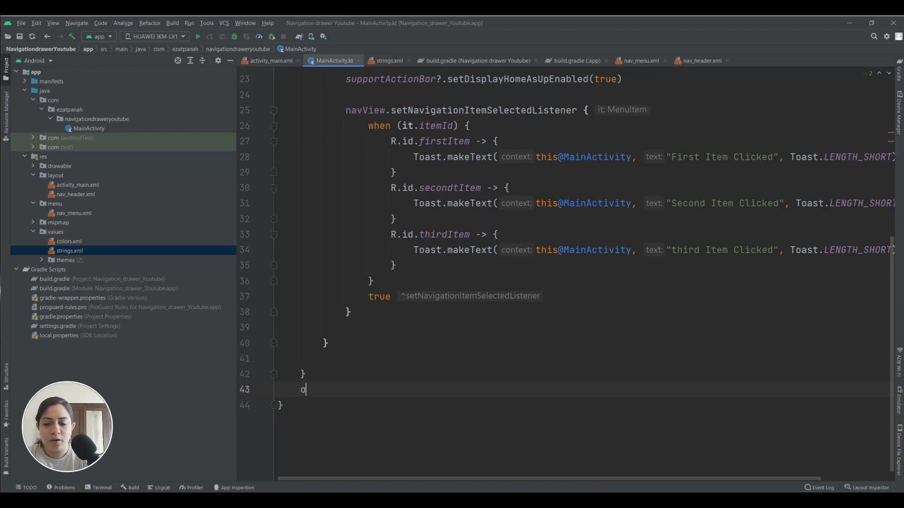
type("ver")
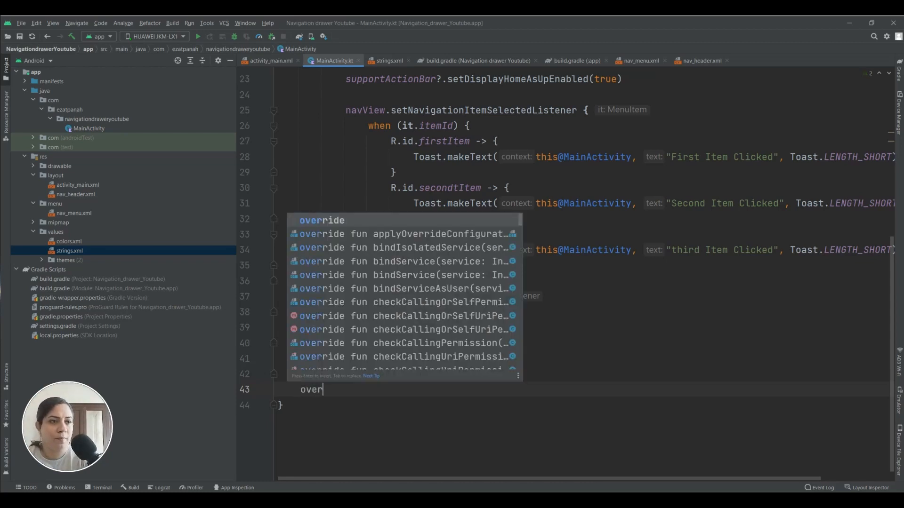
type("ri")
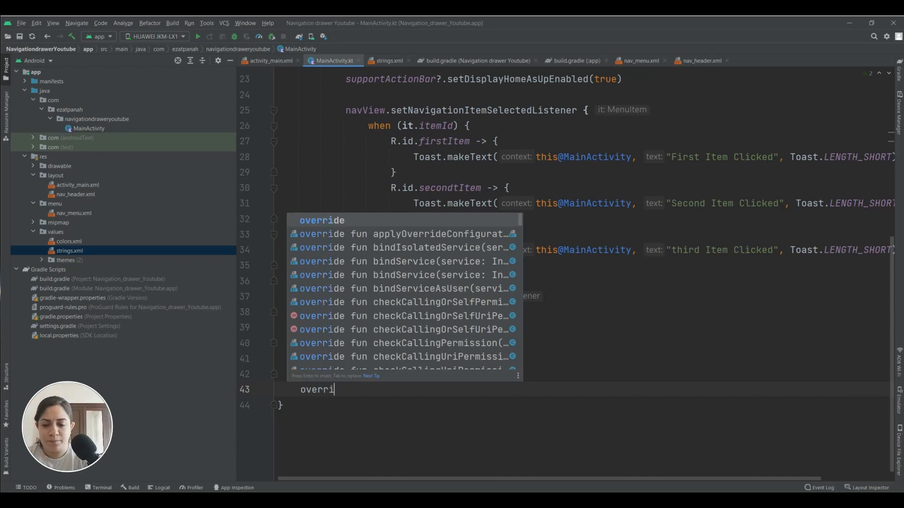
type("fun")
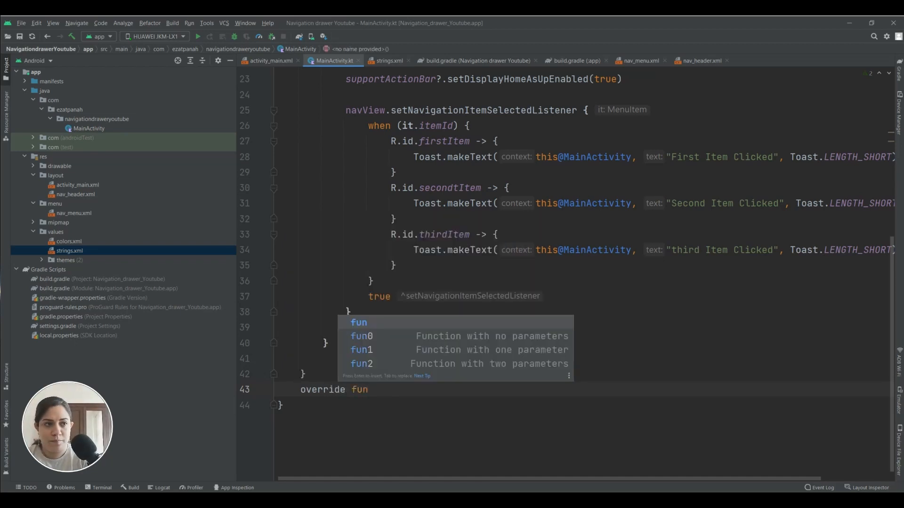
type("O")
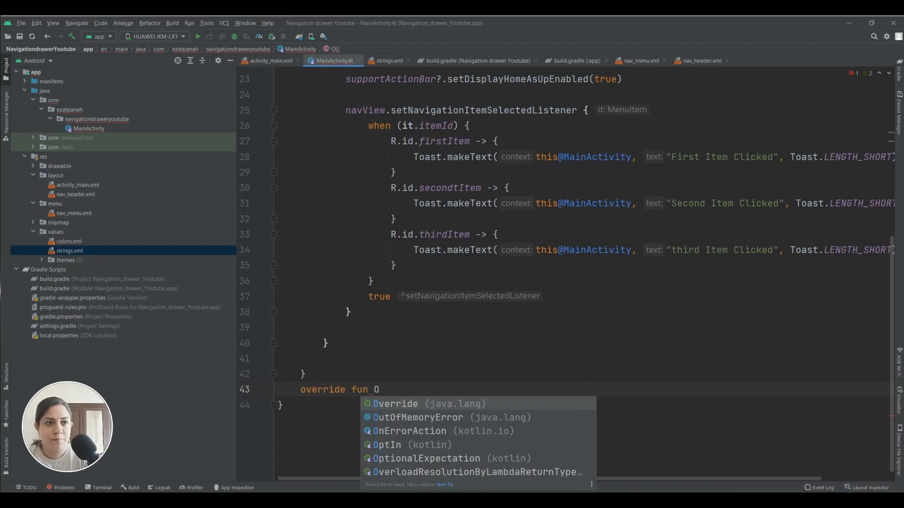
type("n")
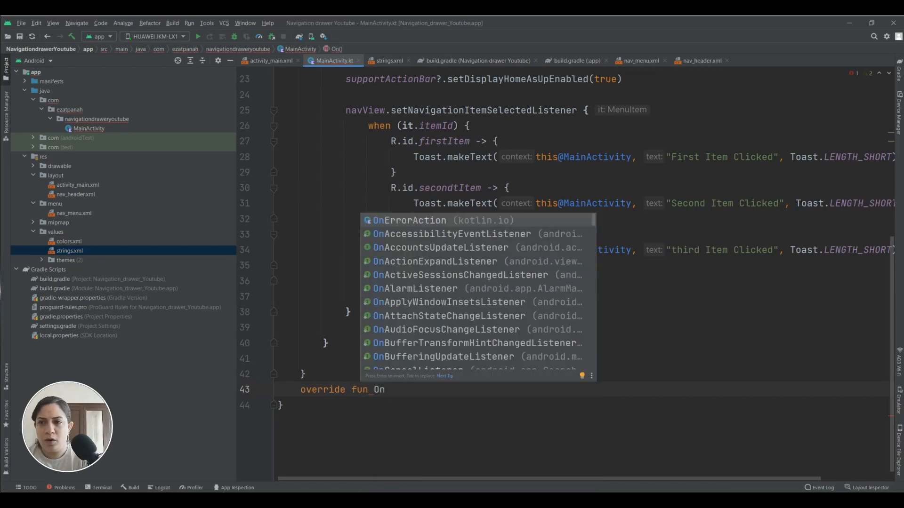
type("onOpt")
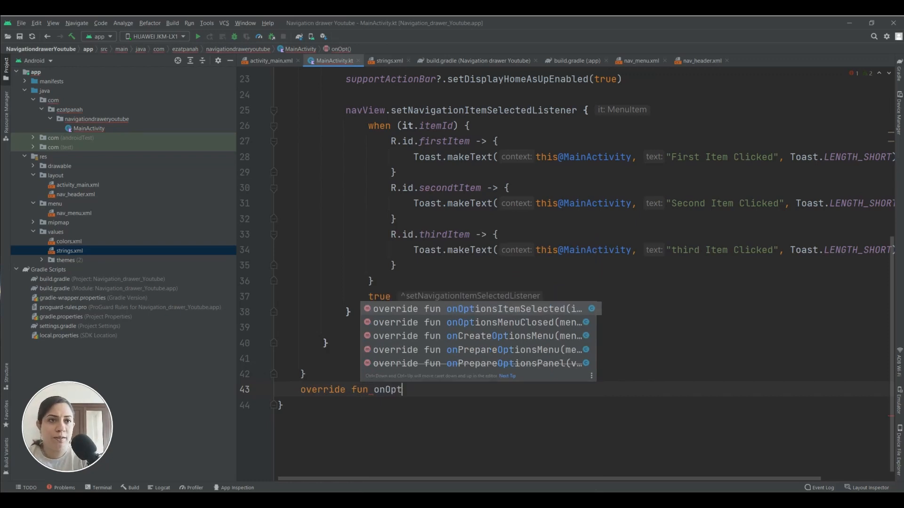
mouse_move(478, 309)
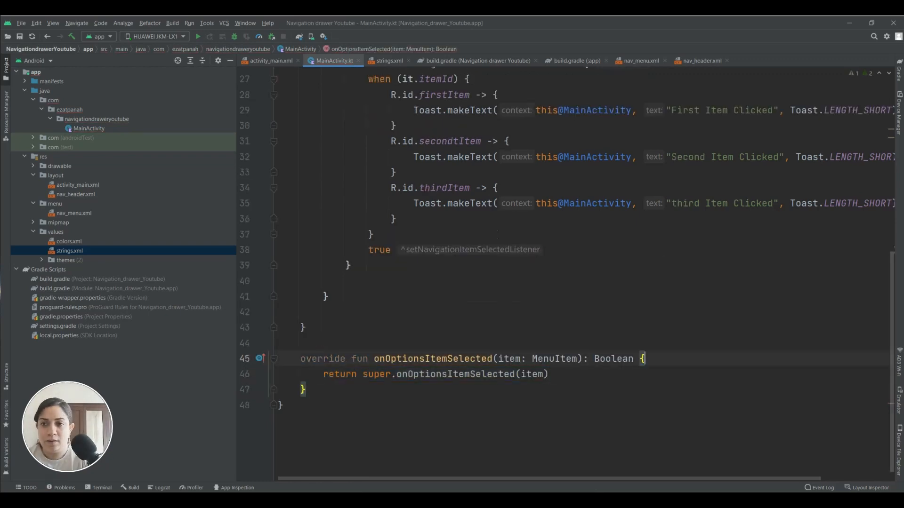
Step: In onOptionsItemSelected add if (toggle.onOptionsItemSelected(item)) { true }
key("enter")
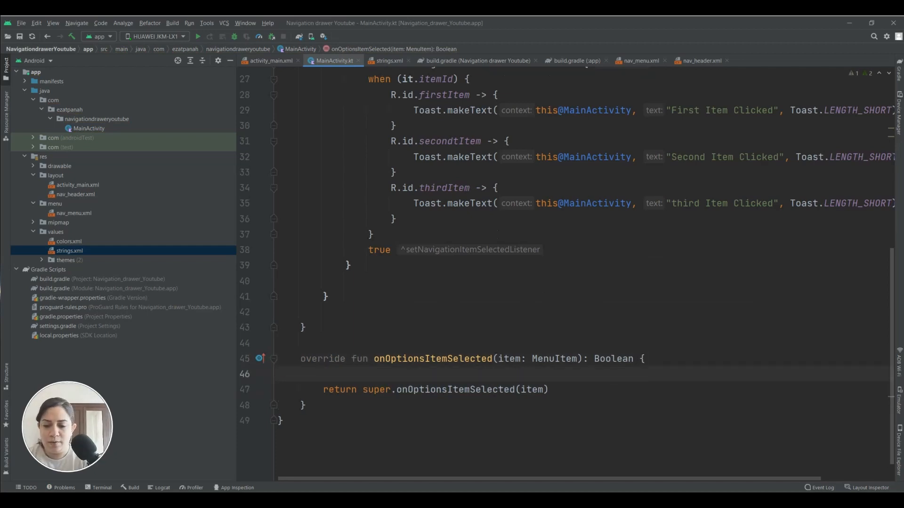
type("if (")
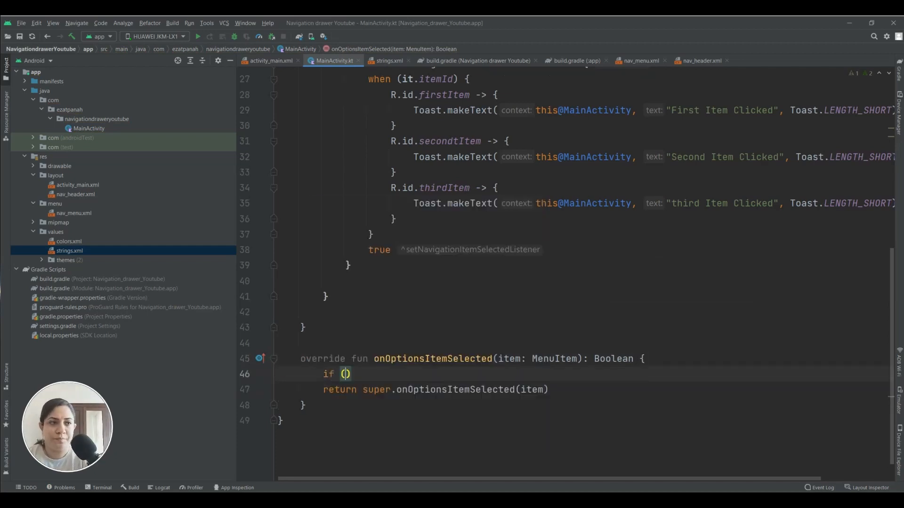
type("tog")
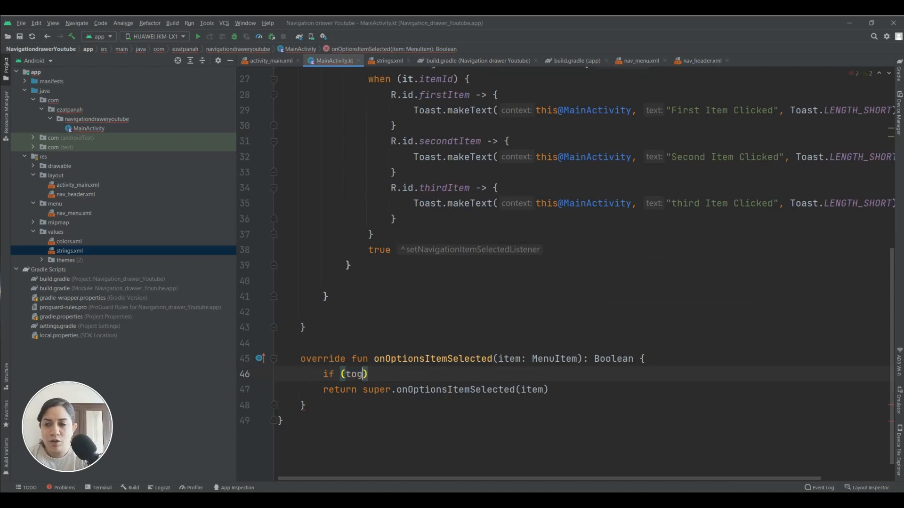
type("gle.")
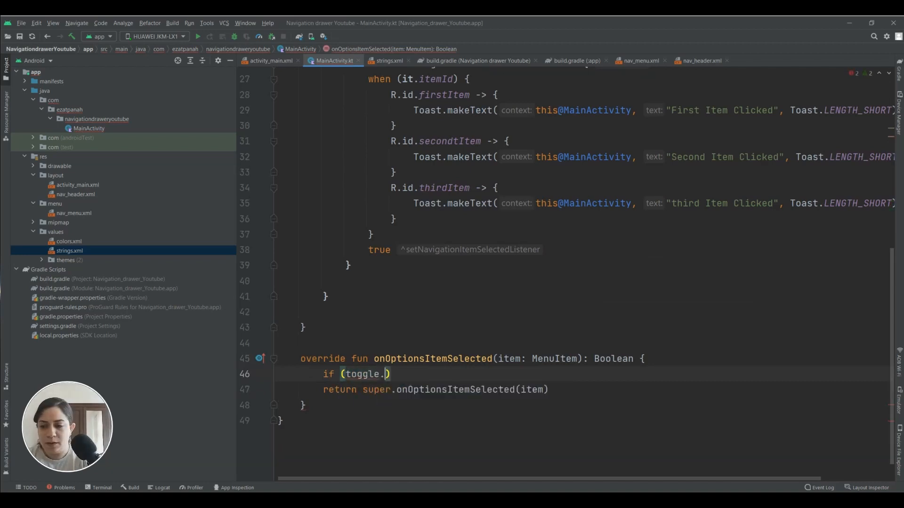
type("on")
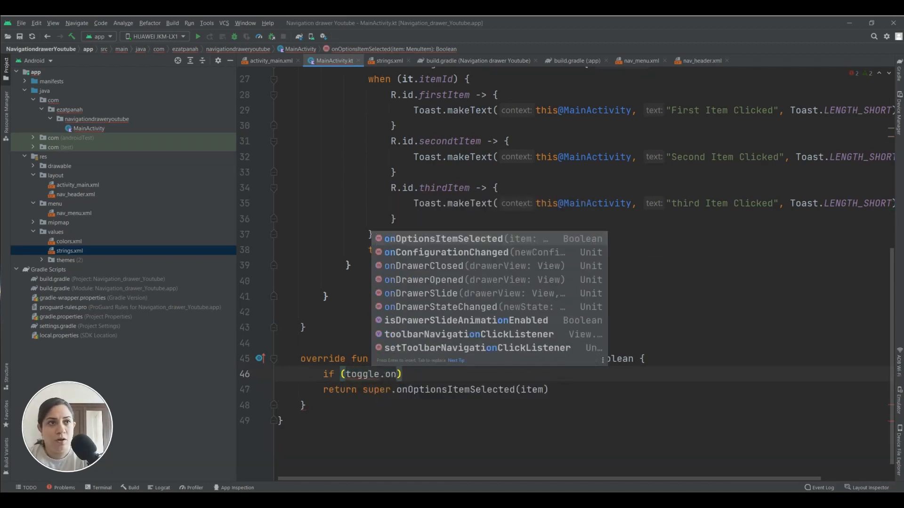
key("Enter")
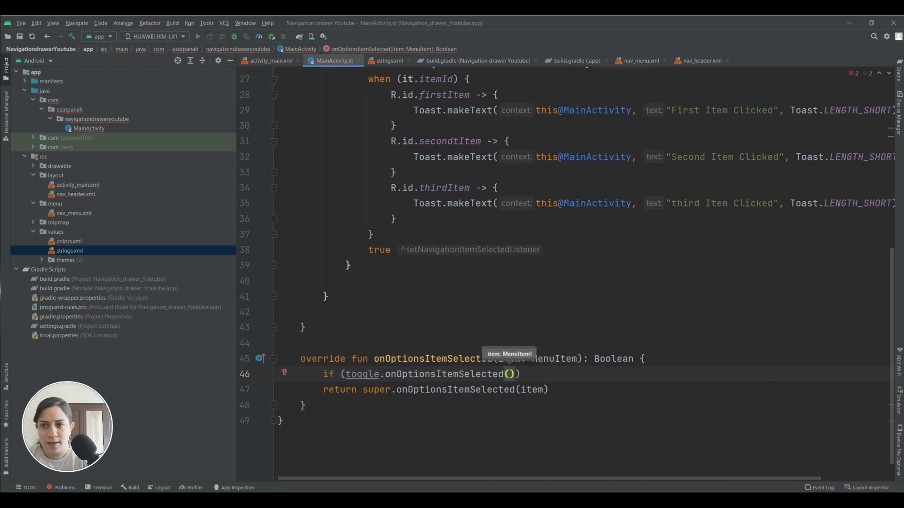
type("item")
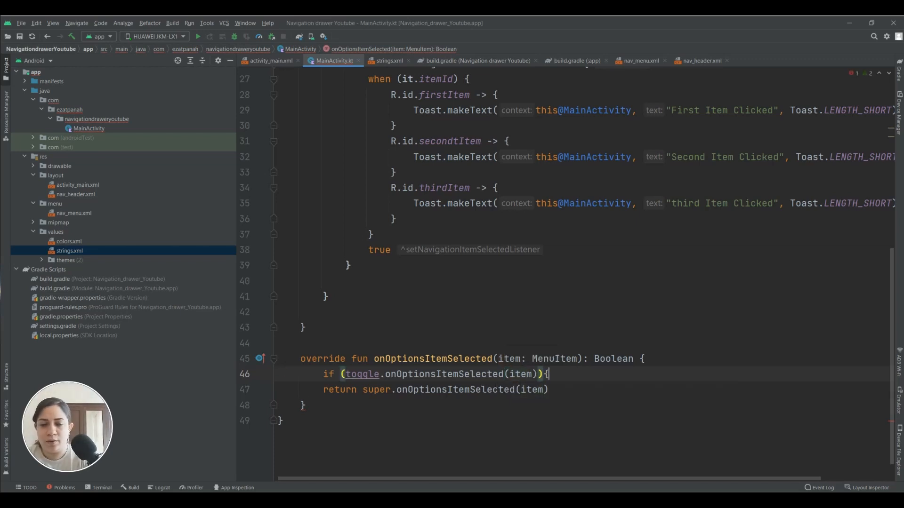
key("enter")
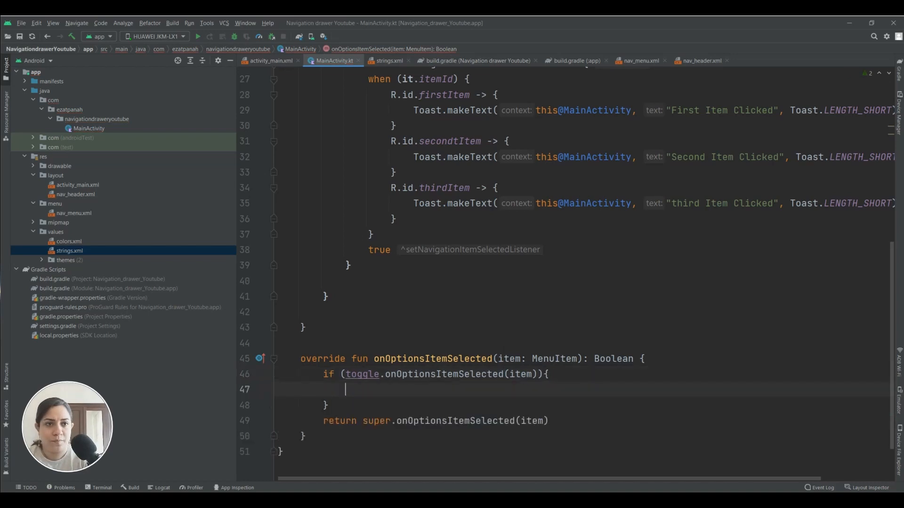
type("true")
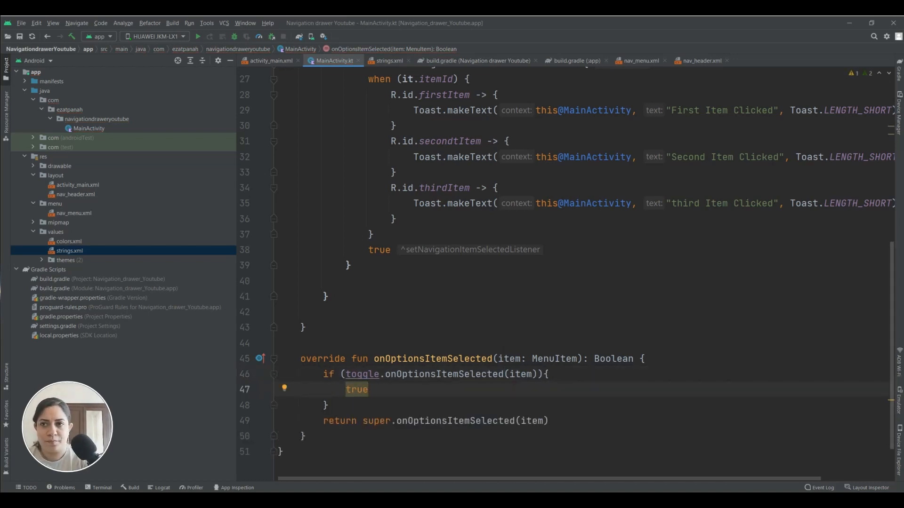
mouse_move(867, 184)
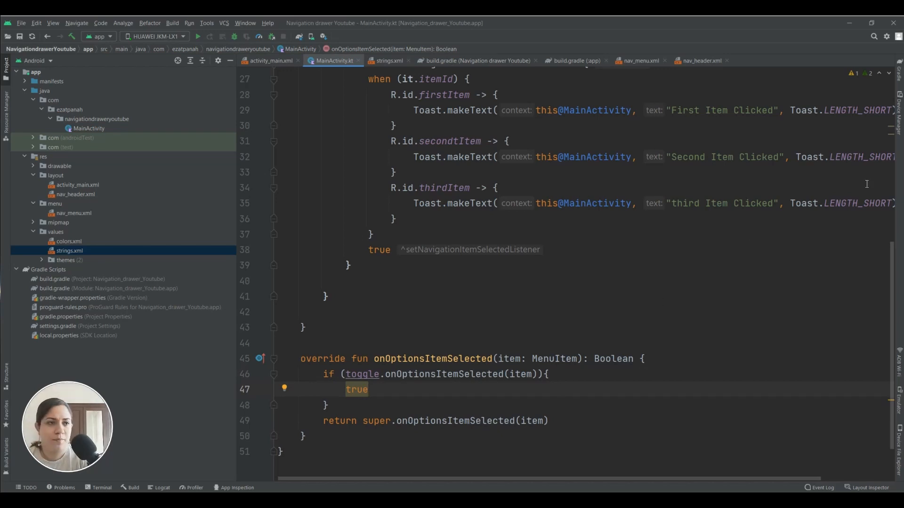
scroll("up", 3)
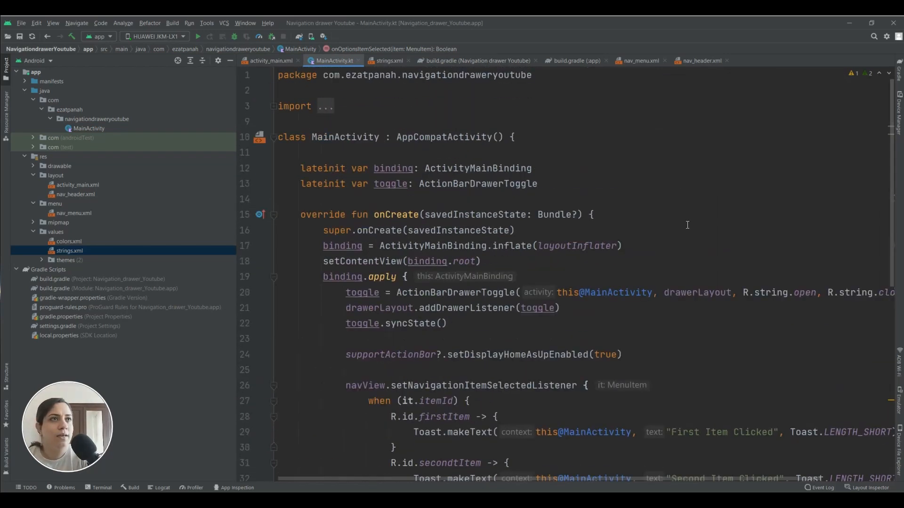
mouse_move(492, 262)
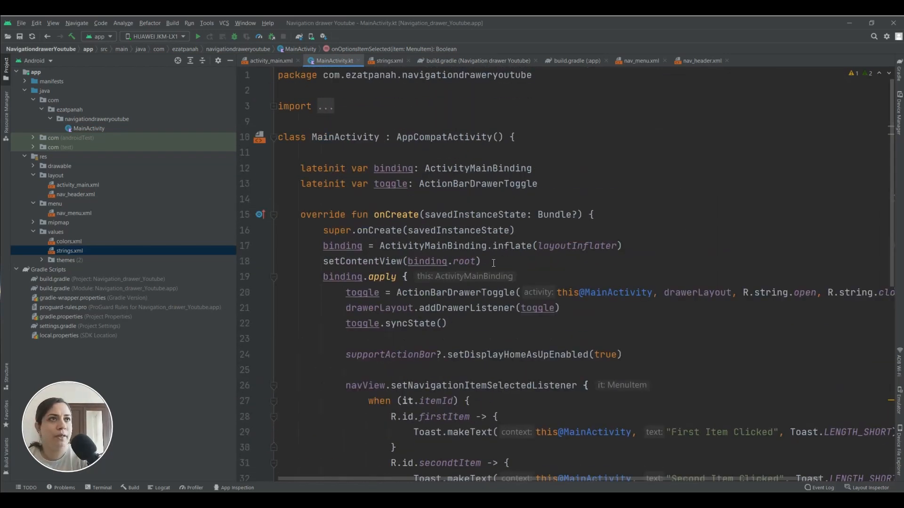
scroll("down", 3)
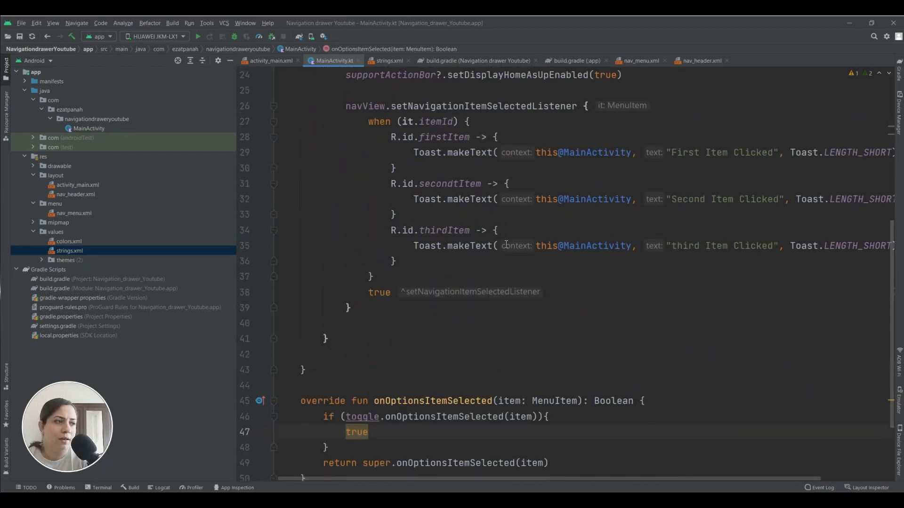
mouse_move(462, 86)
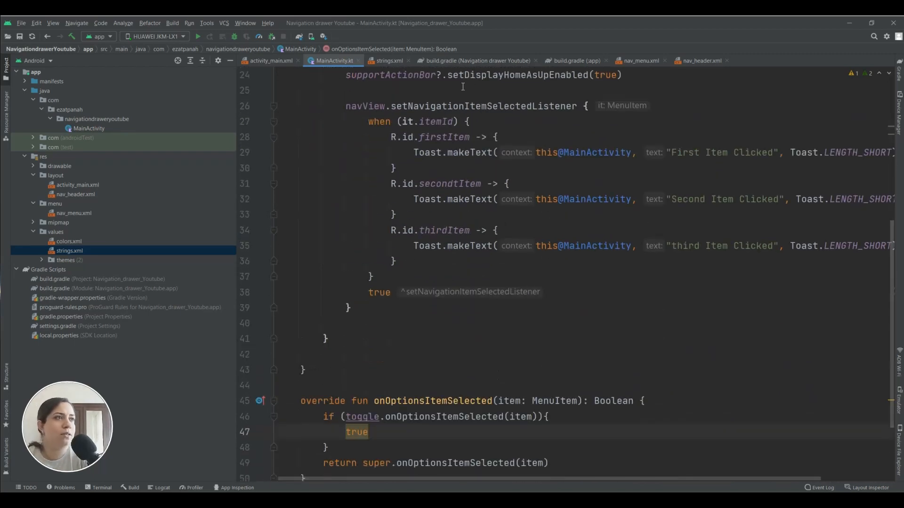
mouse_move(218, 60)
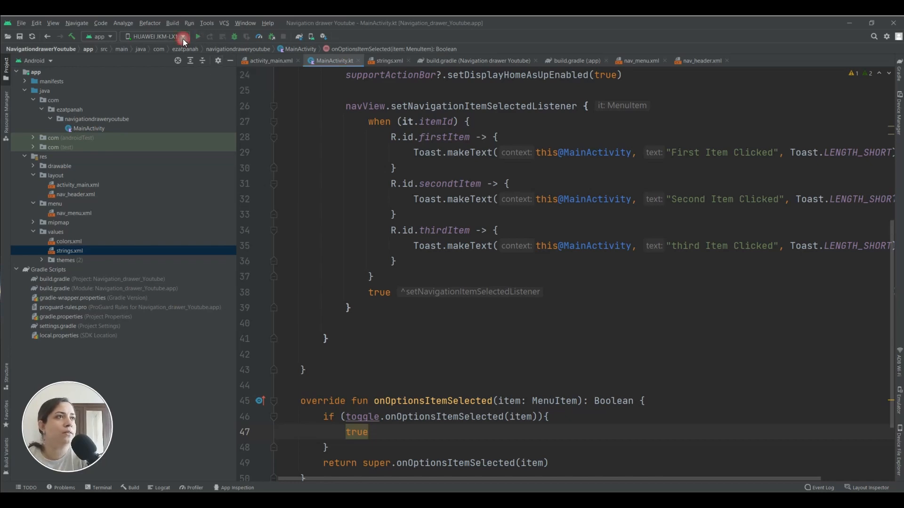
Step: Select the Pixel 3a API 30 emulator and run the app on it
left_click(151, 35)
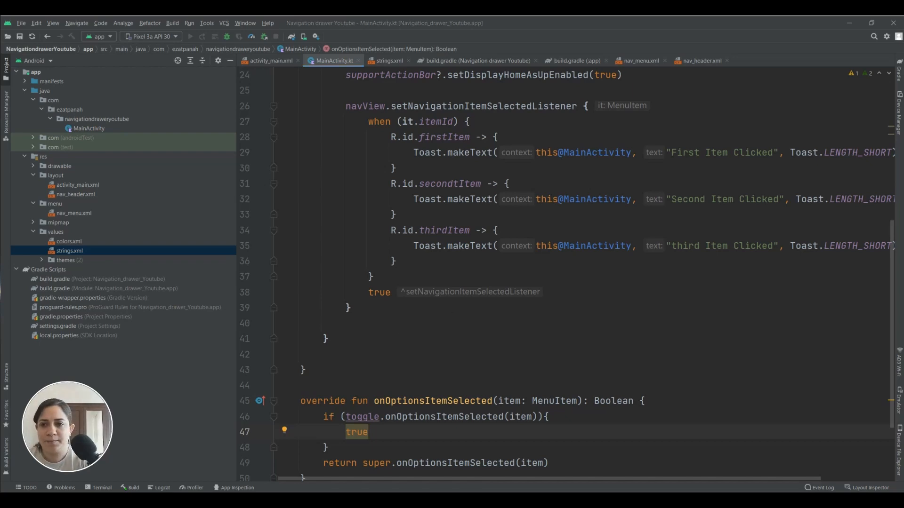
left_click(189, 35)
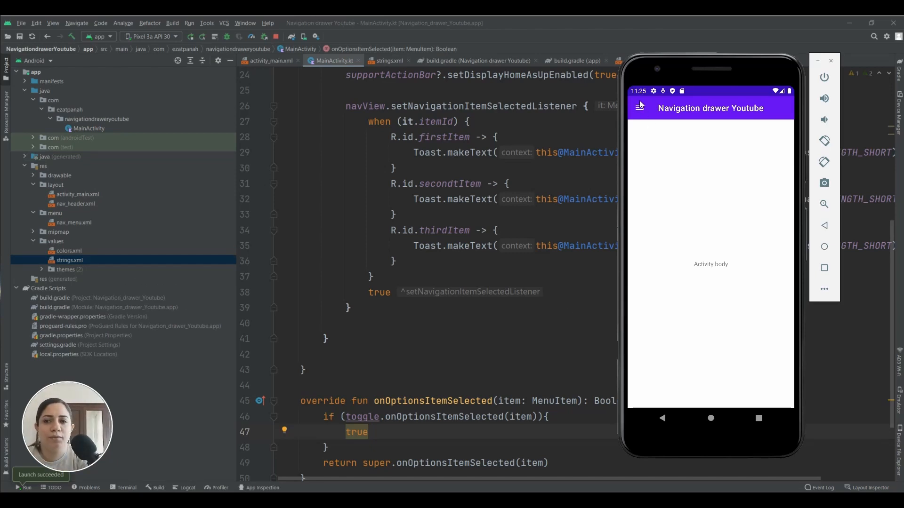
Step: Toggle the hamburger icon several times in the emulator, leaving the drawer open with its header and three items
left_click(640, 107)
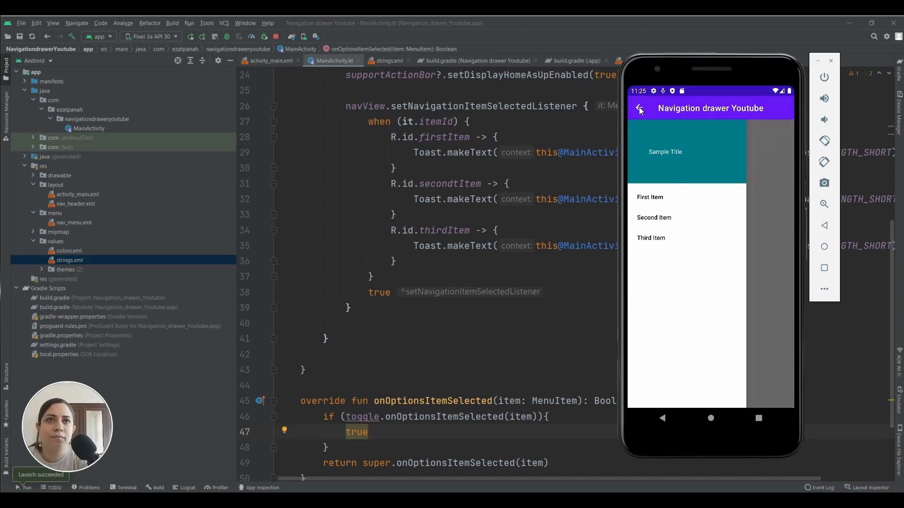
left_click(639, 108)
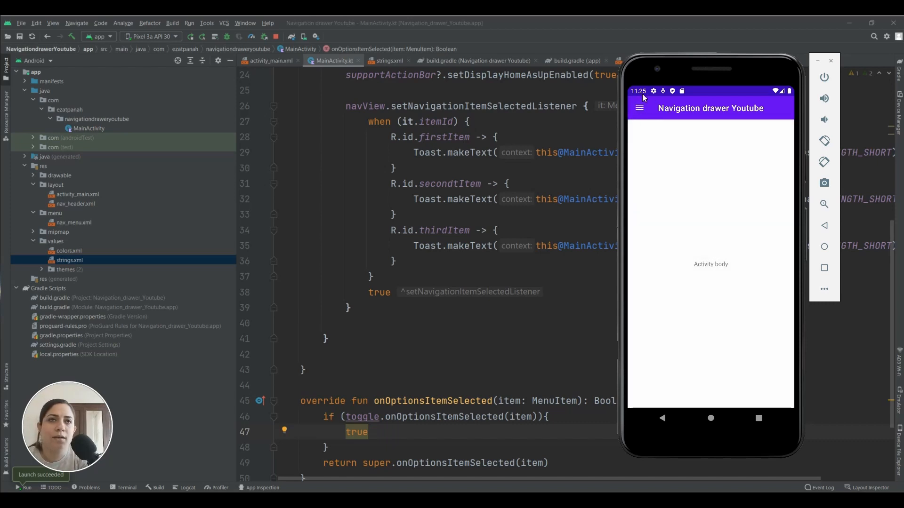
mouse_move(642, 128)
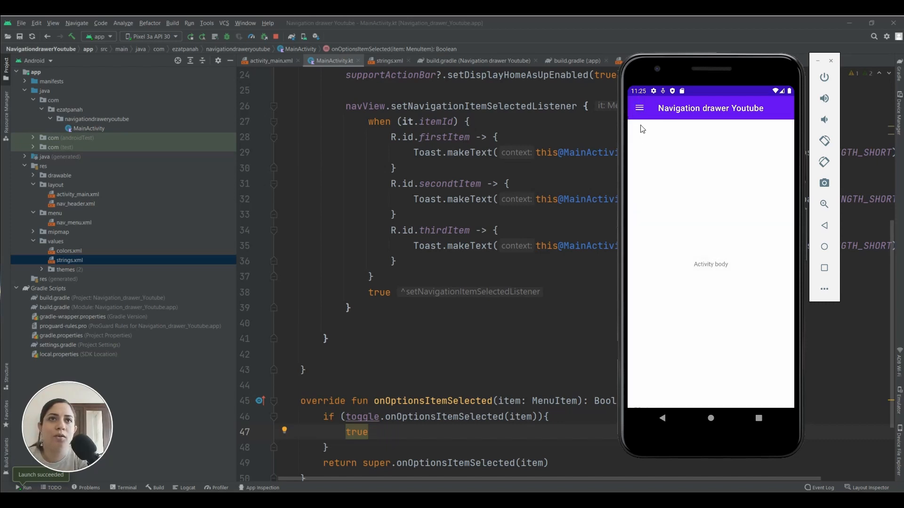
left_click(638, 107)
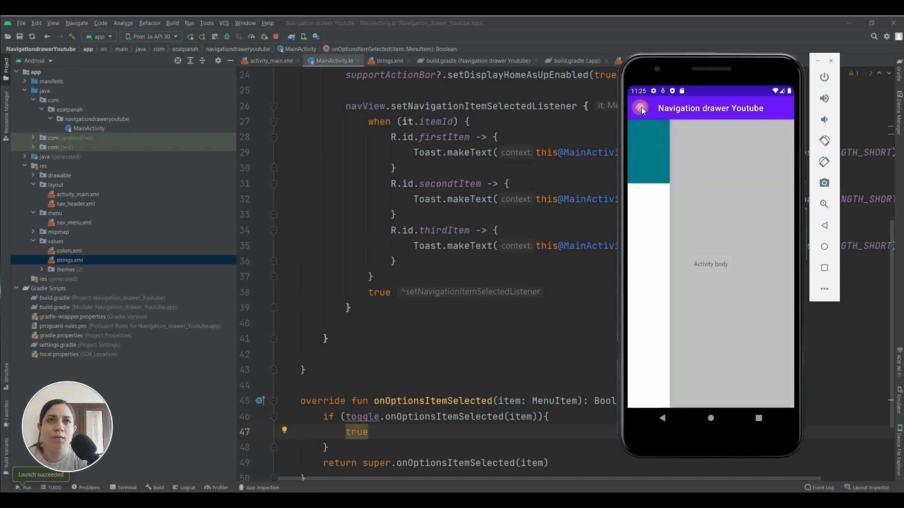
left_click(640, 107)
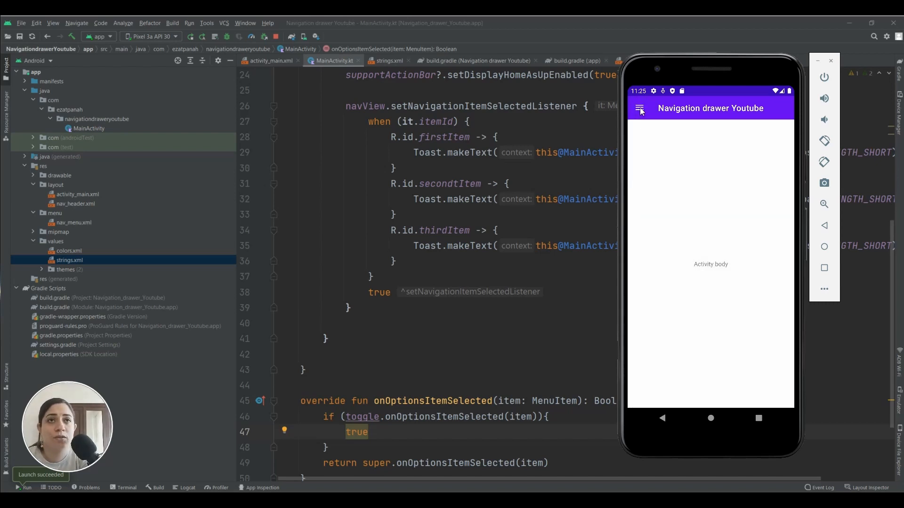
left_click(639, 107)
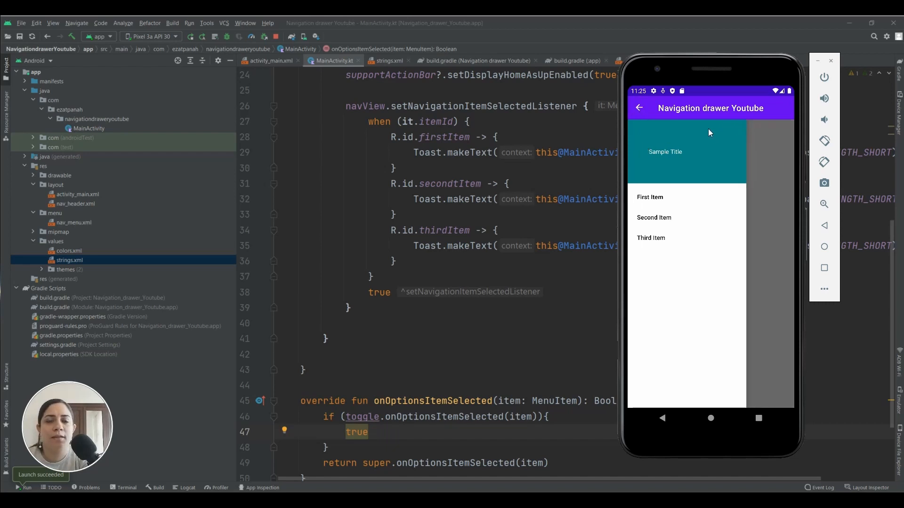
mouse_move(725, 121)
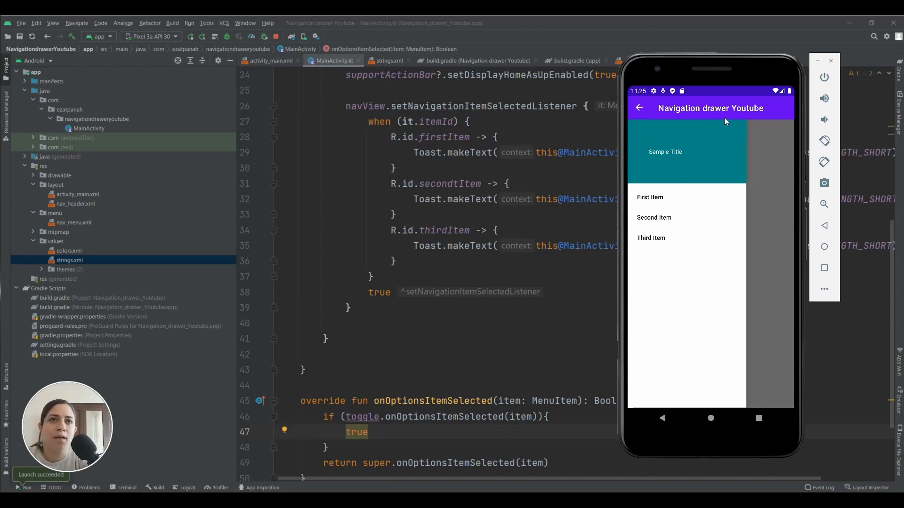
mouse_move(728, 144)
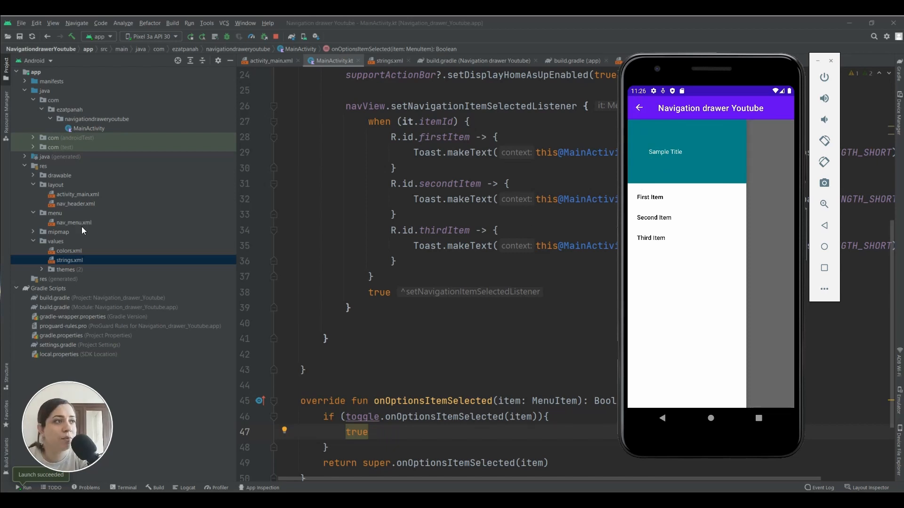
Step: Reopen nav_header.xml and then nav_menu.xml from the Project tree
left_click(75, 204)
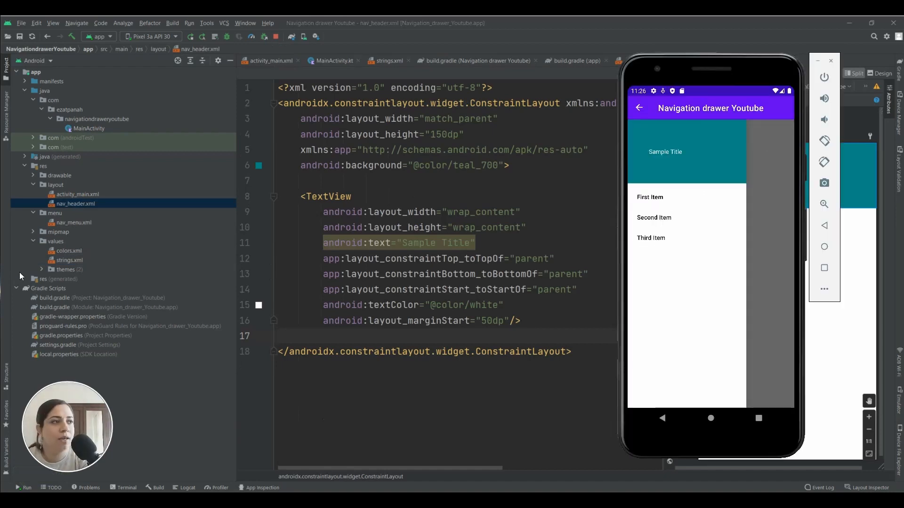
left_click(74, 223)
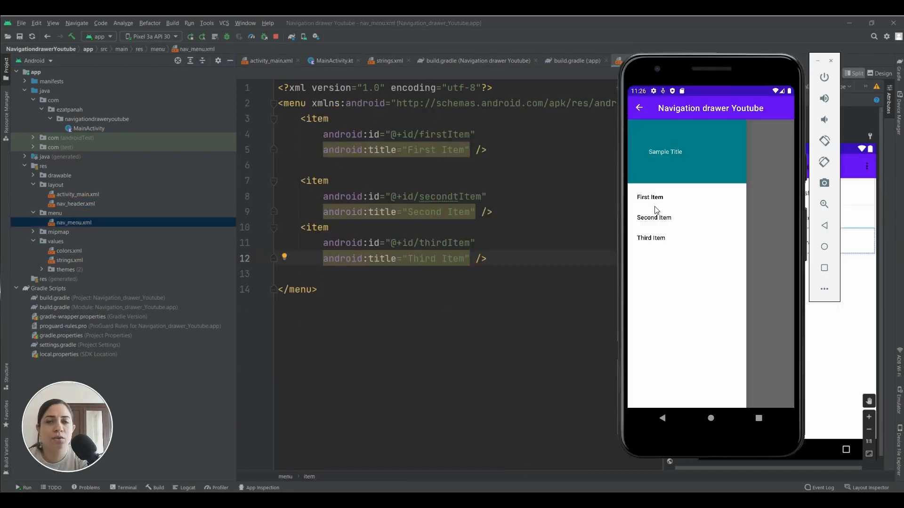
mouse_move(662, 221)
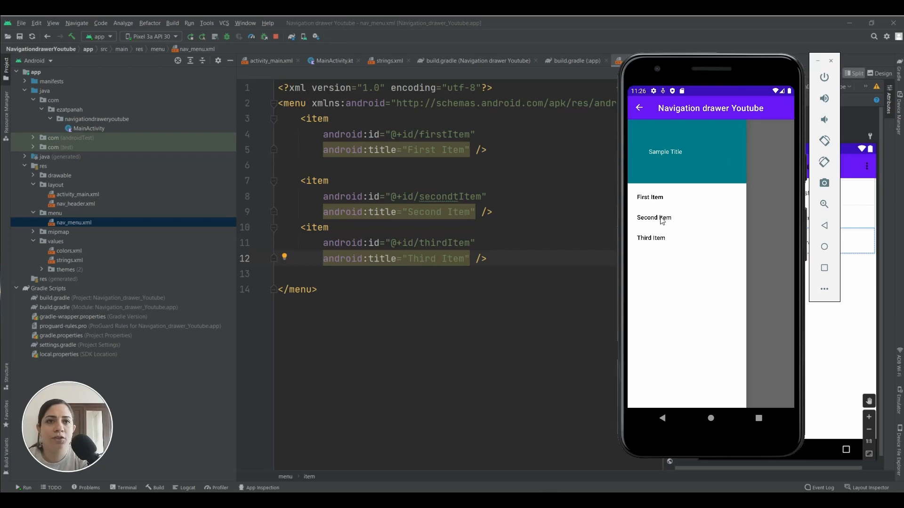
mouse_move(729, 385)
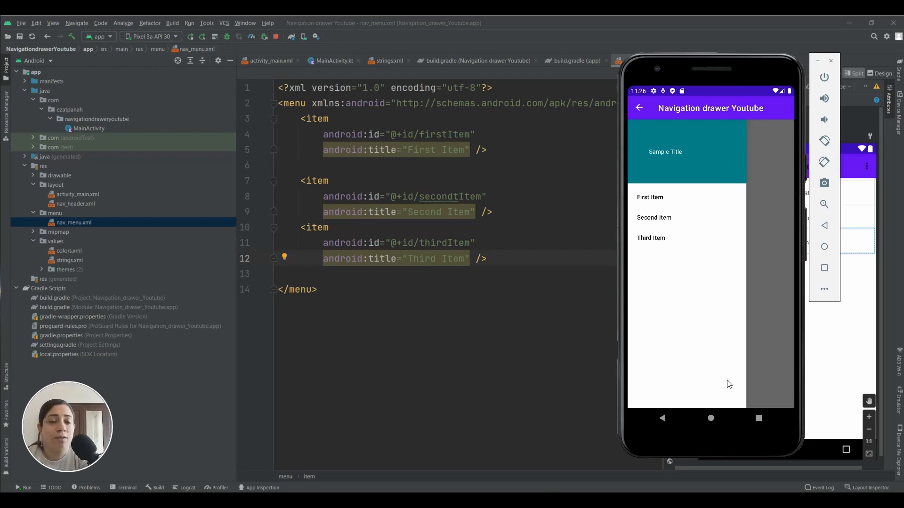
mouse_move(702, 370)
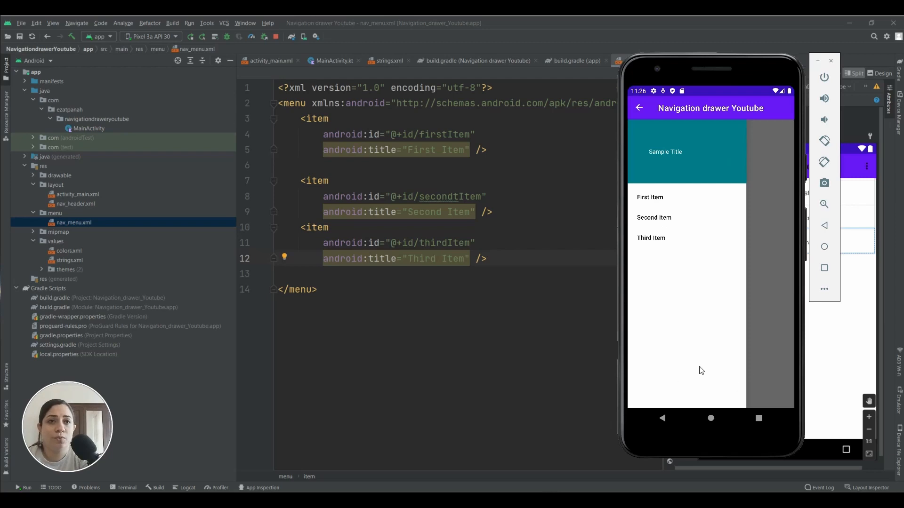
Step: Tap First, Second and Third Item to raise their Clicked toasts, then close the drawer
left_click(650, 196)
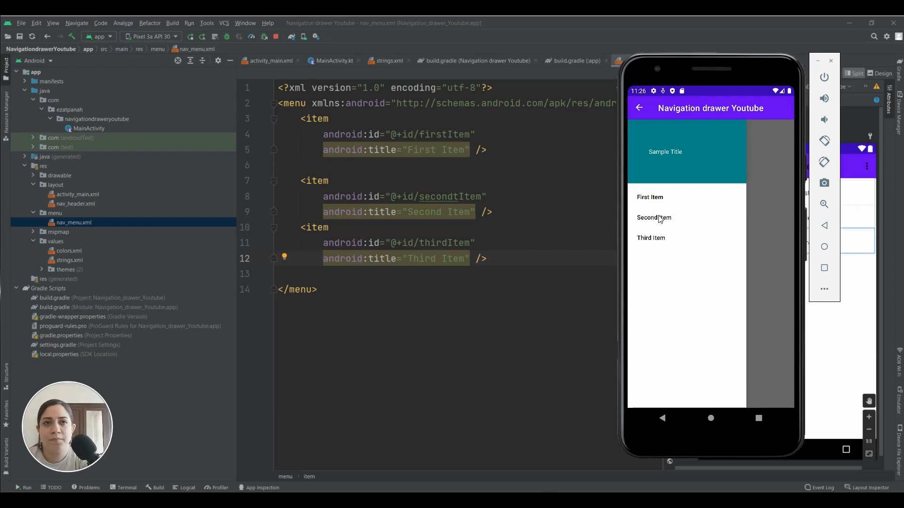
left_click(653, 217)
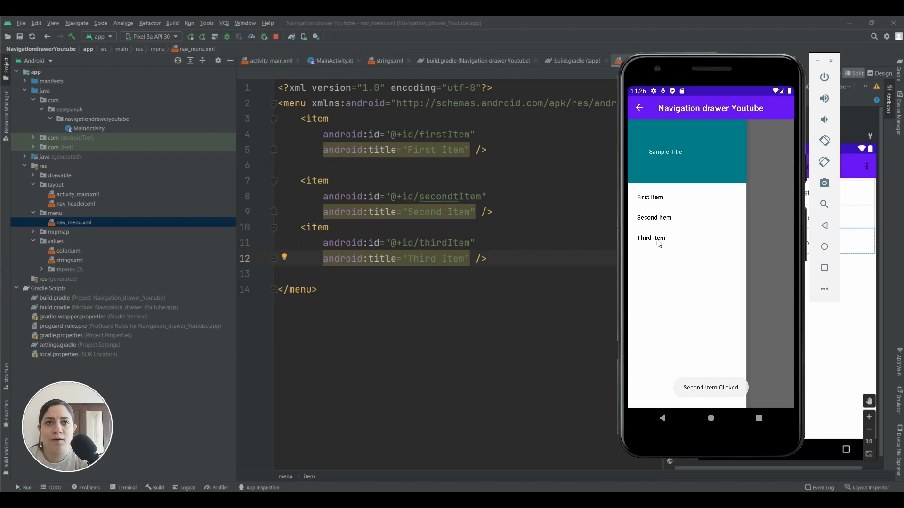
left_click(650, 237)
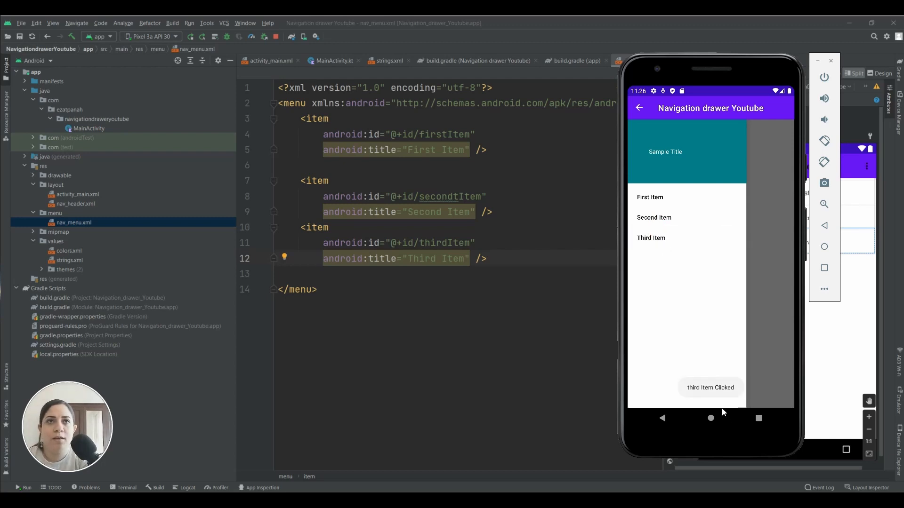
left_click(638, 108)
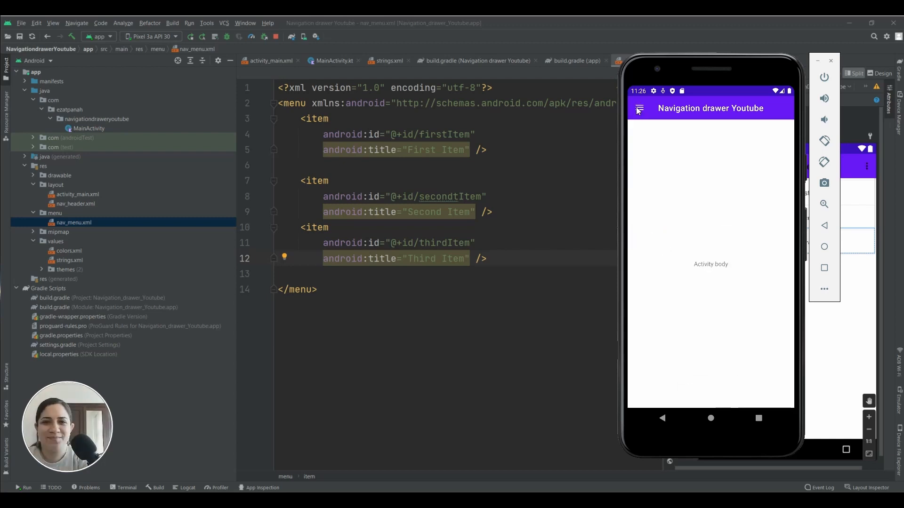